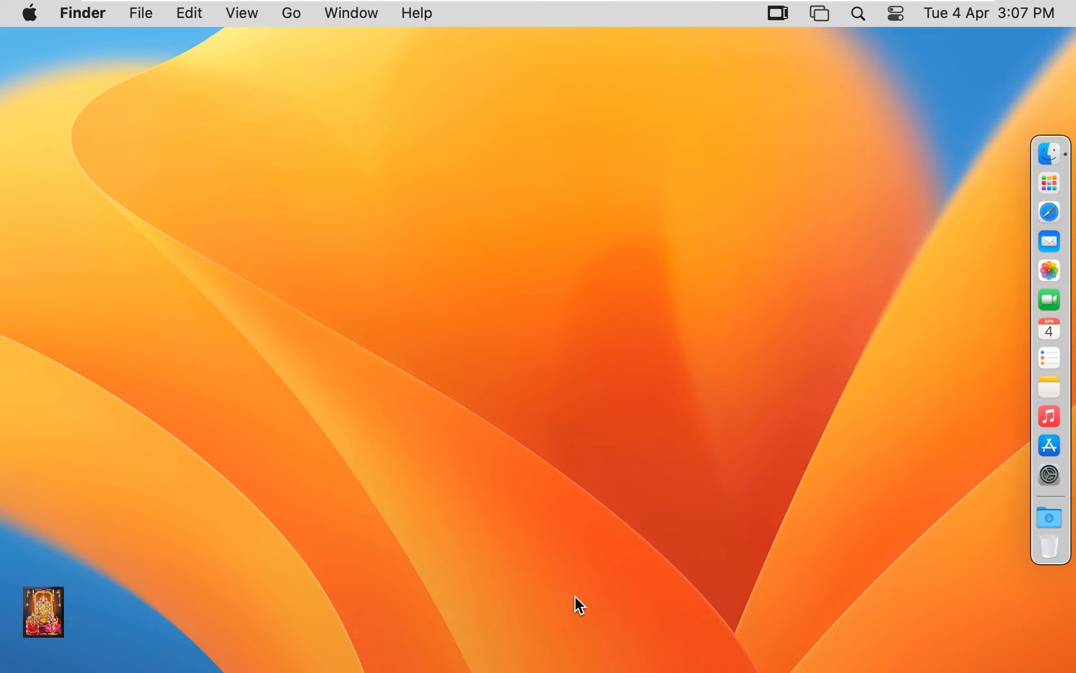
pyautogui.moveTo(766, 358)
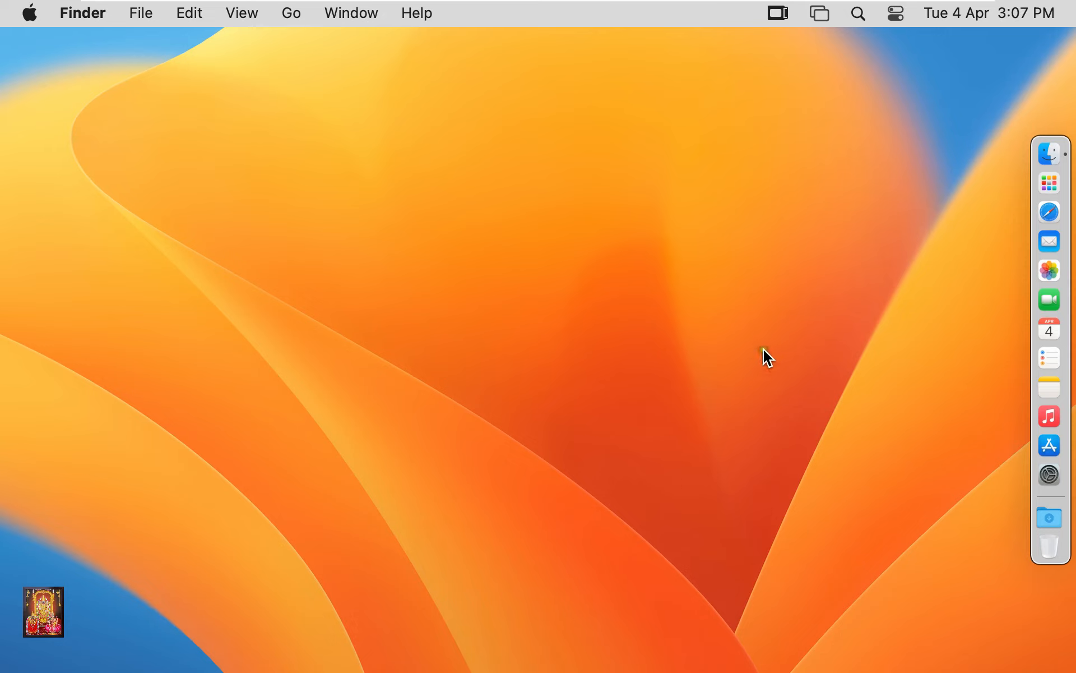
pyautogui.moveTo(1049, 211)
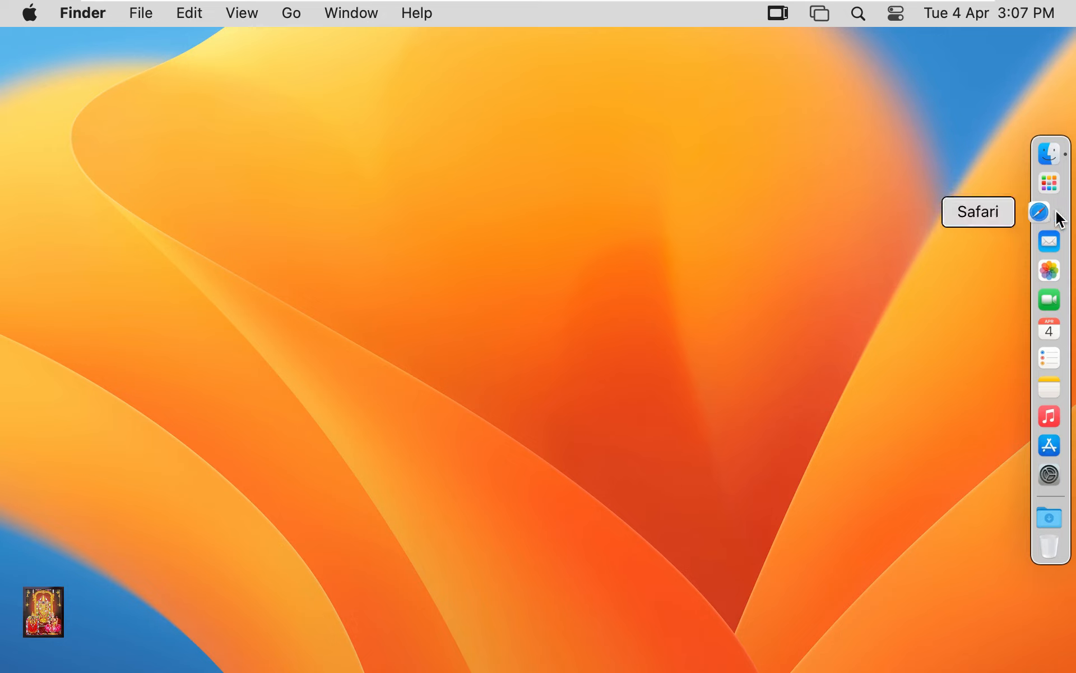
# Launch Safari, open the Google favourite and dismiss the sign-in prompt.
pyautogui.click(1048, 211)
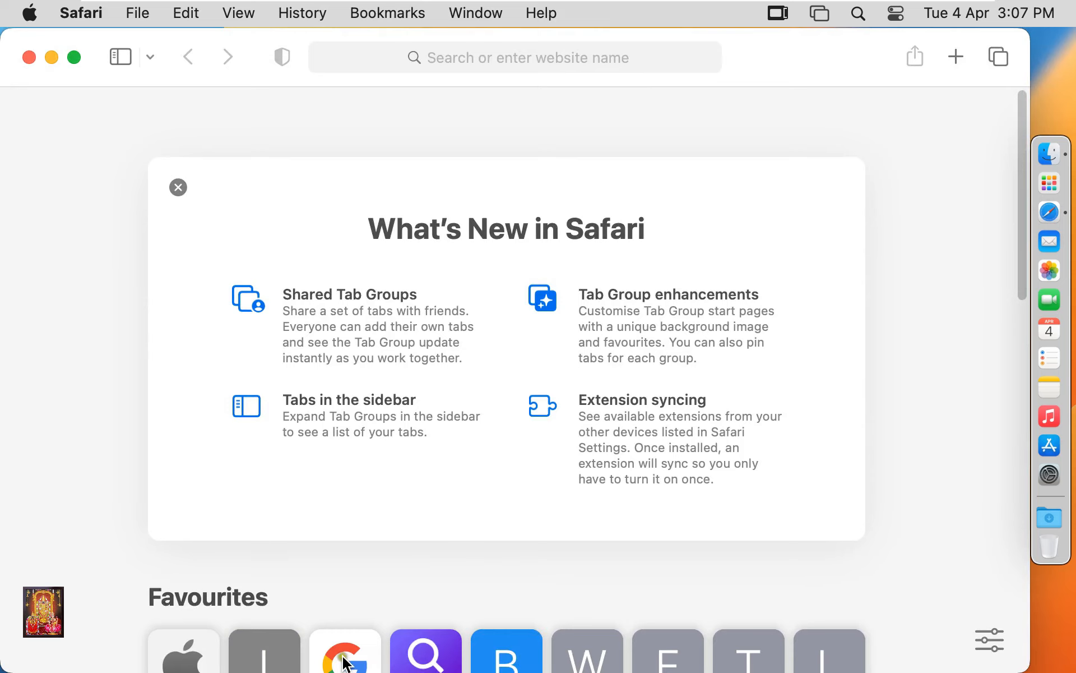
pyautogui.click(344, 650)
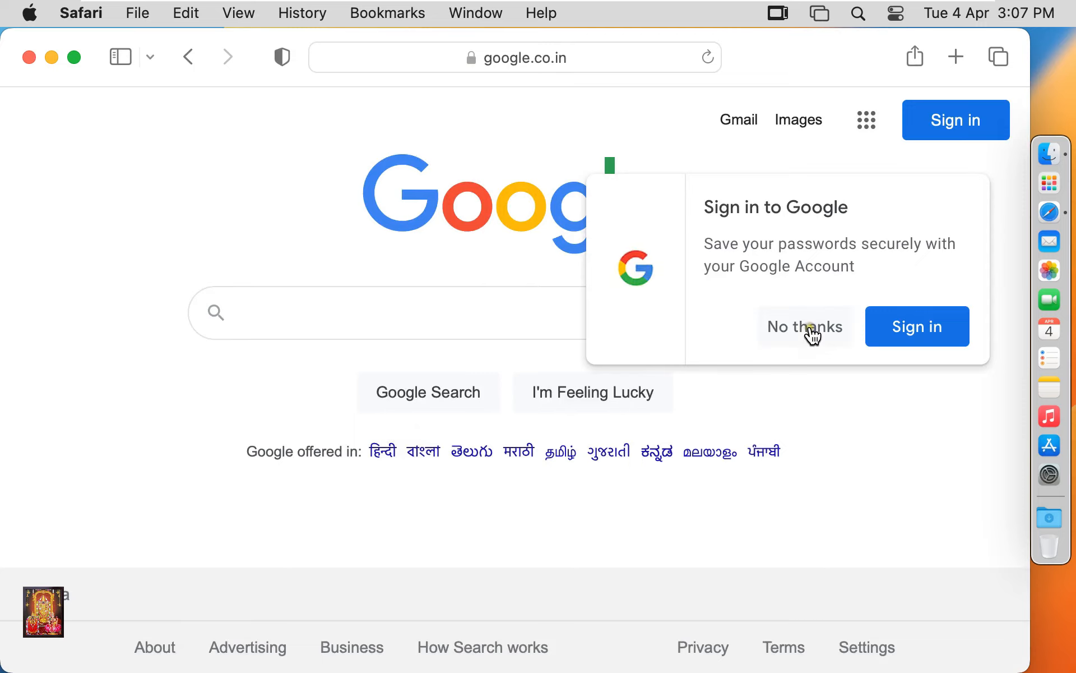
pyautogui.click(804, 326)
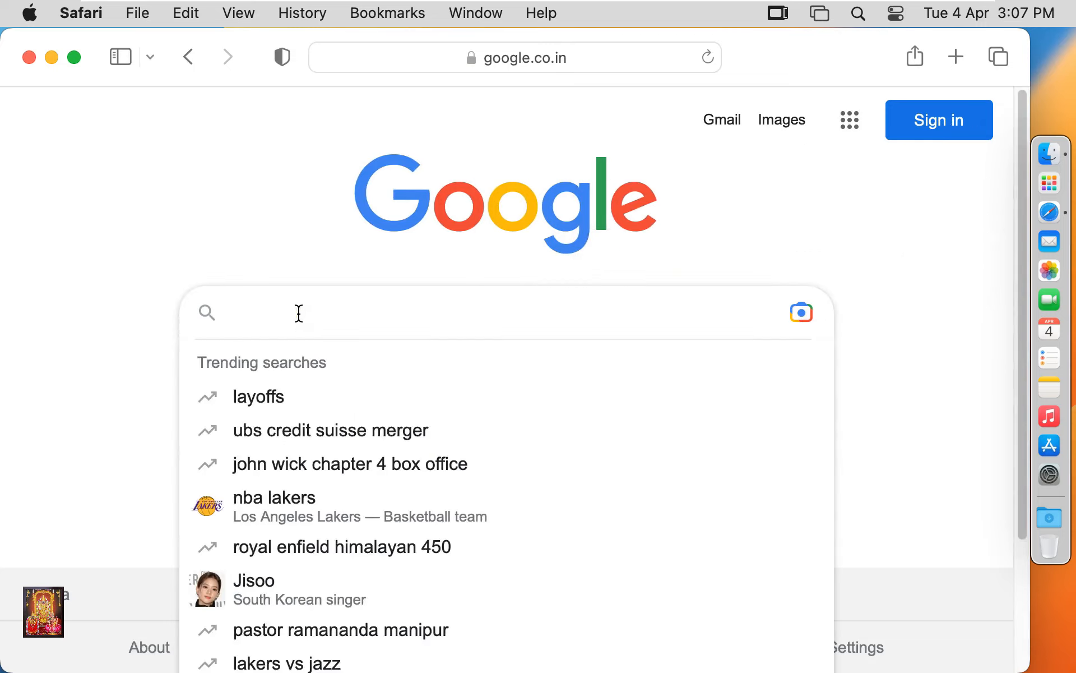
# Search Google for 'download java 20 jdk for mac'.
pyautogui.write('download java')
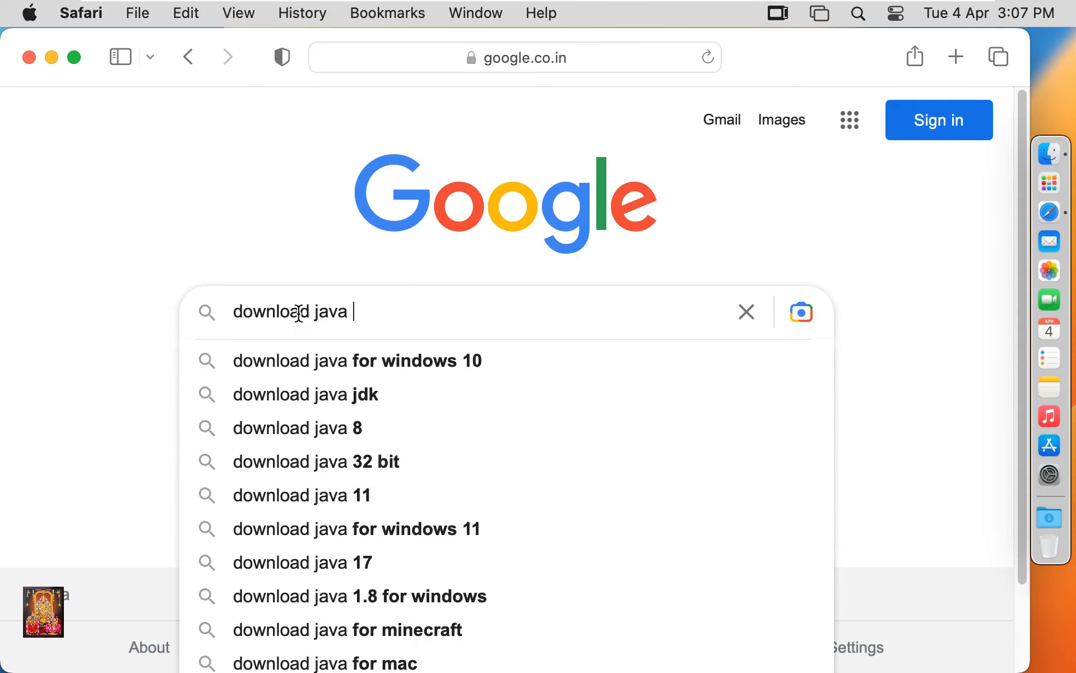
pyautogui.write('20 jdk')
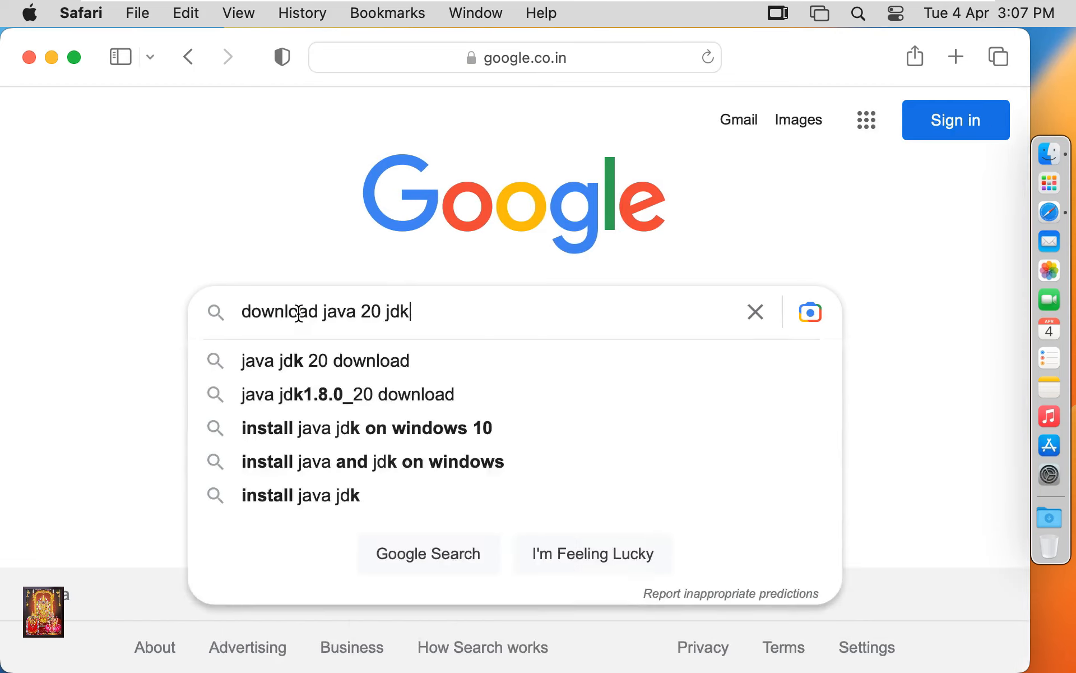
pyautogui.write('for mac')
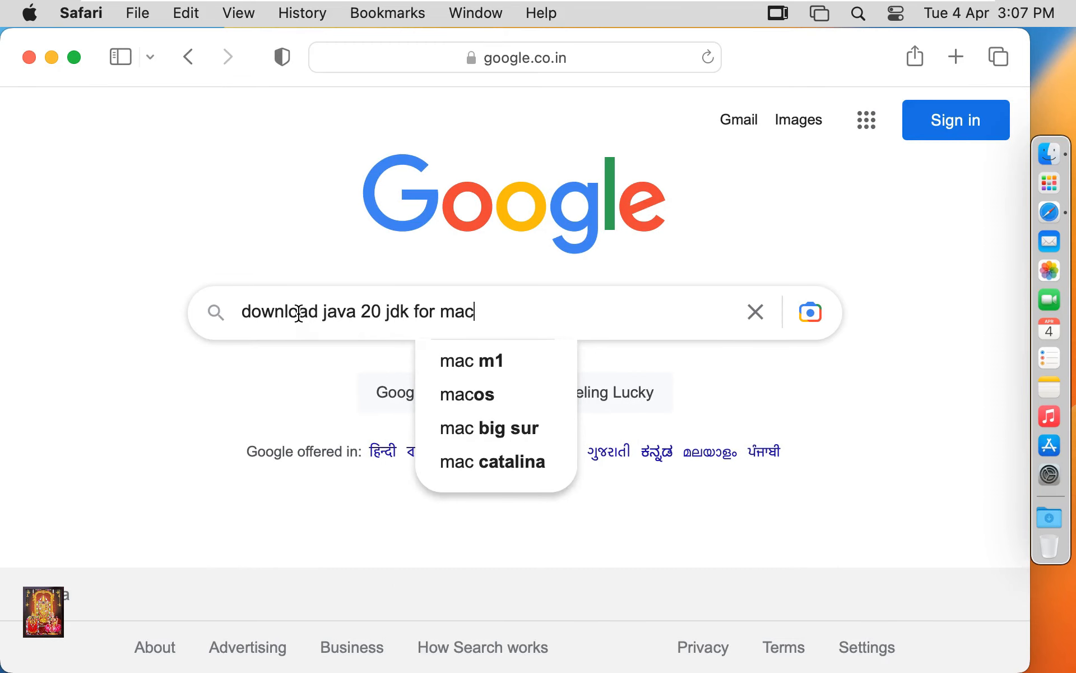
pyautogui.press('Return')
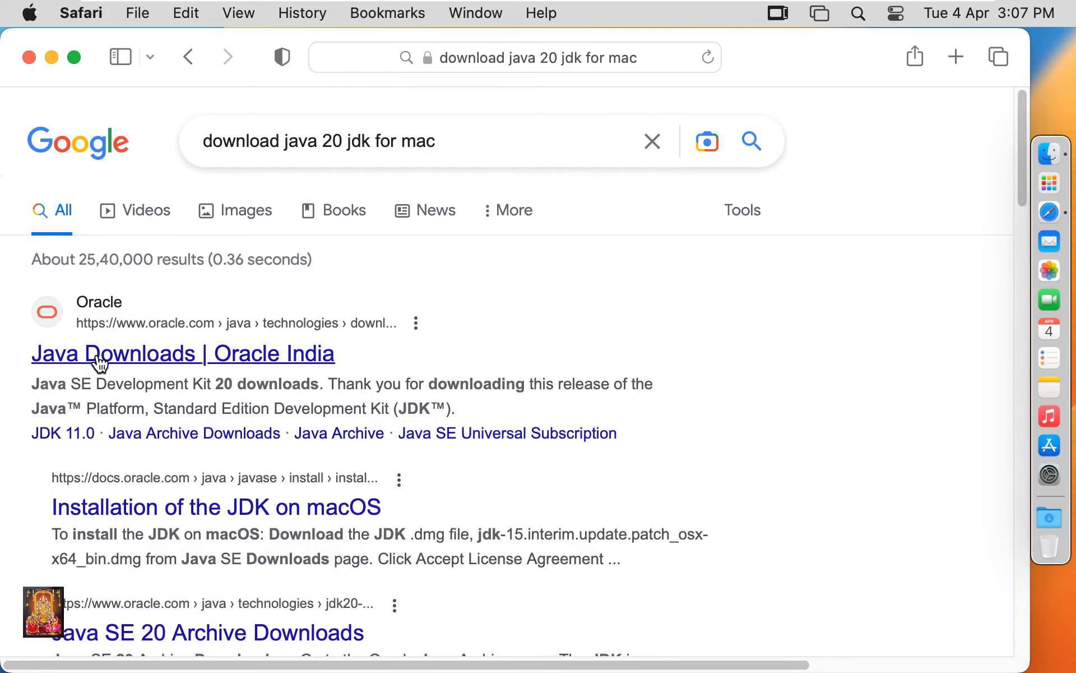
pyautogui.moveTo(168, 364)
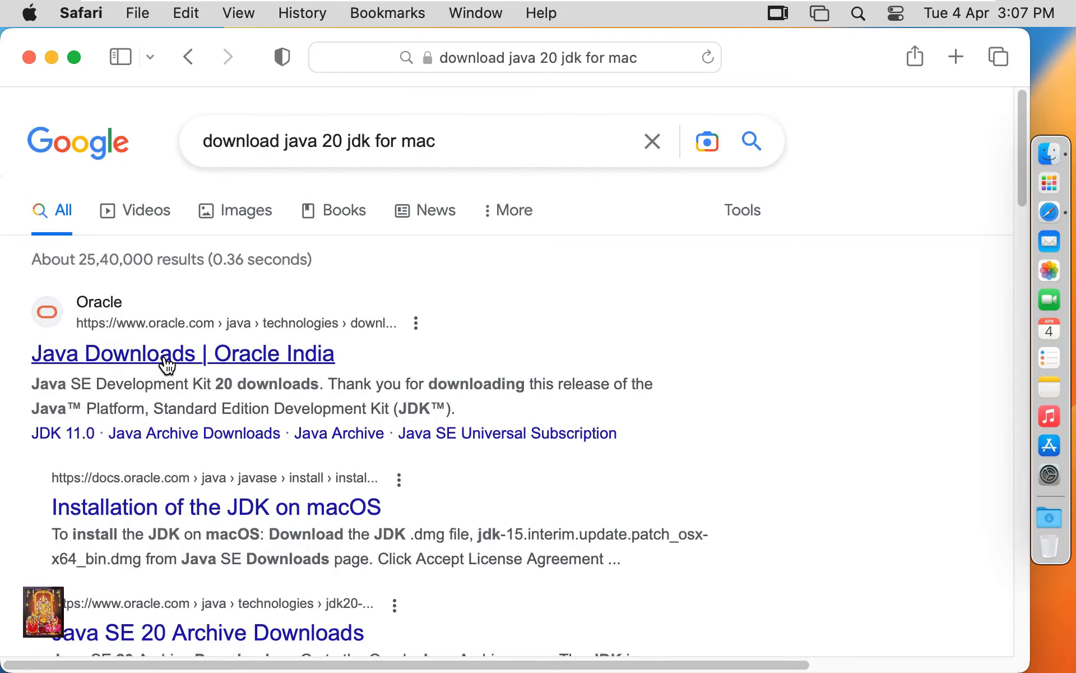
# Open the 'Java Downloads | Oracle India' result and show the JDK 20 macOS downloads.
pyautogui.click(183, 354)
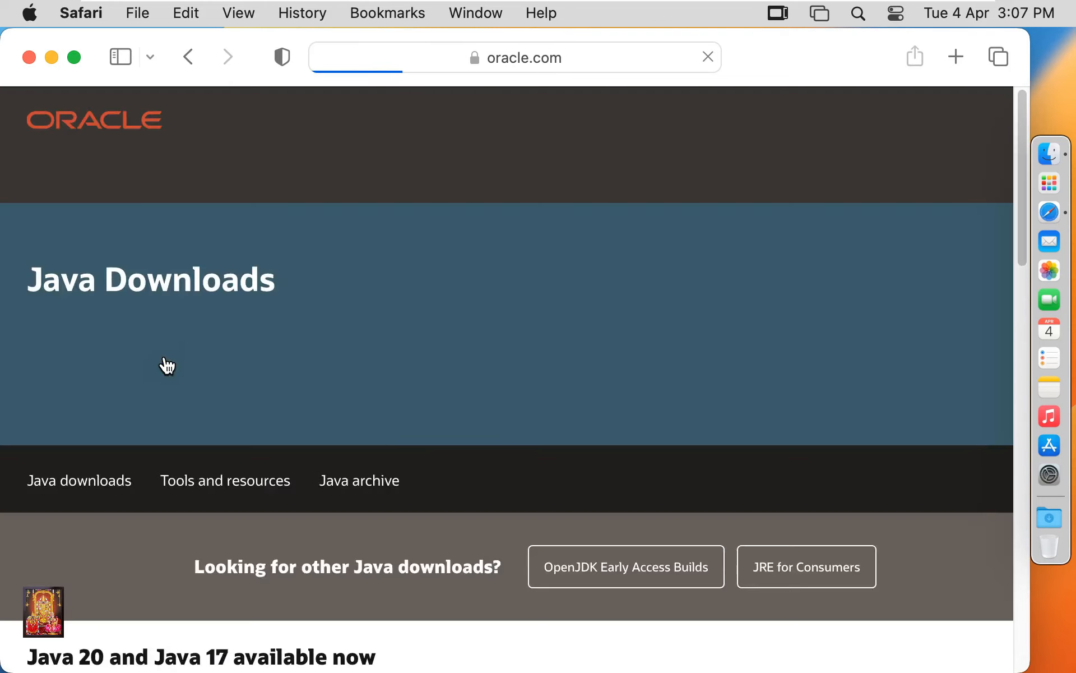
pyautogui.scroll(3)
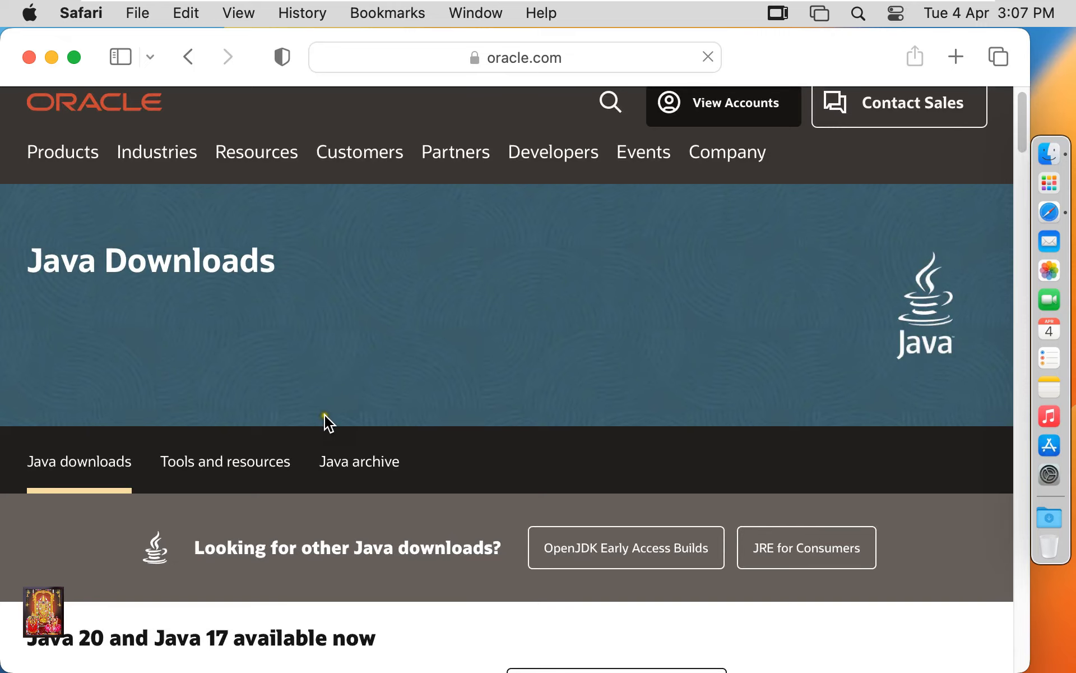
pyautogui.scroll(-3)
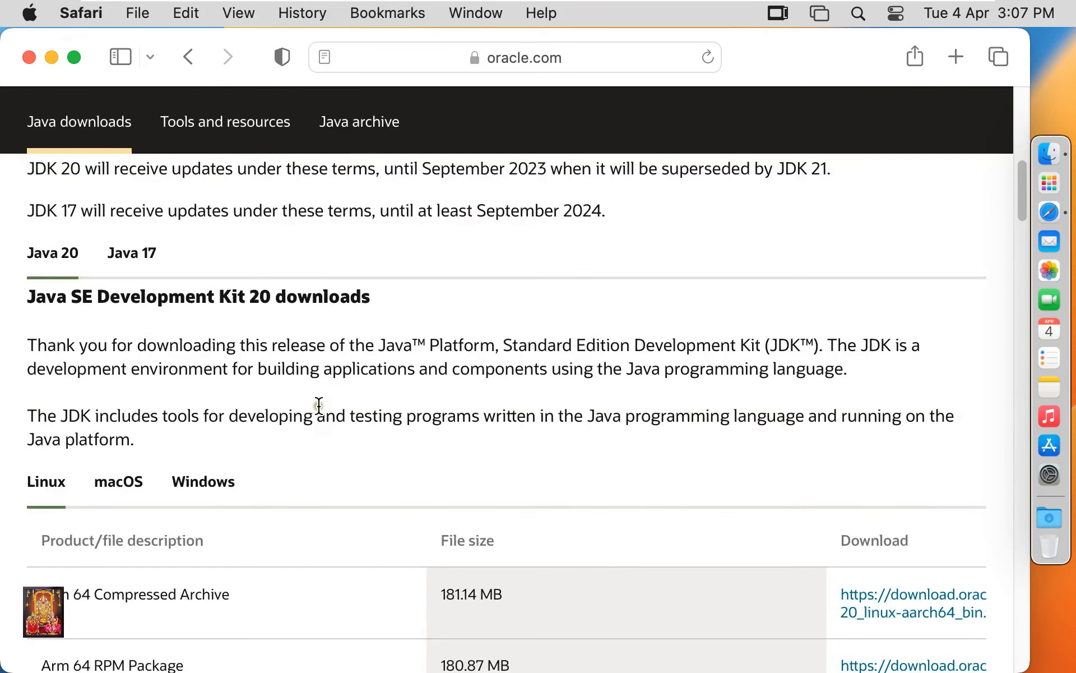
pyautogui.scroll(-3)
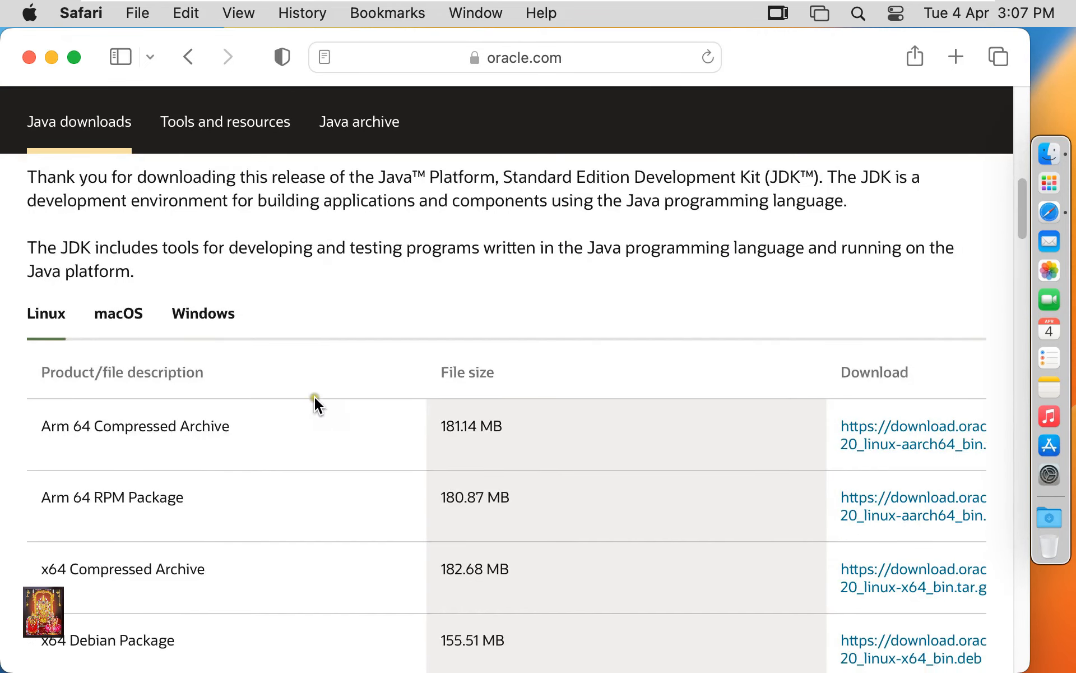
pyautogui.moveTo(119, 314)
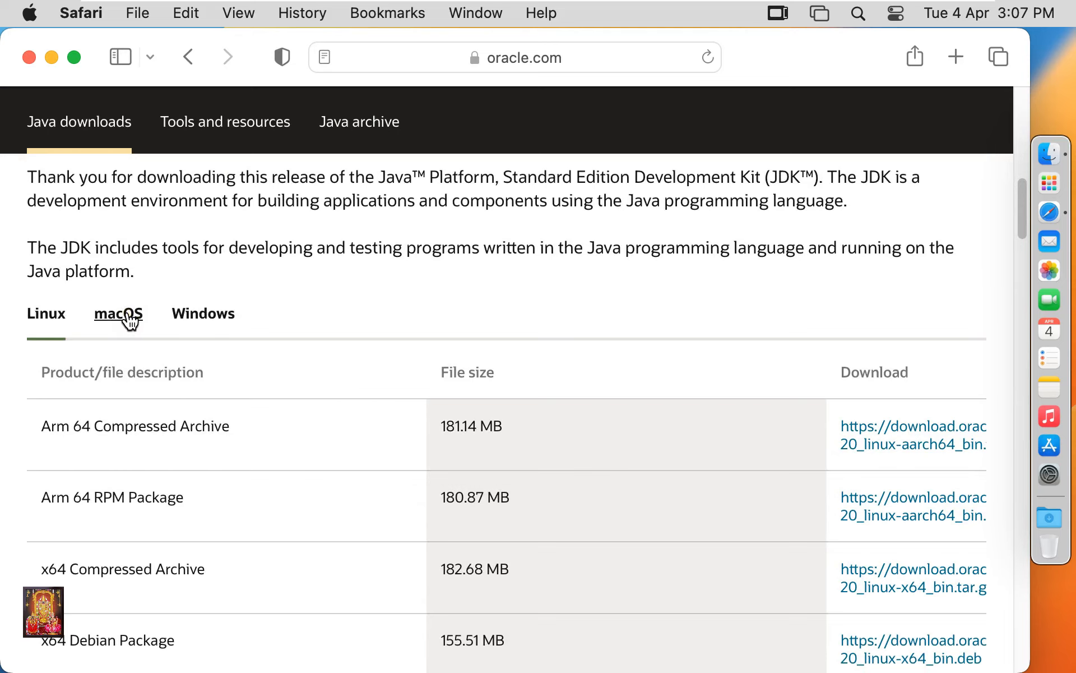
pyautogui.click(118, 314)
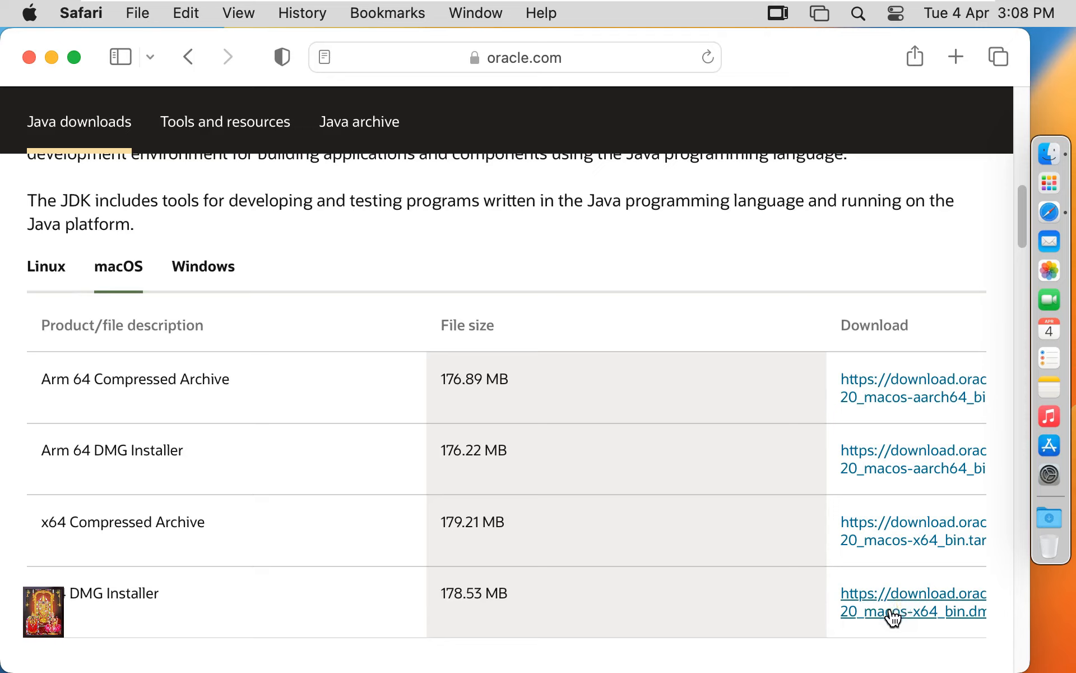
# Download jdk-20_macos-x64_bin.dmg, allow oracle.com downloads, then close the Safari window.
pyautogui.click(912, 602)
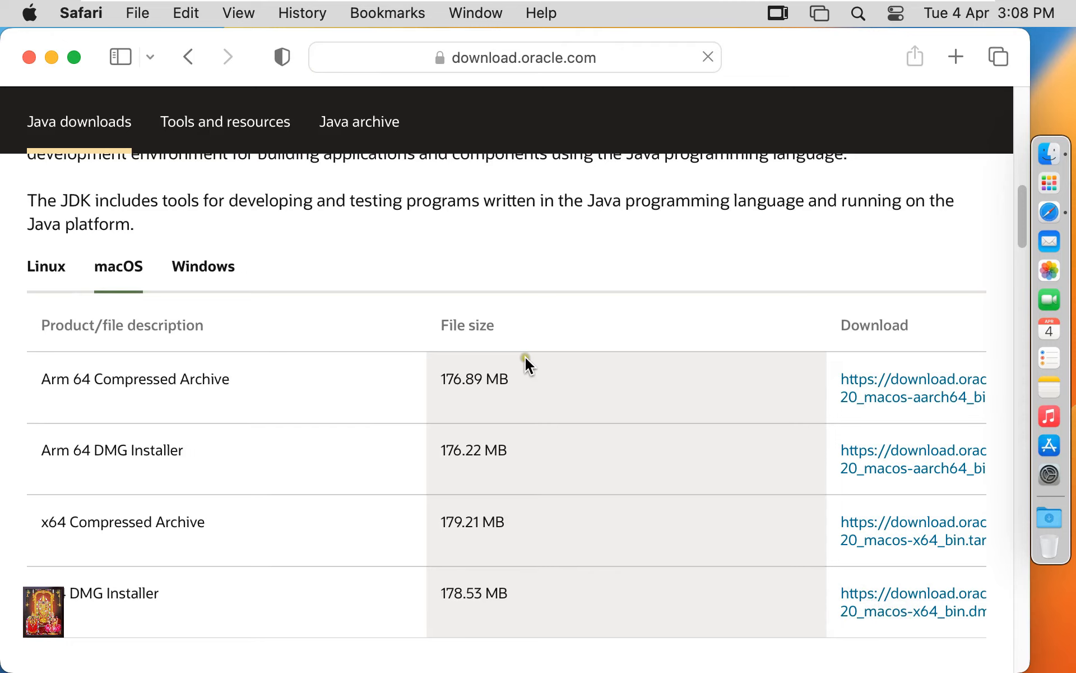
pyautogui.click(912, 388)
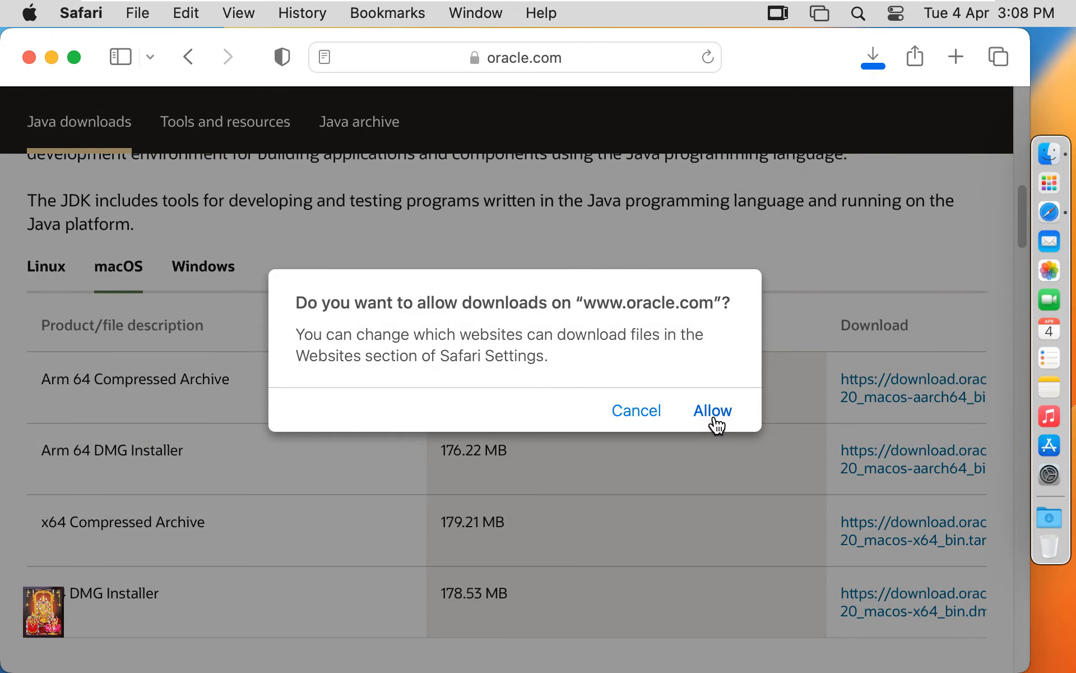
pyautogui.click(712, 410)
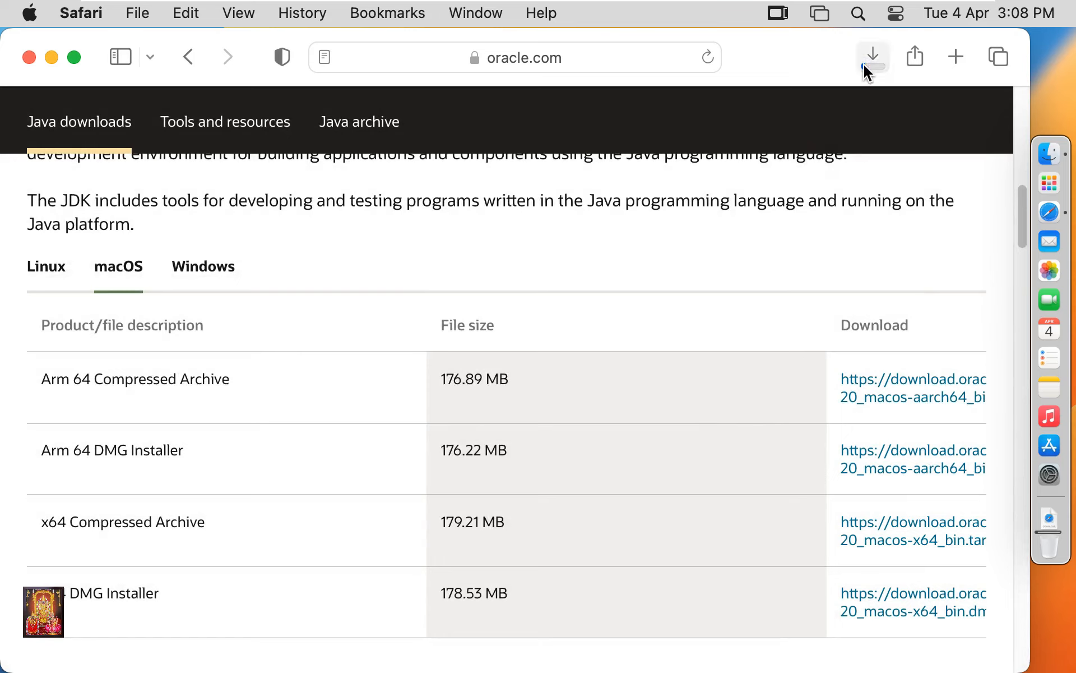
pyautogui.click(872, 56)
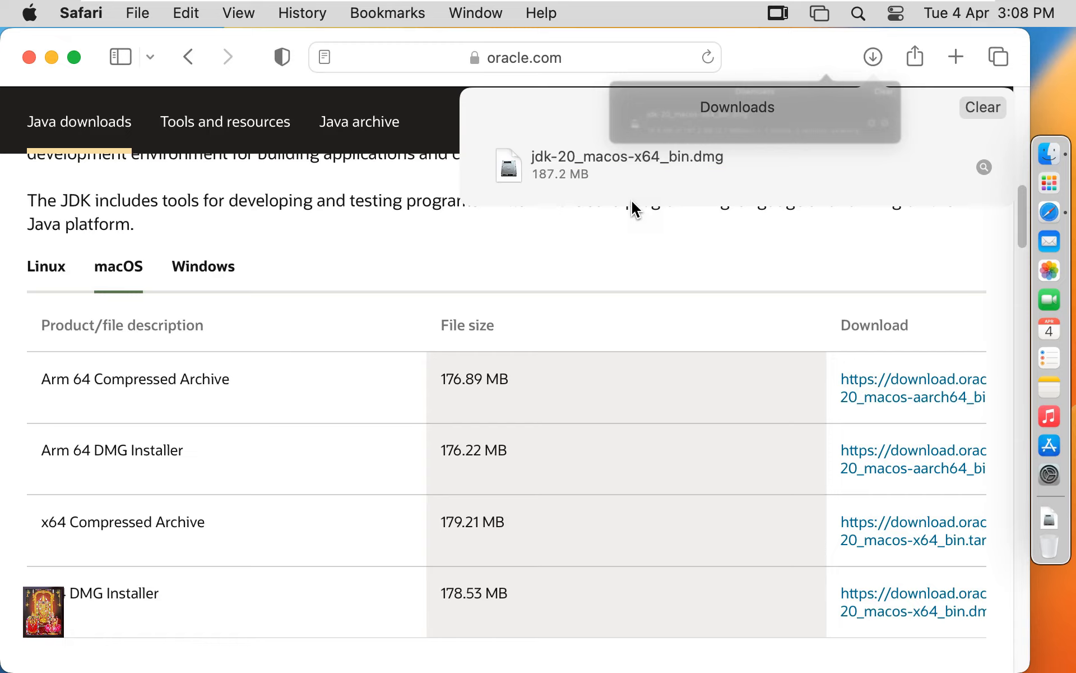
pyautogui.moveTo(261, 110)
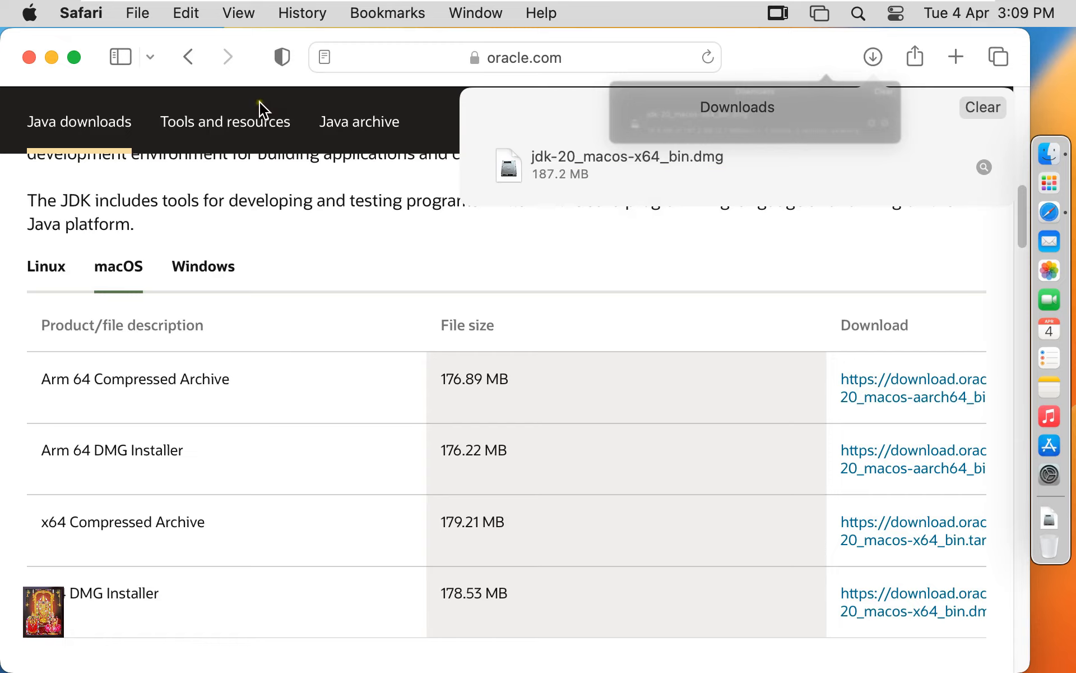
pyautogui.click(29, 57)
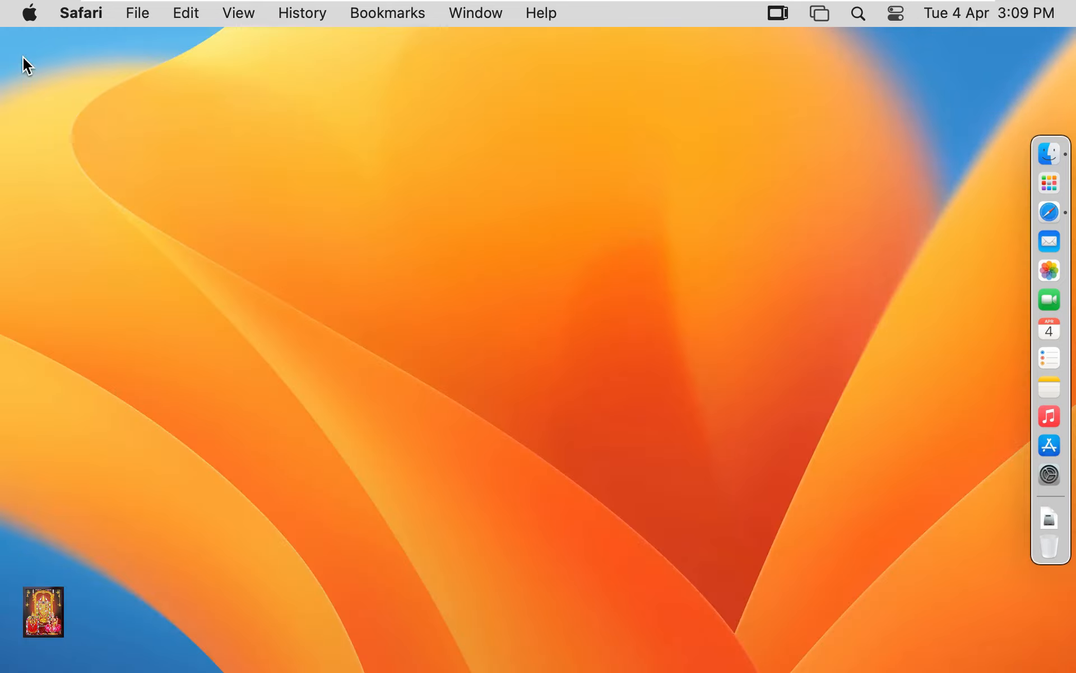
pyautogui.moveTo(947, 199)
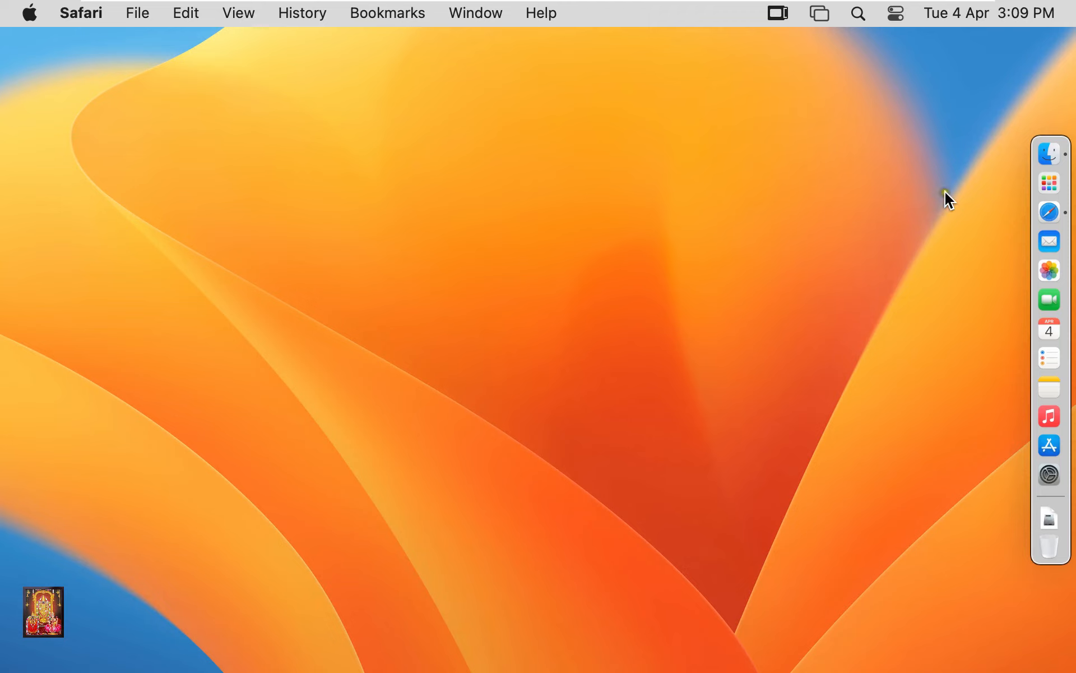
# Mount the jdk-20 disk image from Downloads and select JDK 20.pkg.
pyautogui.click(1048, 152)
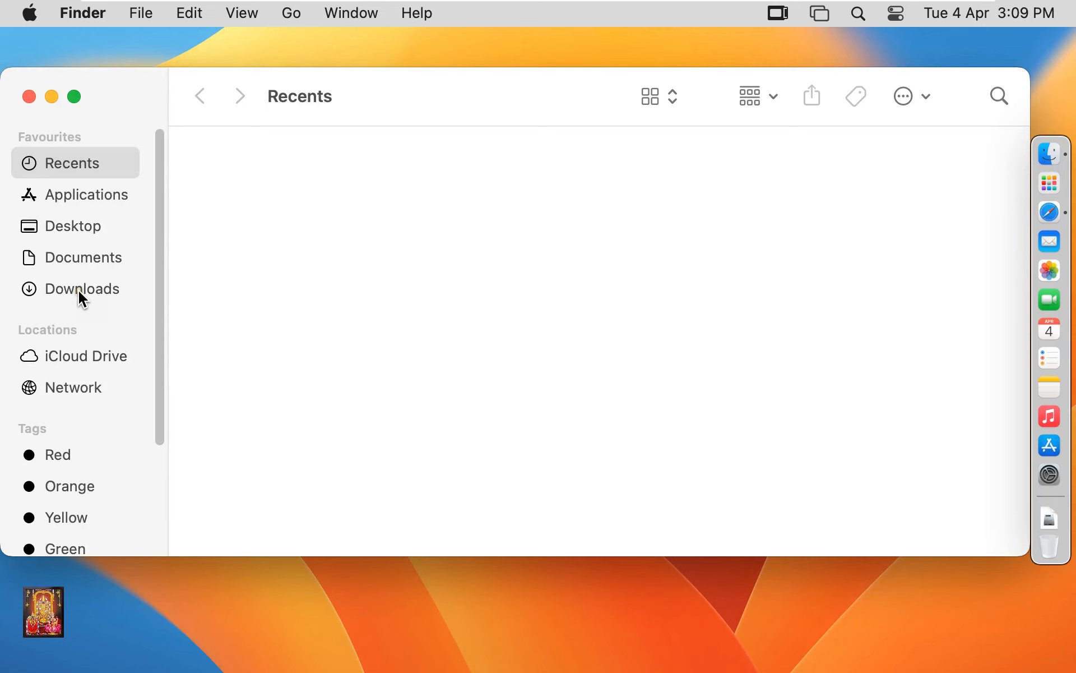
pyautogui.click(80, 288)
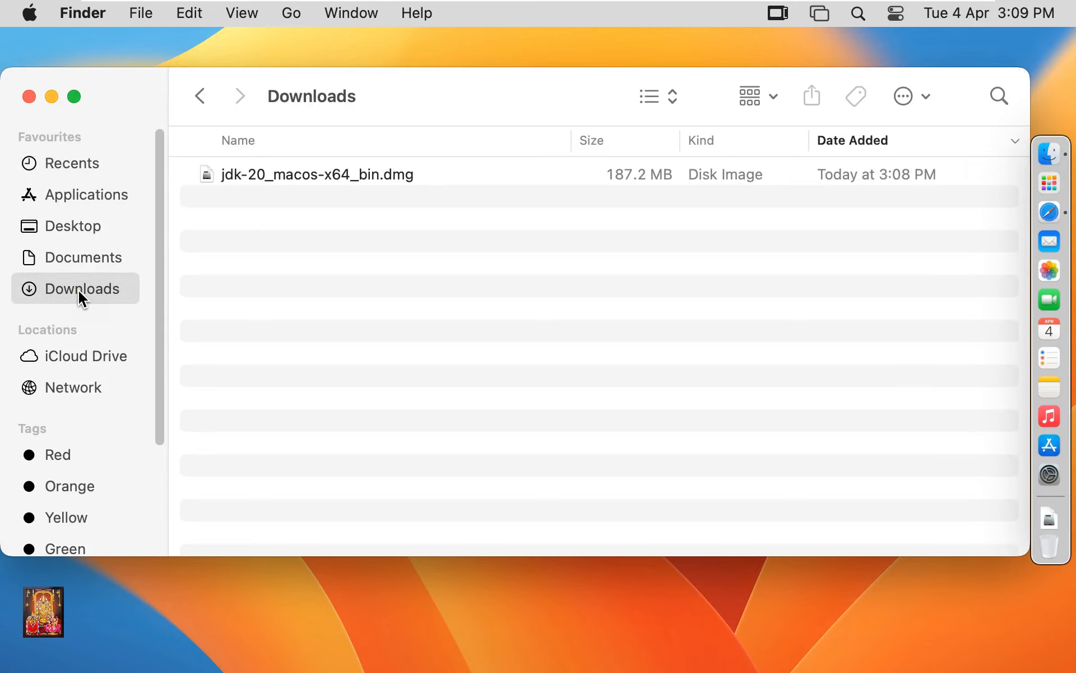
pyautogui.moveTo(287, 195)
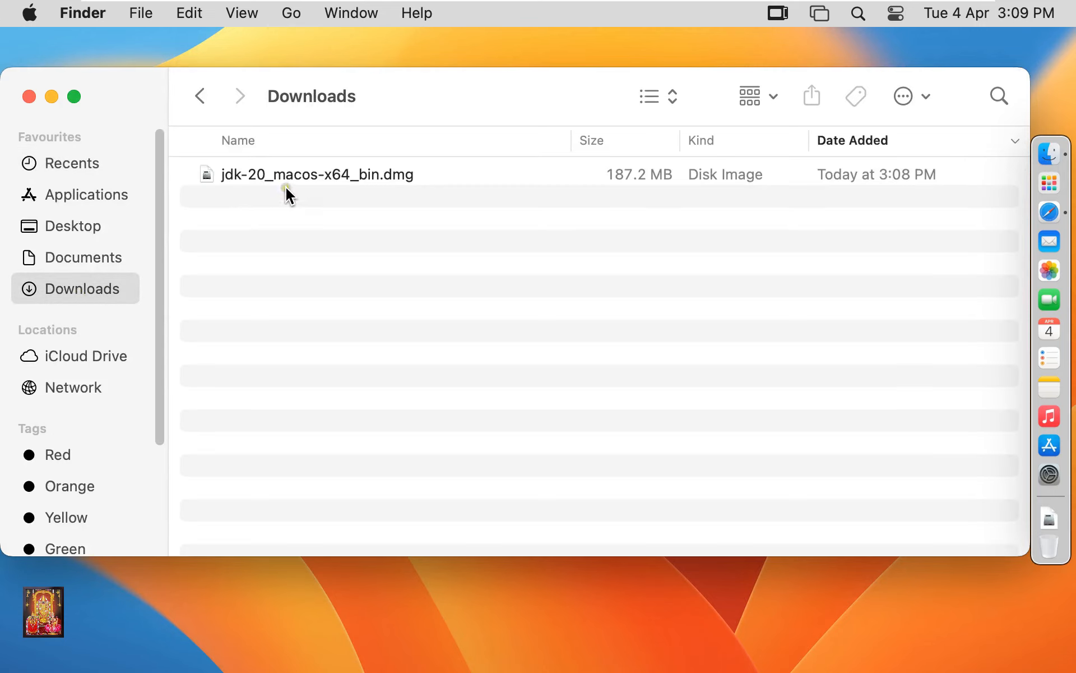
pyautogui.moveTo(367, 189)
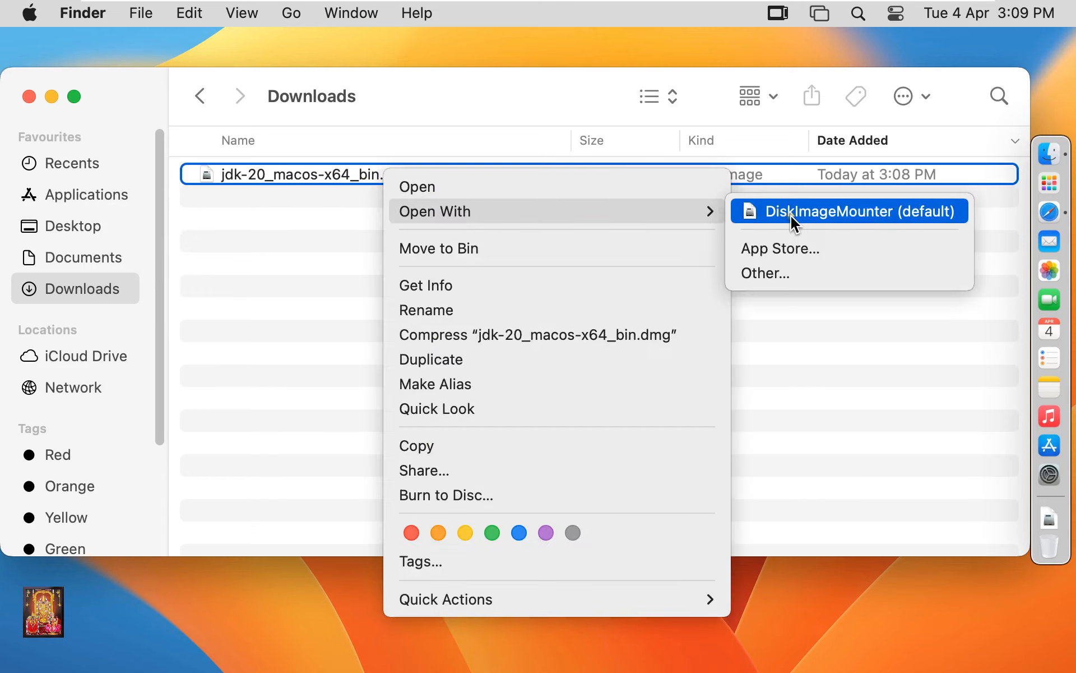
pyautogui.click(858, 210)
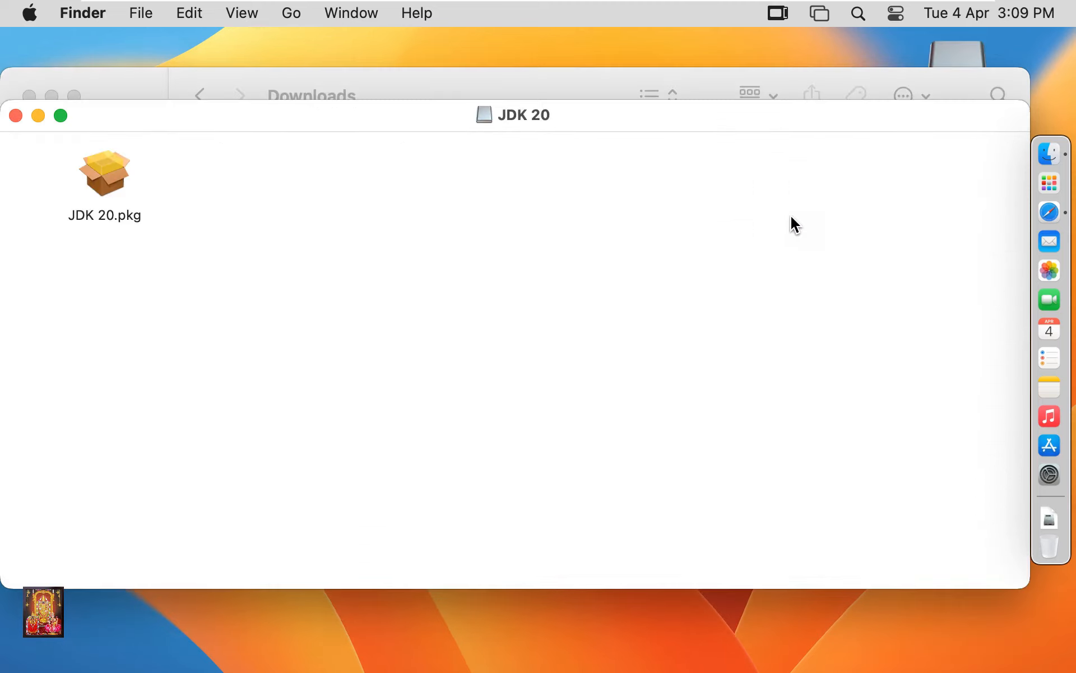
pyautogui.click(105, 172)
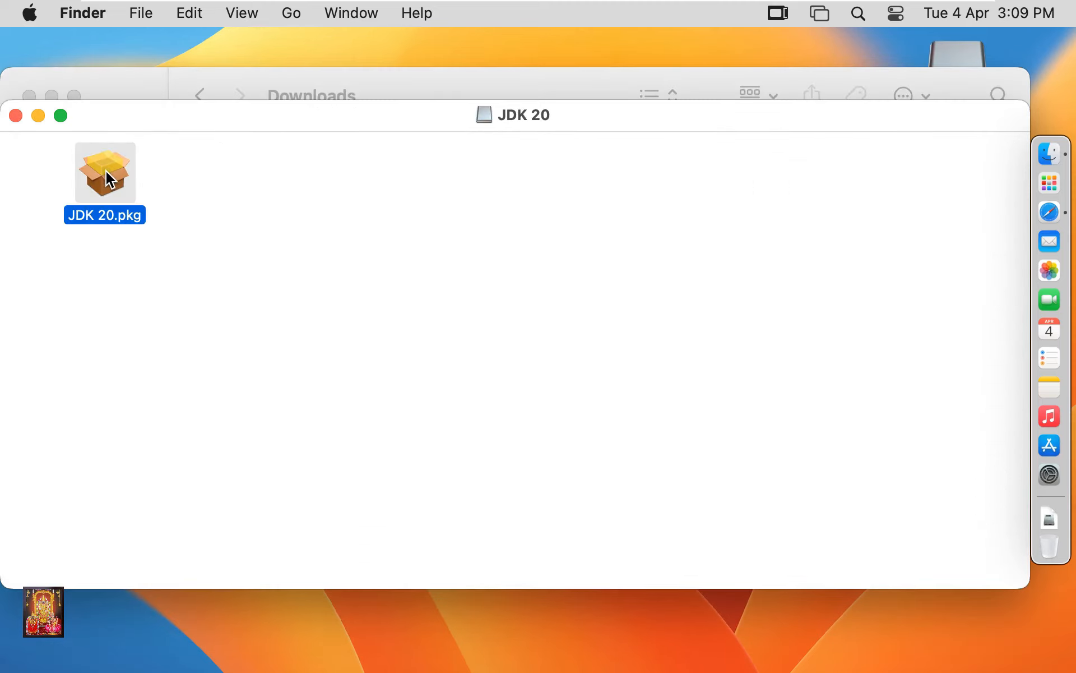
# Run the JDK 20.pkg installer with the account password, then close it keeping the package.
pyautogui.doubleClick(104, 172)
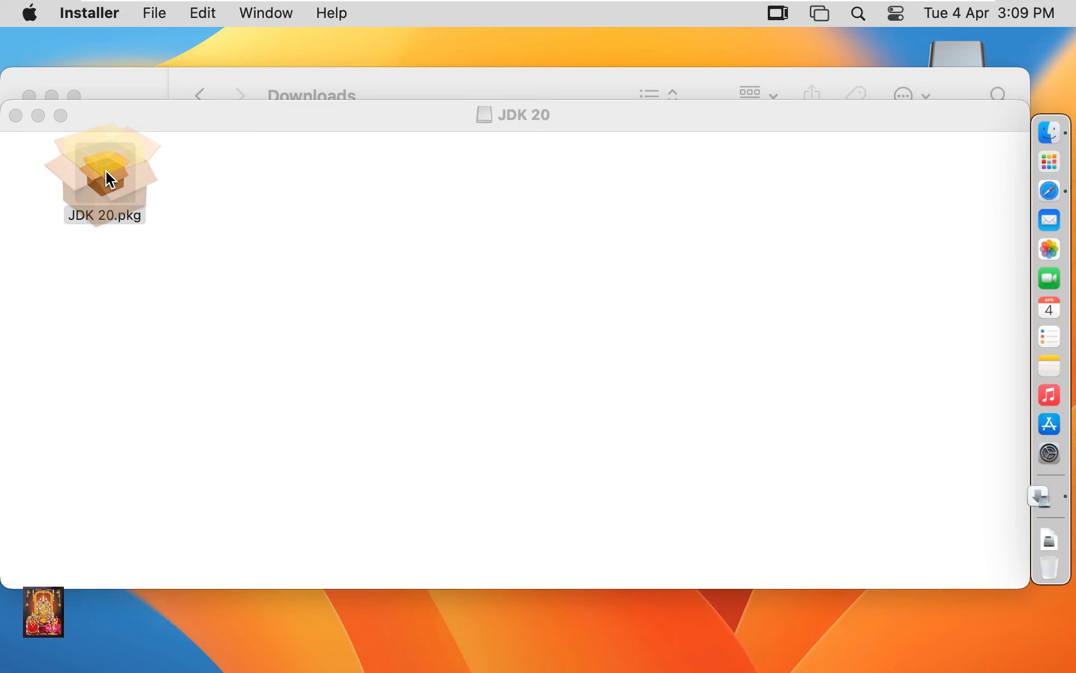
pyautogui.doubleClick(104, 170)
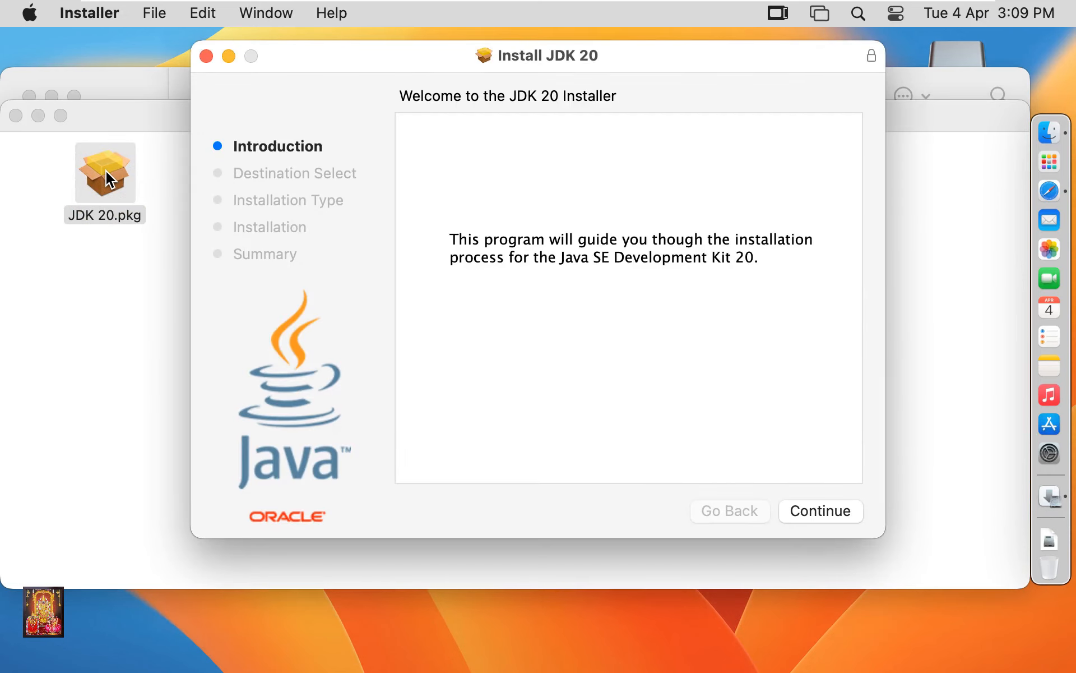
pyautogui.moveTo(376, 318)
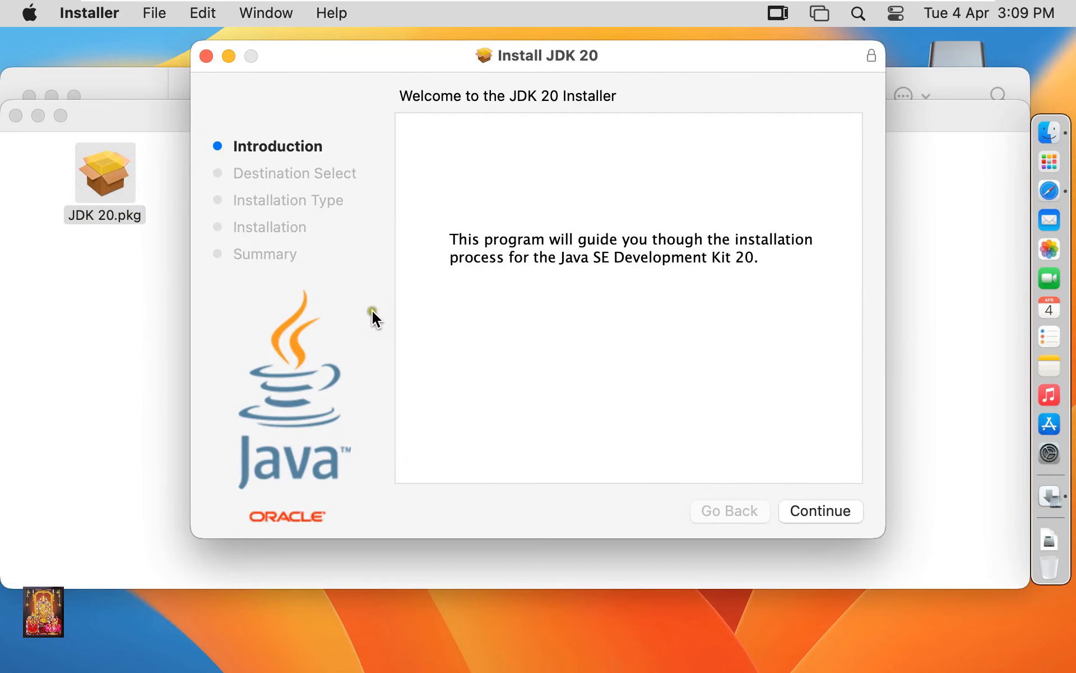
pyautogui.moveTo(807, 516)
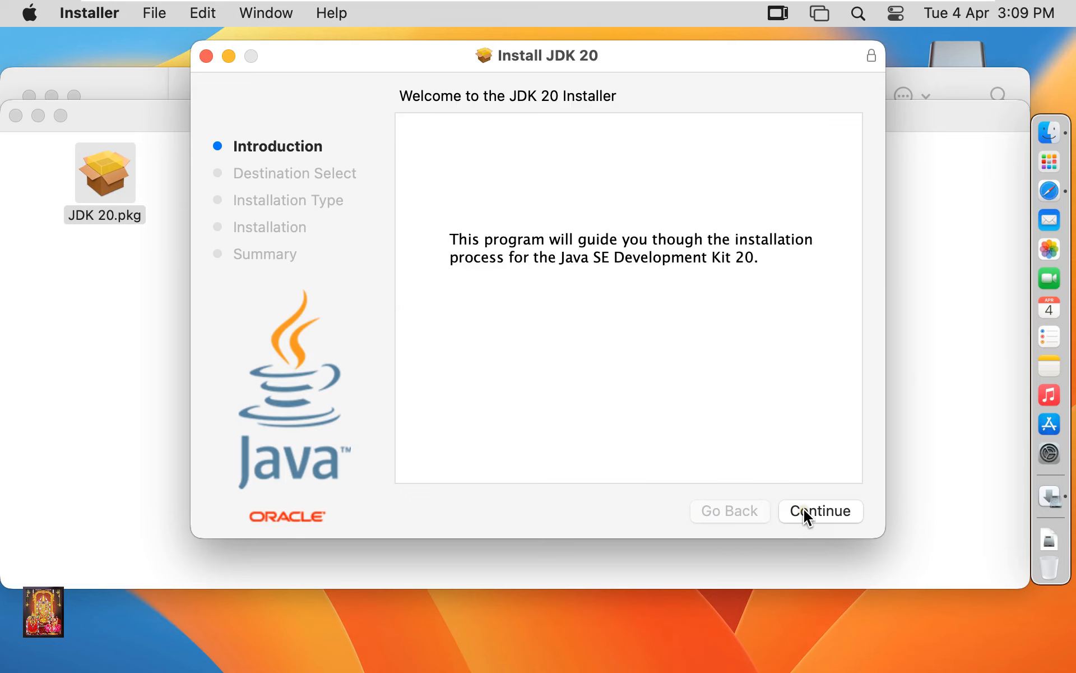
pyautogui.click(819, 510)
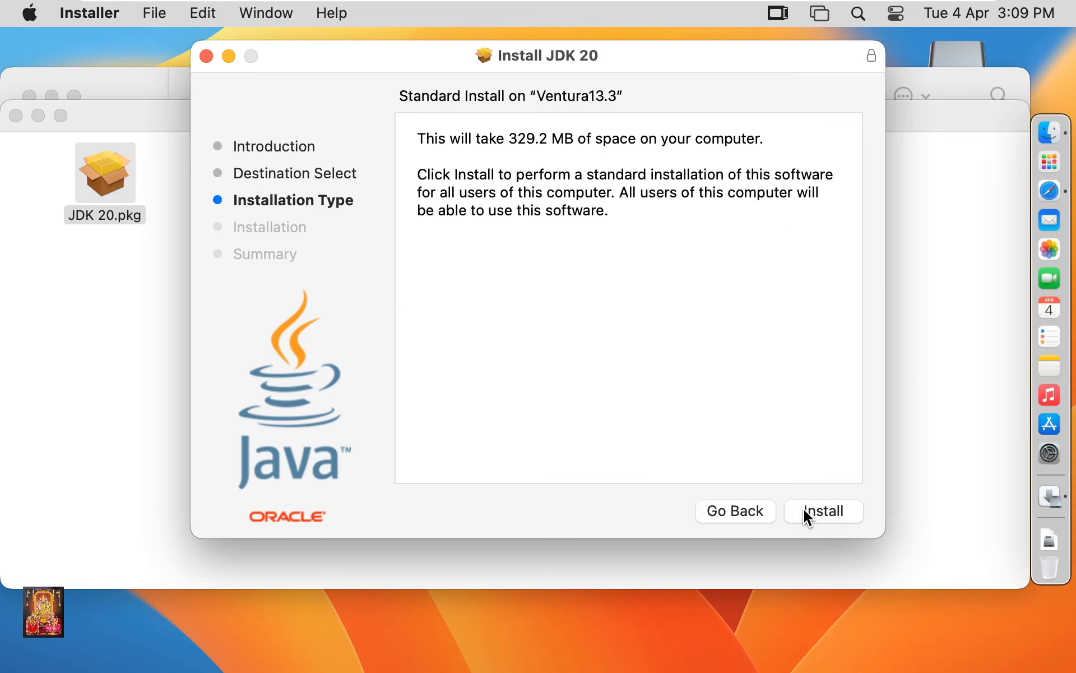
pyautogui.click(823, 511)
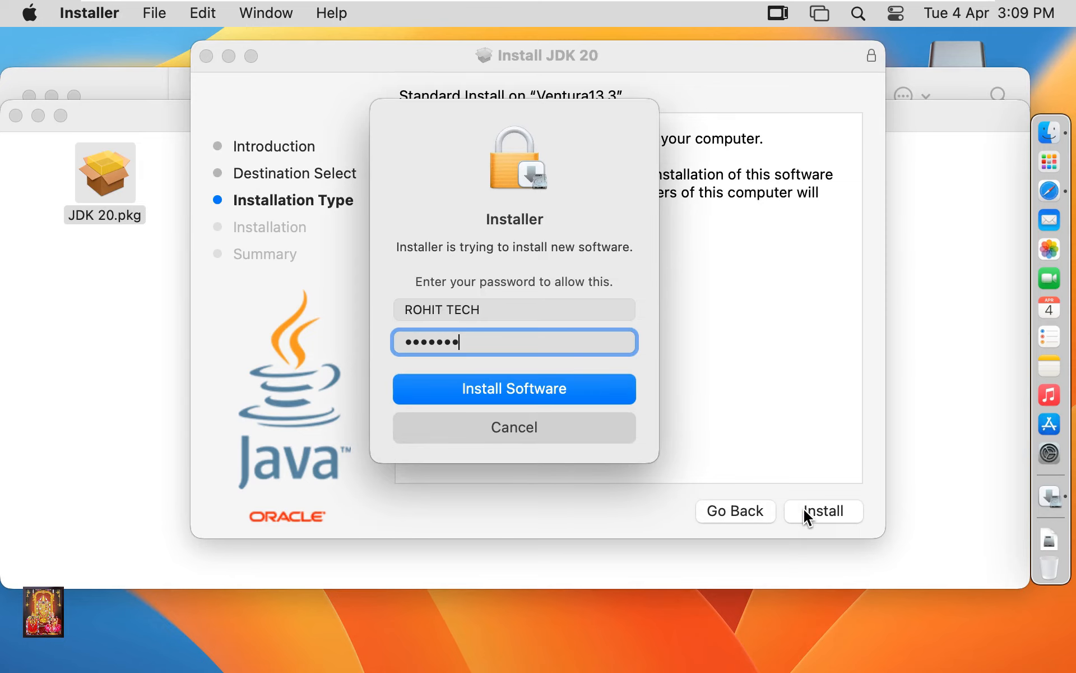
pyautogui.moveTo(513, 388)
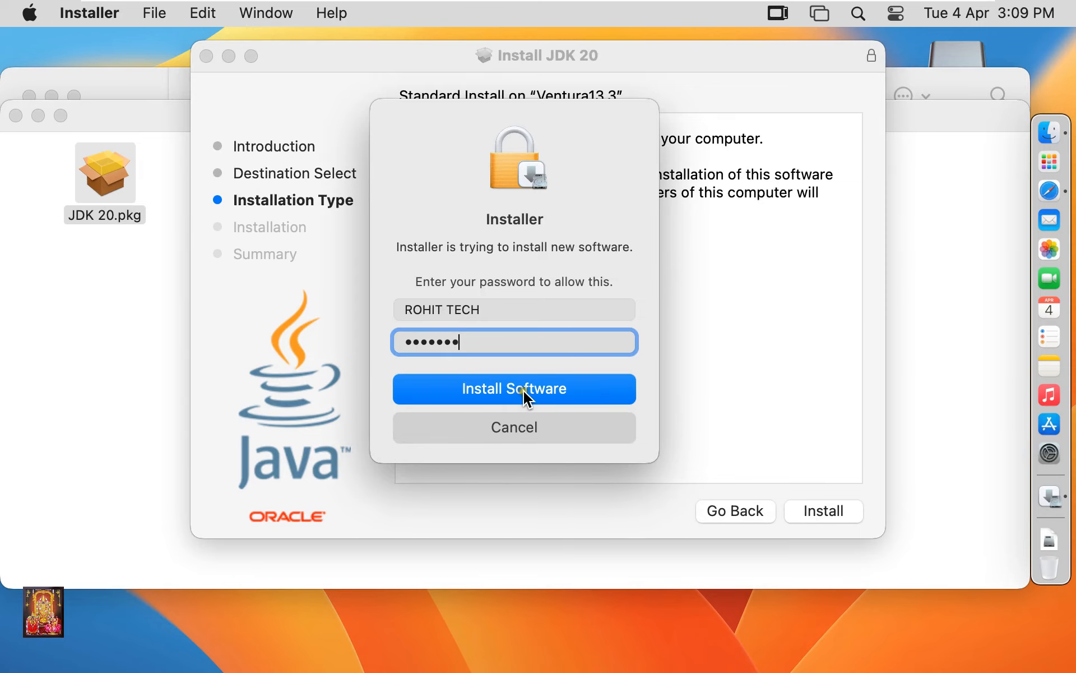
pyautogui.click(514, 388)
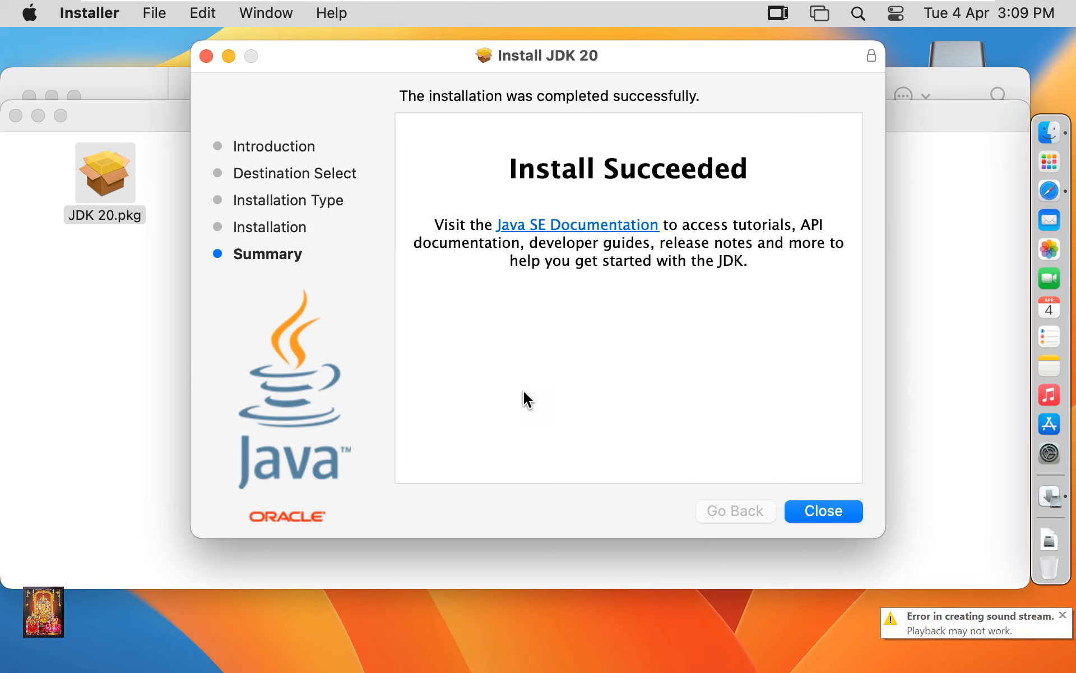
pyautogui.moveTo(814, 413)
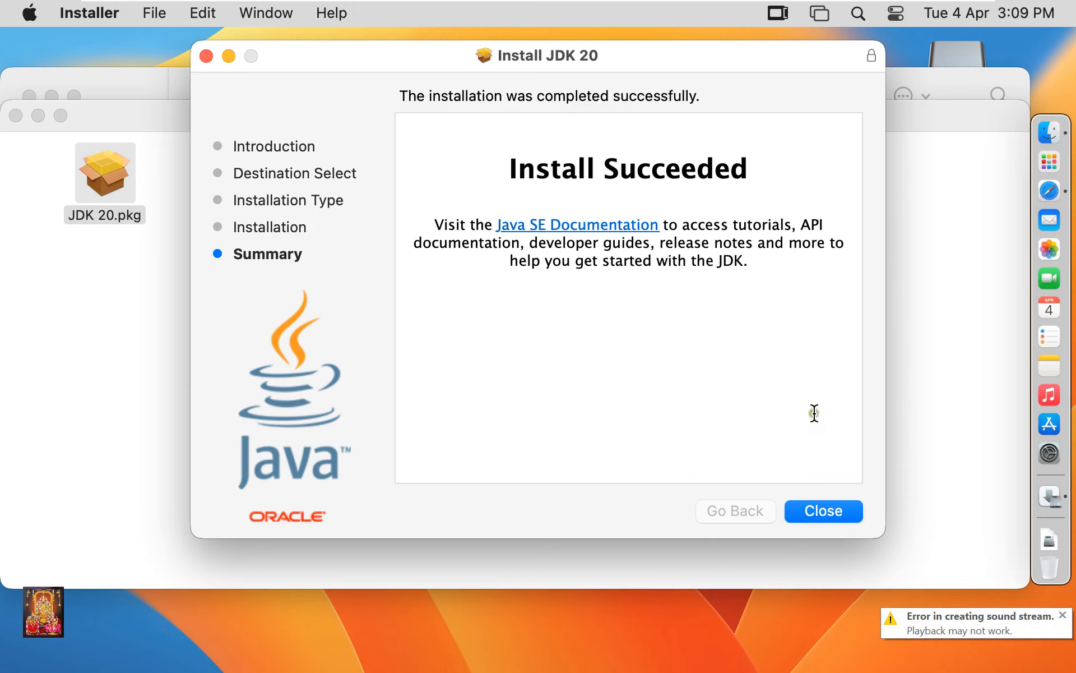
pyautogui.click(822, 511)
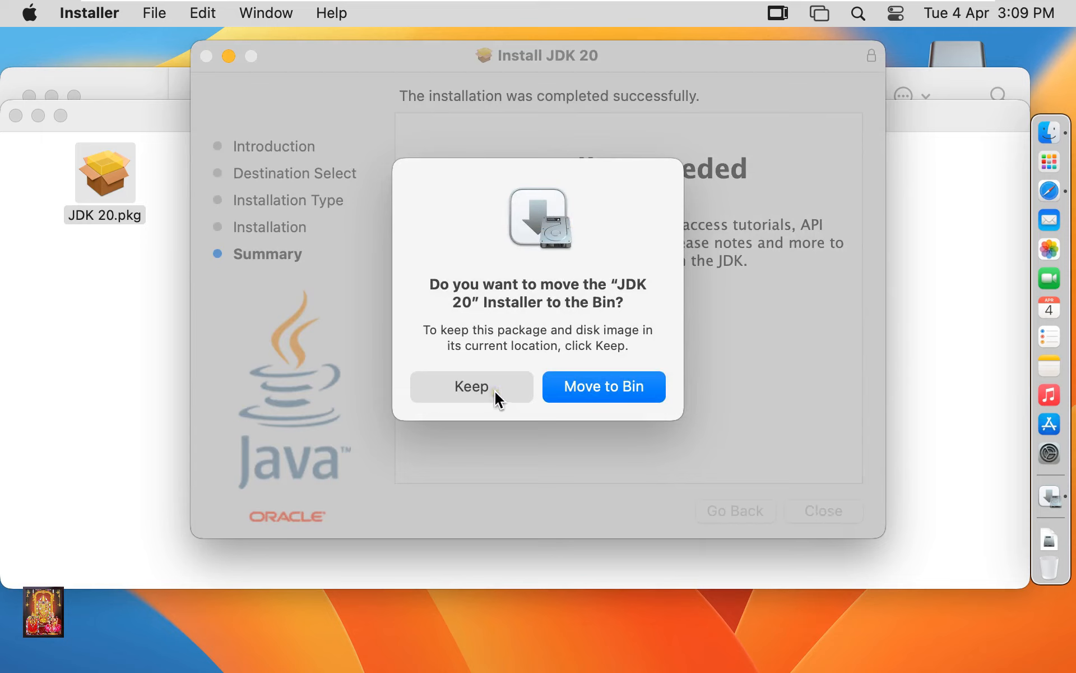
pyautogui.moveTo(523, 321)
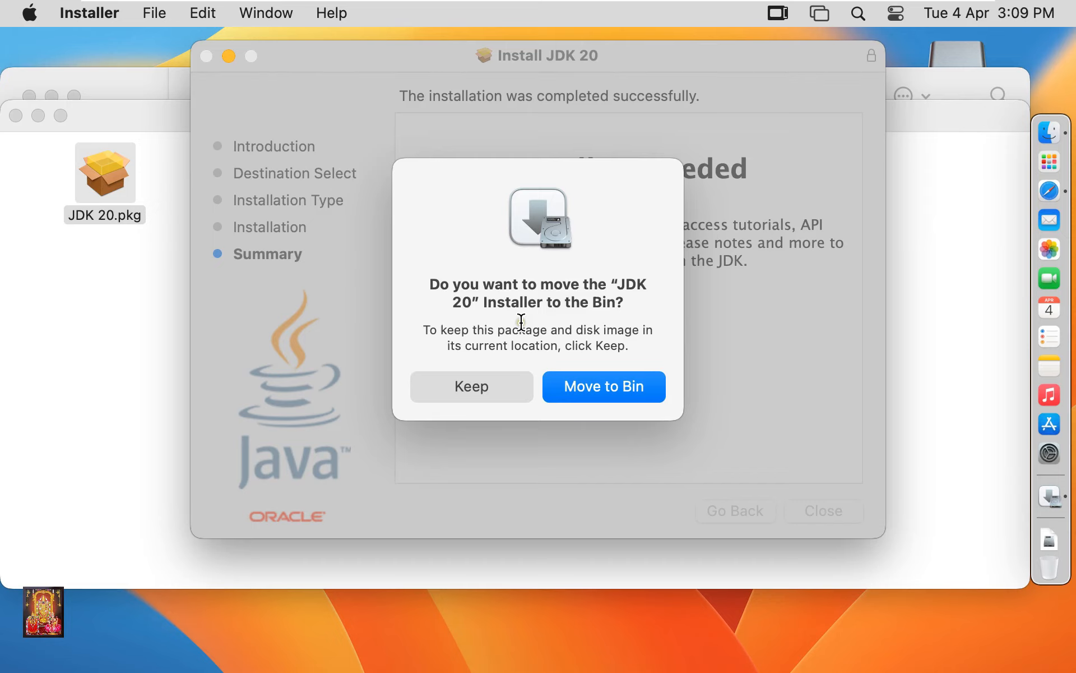
pyautogui.click(471, 385)
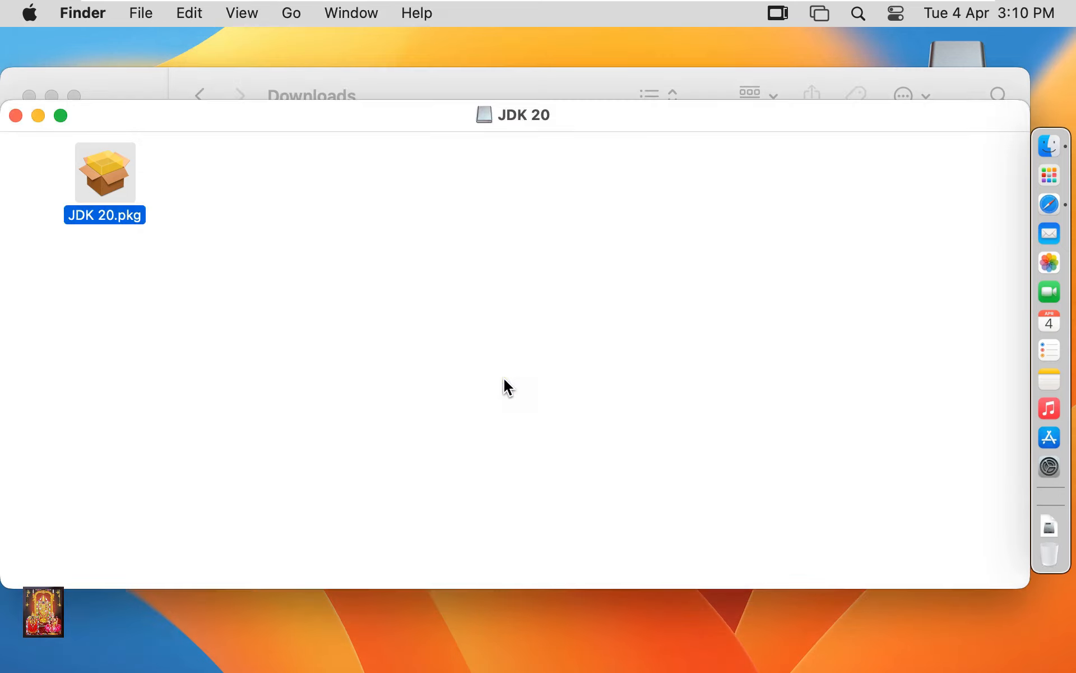
pyautogui.moveTo(15, 115)
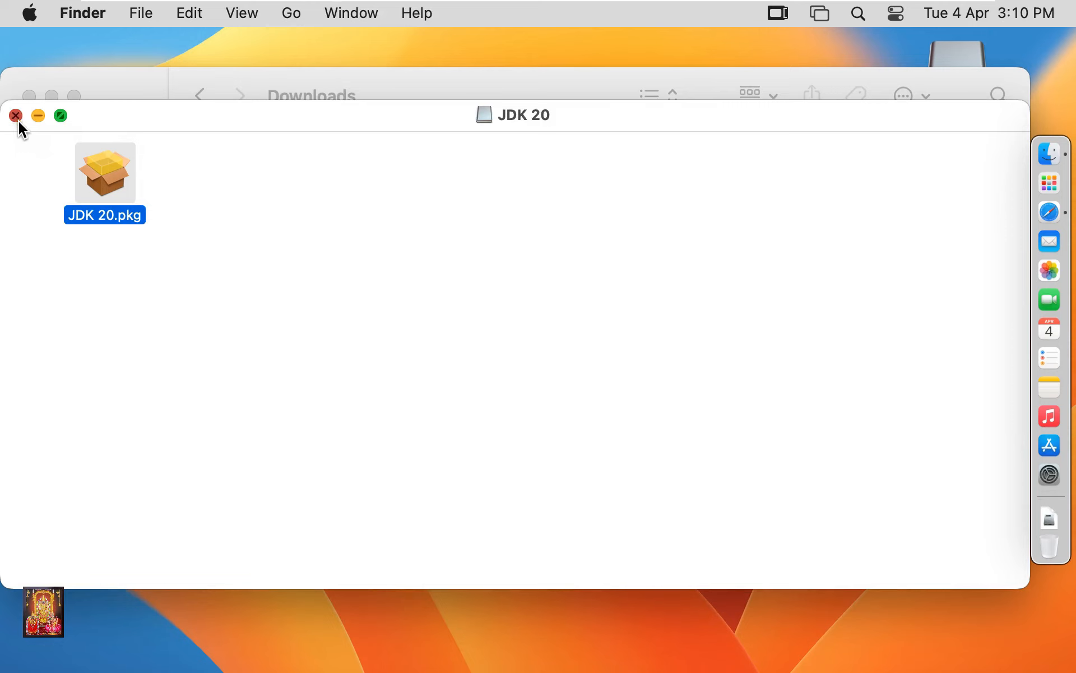
# Close the JDK 20 and Downloads windows and eject the JDK 20 disk.
pyautogui.click(15, 116)
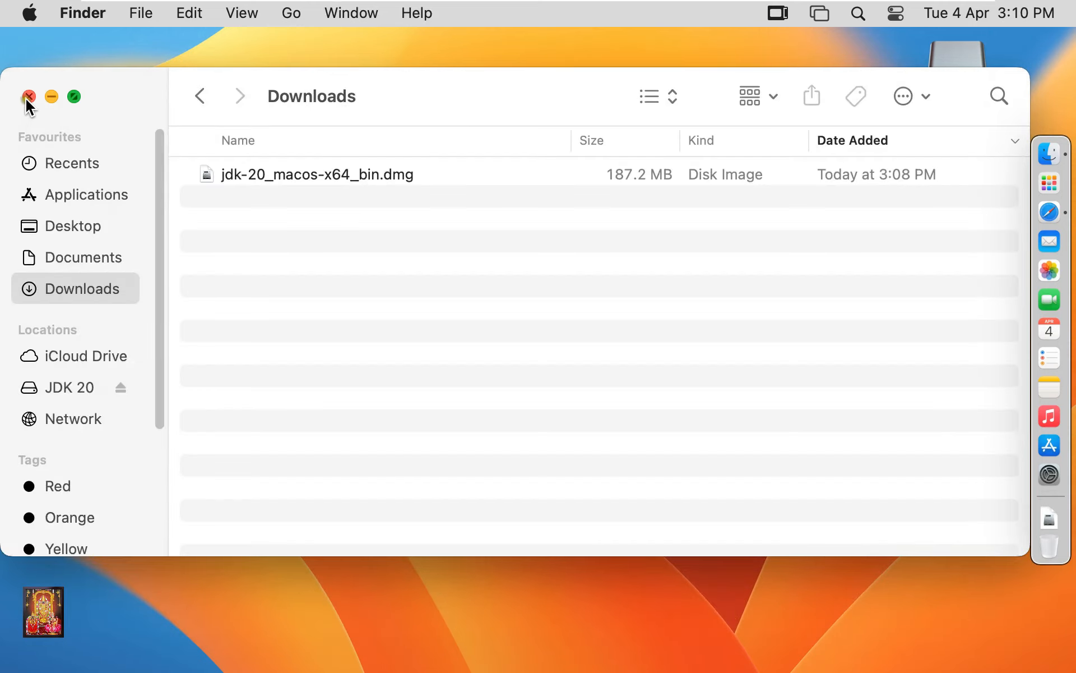
pyautogui.click(29, 96)
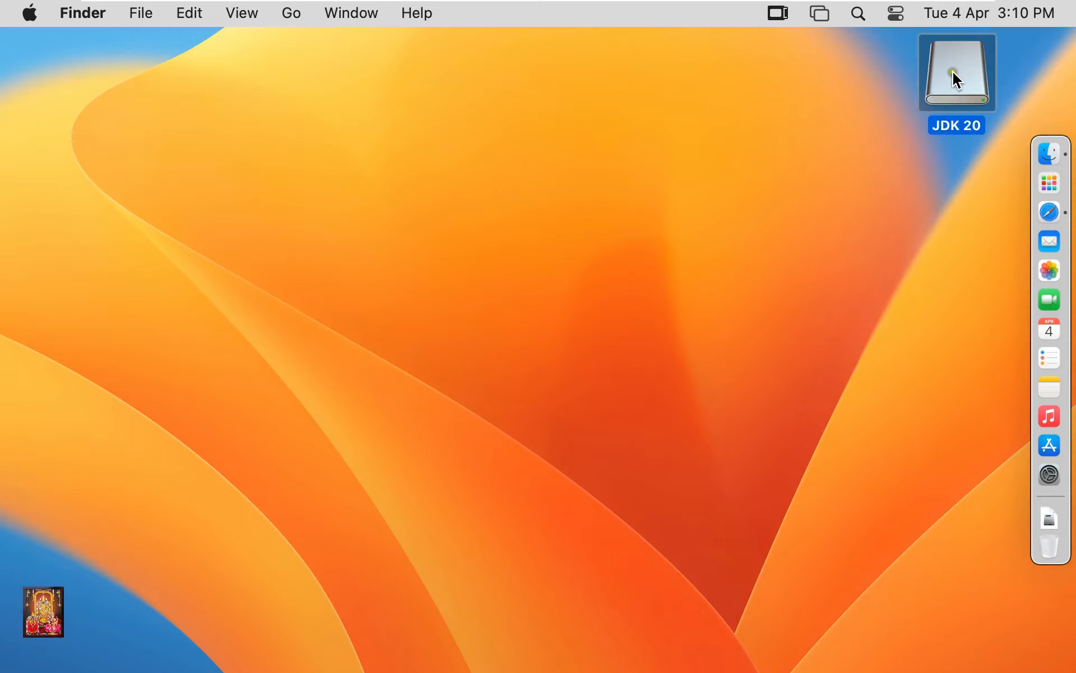
pyautogui.rightClick(956, 73)
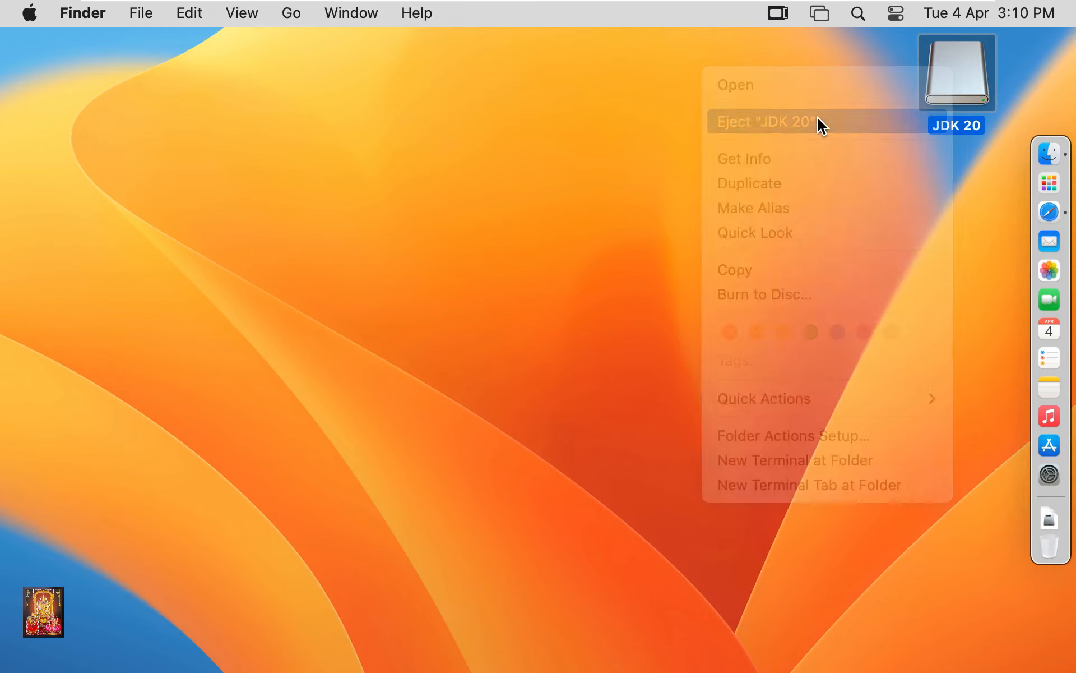
pyautogui.click(765, 122)
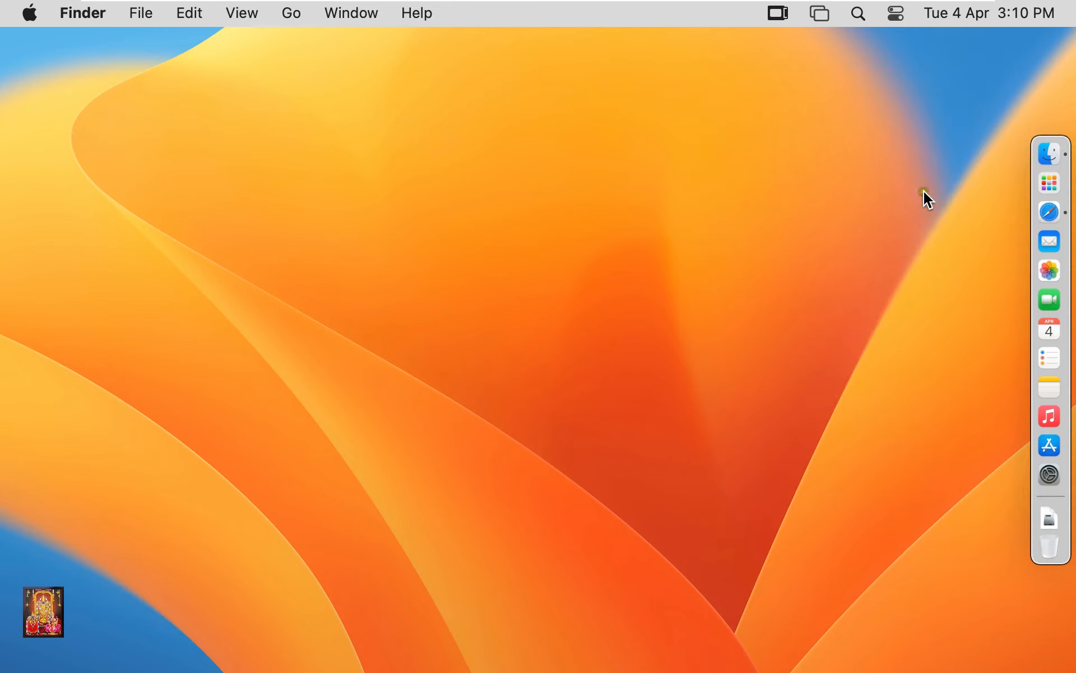
pyautogui.moveTo(1049, 211)
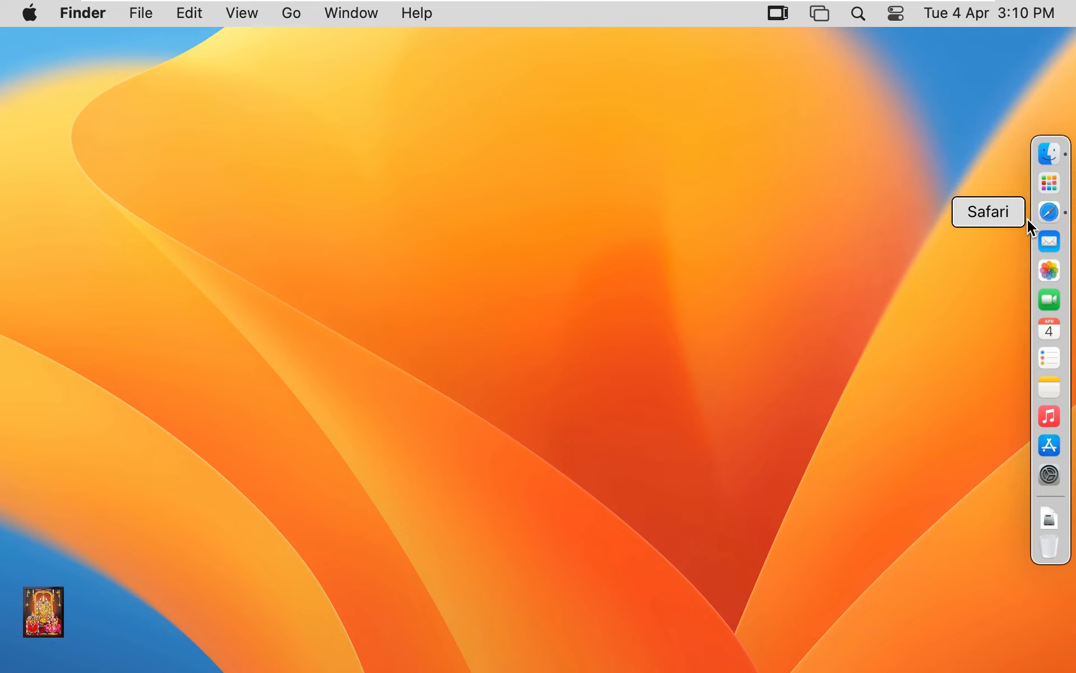
pyautogui.moveTo(292, 19)
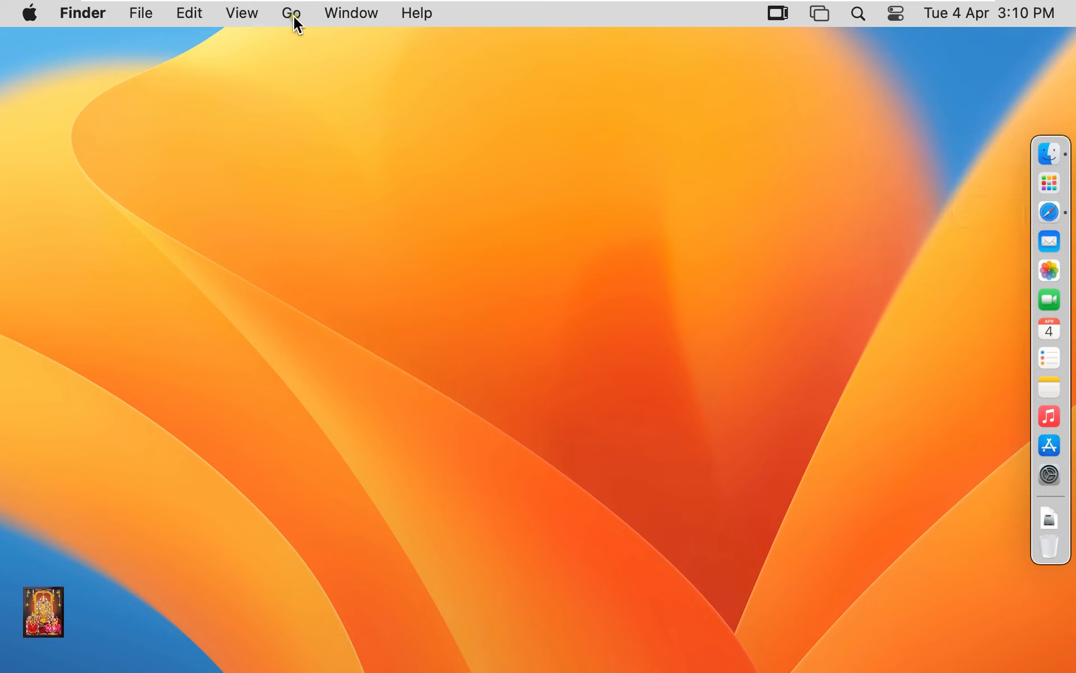
# Go to the Utilities folder through Finder's Go menu and launch Terminal.
pyautogui.click(291, 12)
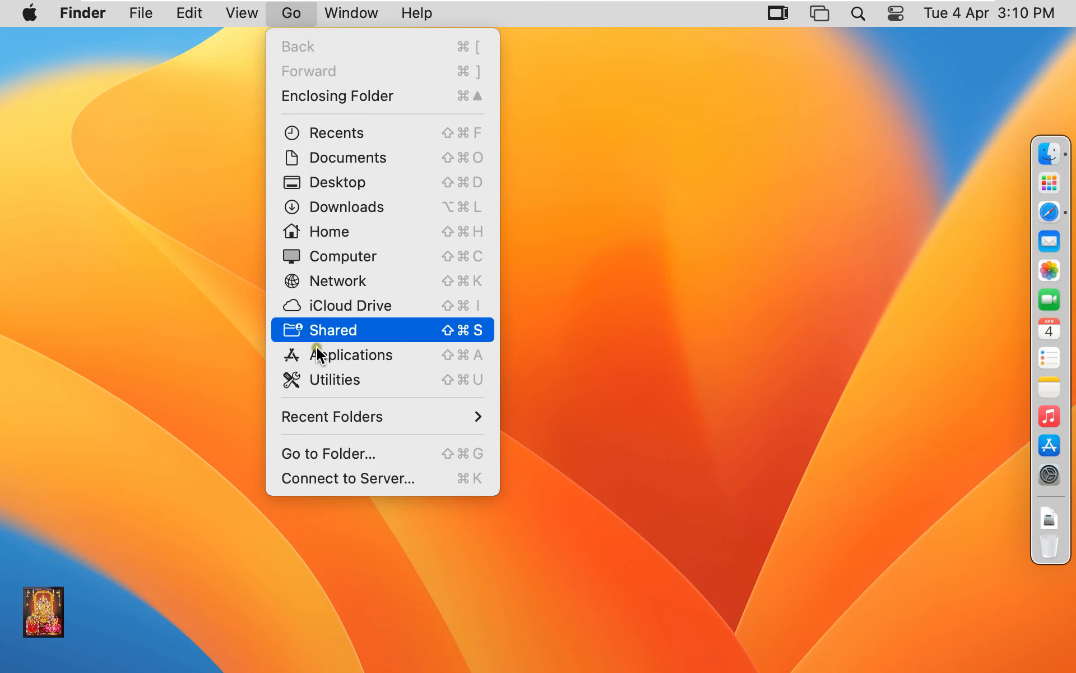
pyautogui.moveTo(364, 380)
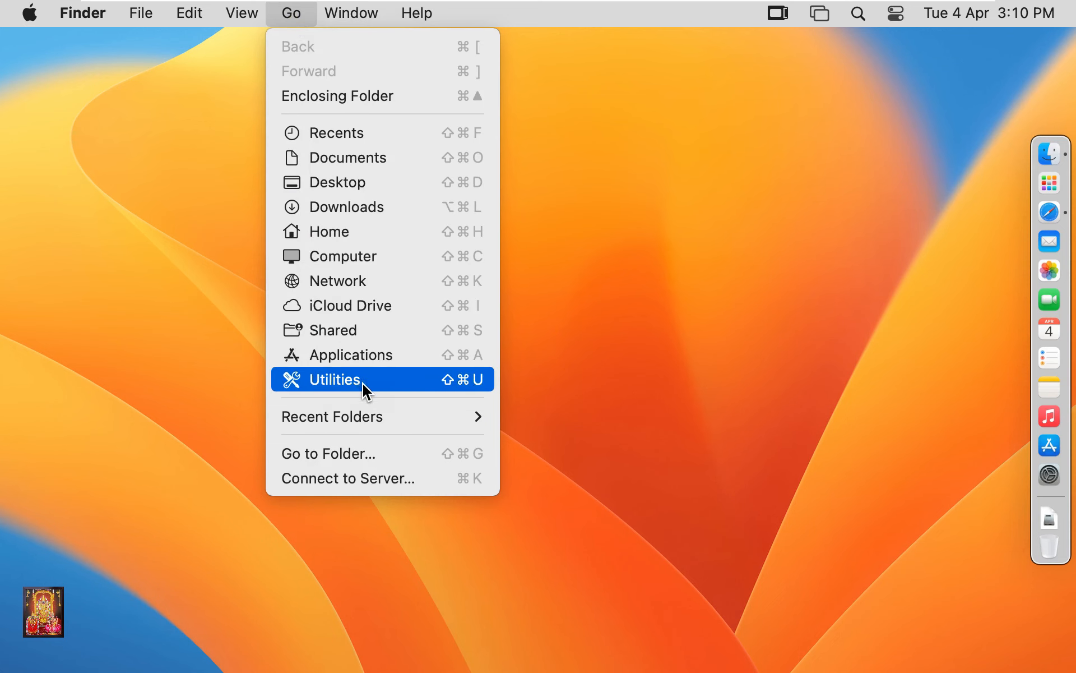
pyautogui.click(334, 380)
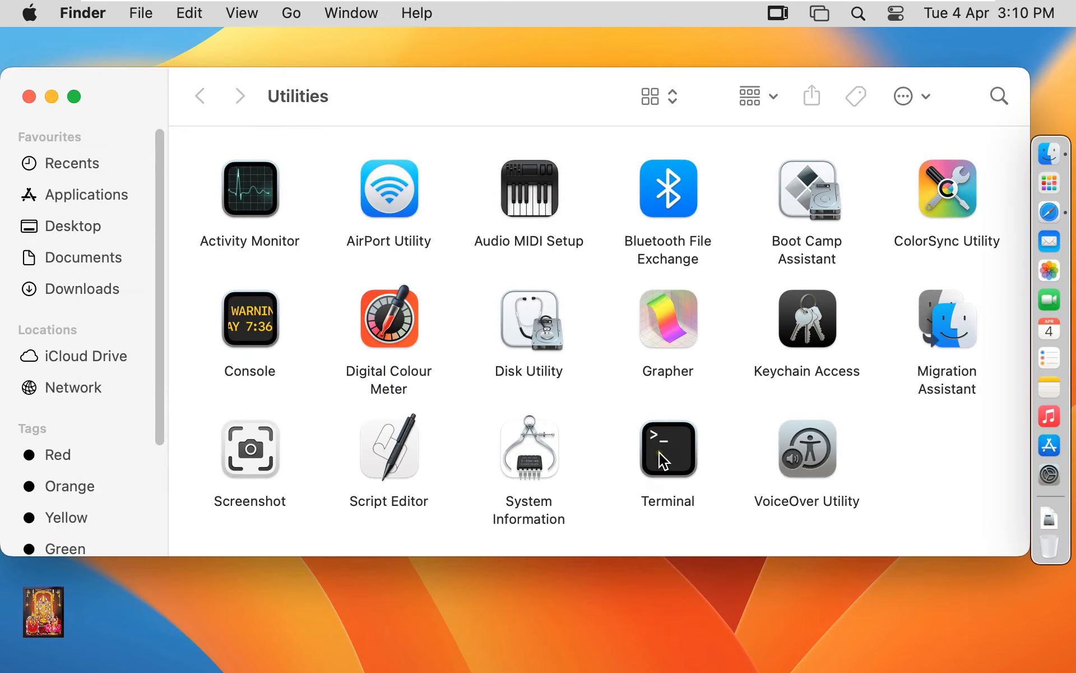
pyautogui.click(666, 450)
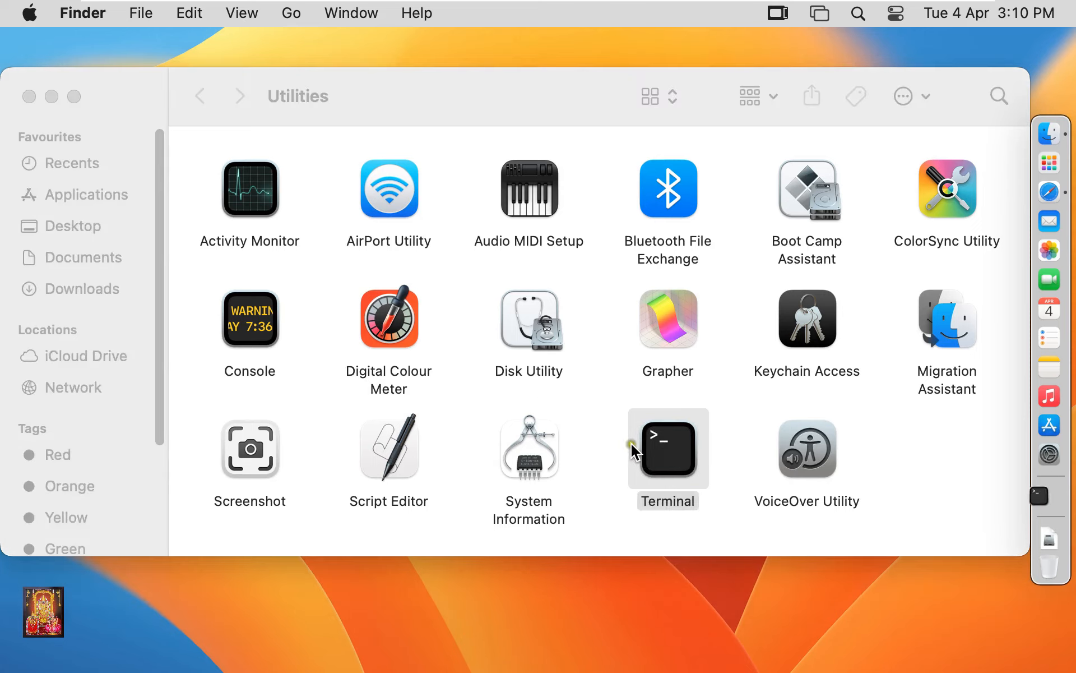
pyautogui.doubleClick(666, 450)
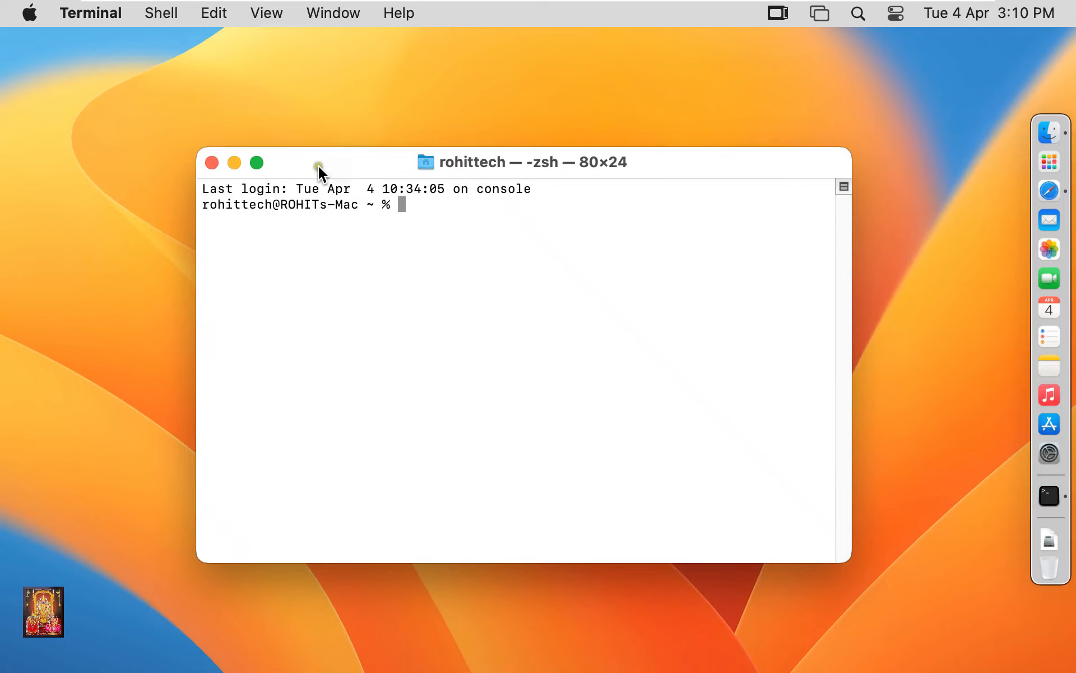
pyautogui.moveTo(402, 263)
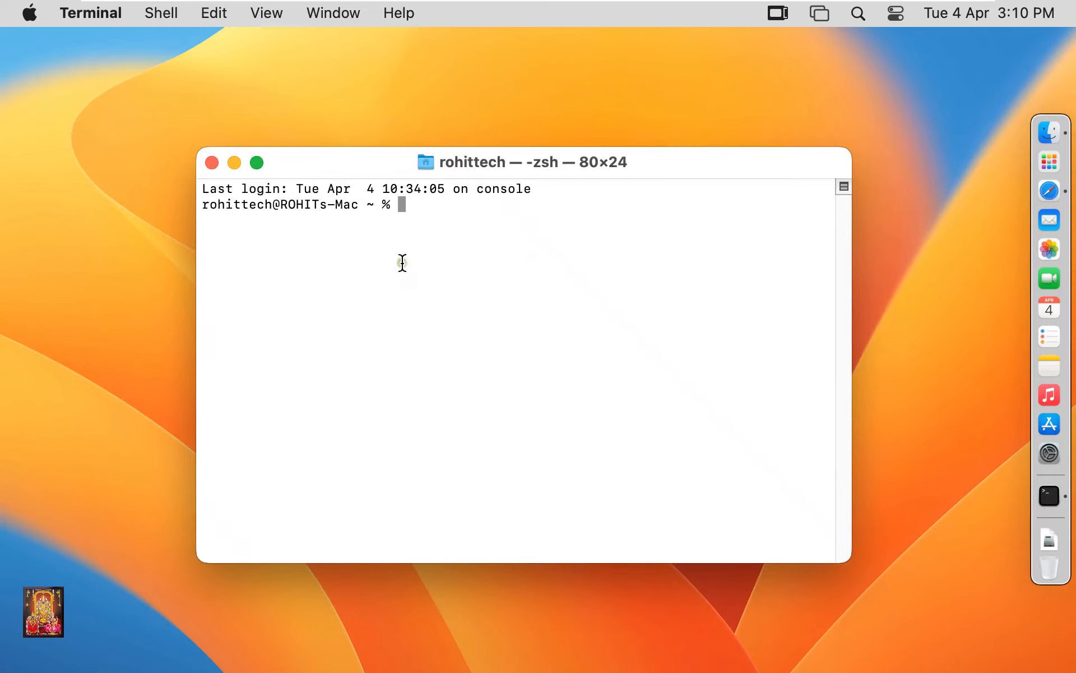
# Run java --version, confirm it reports java 20, then close the Terminal window.
pyautogui.write('java')
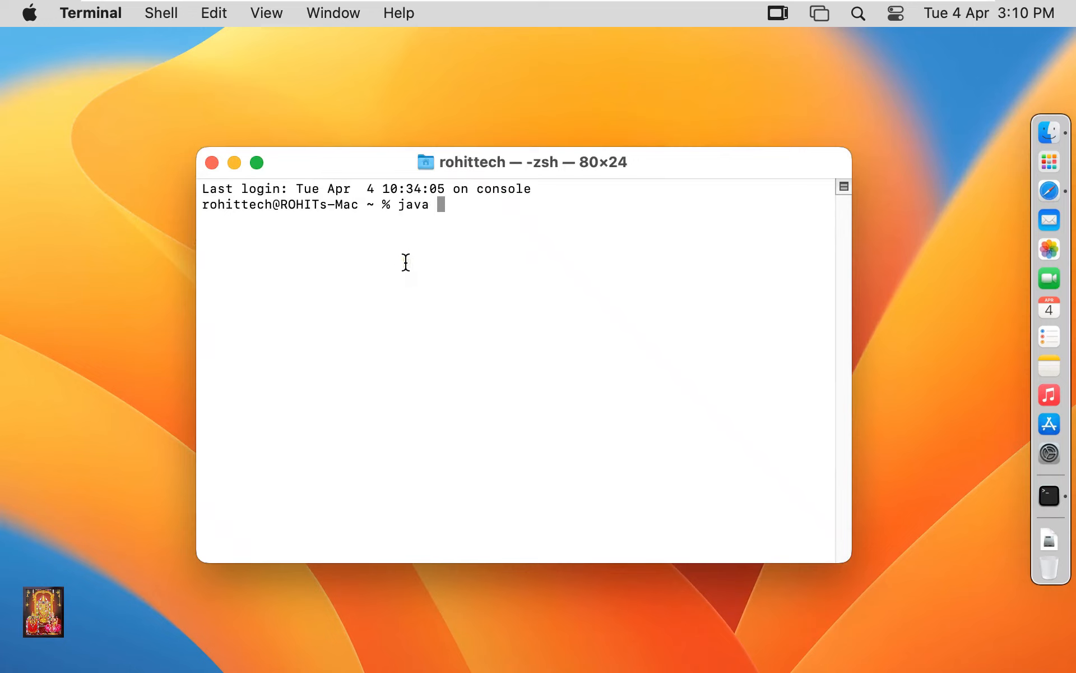
pyautogui.write('--version')
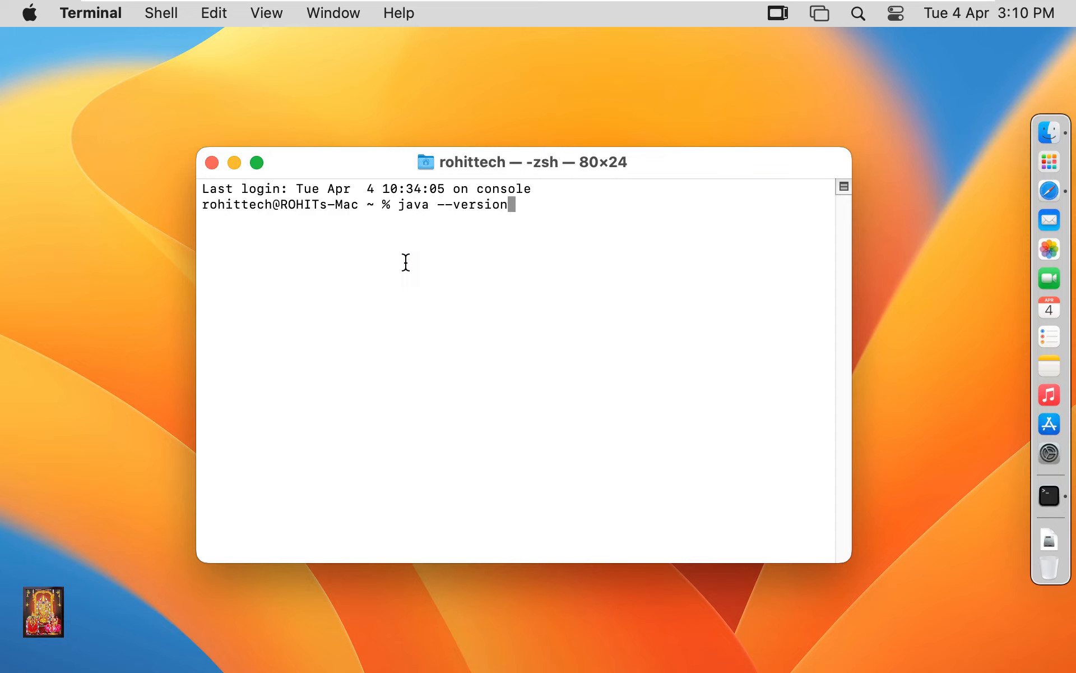
pyautogui.press('Return')
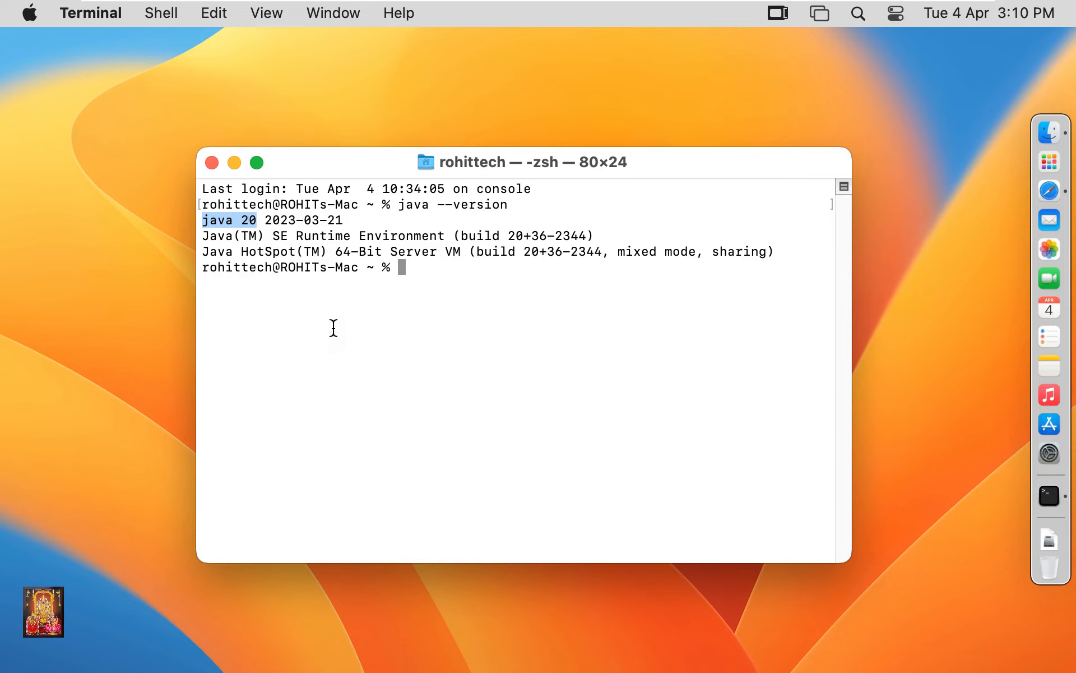
pyautogui.moveTo(314, 343)
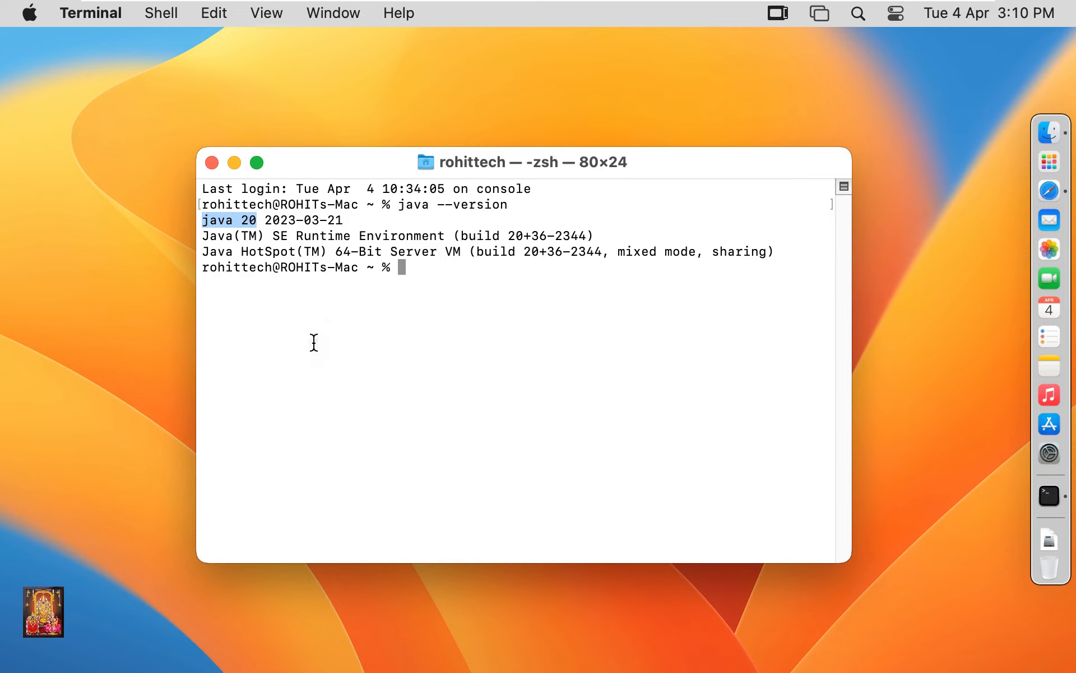
pyautogui.click(309, 346)
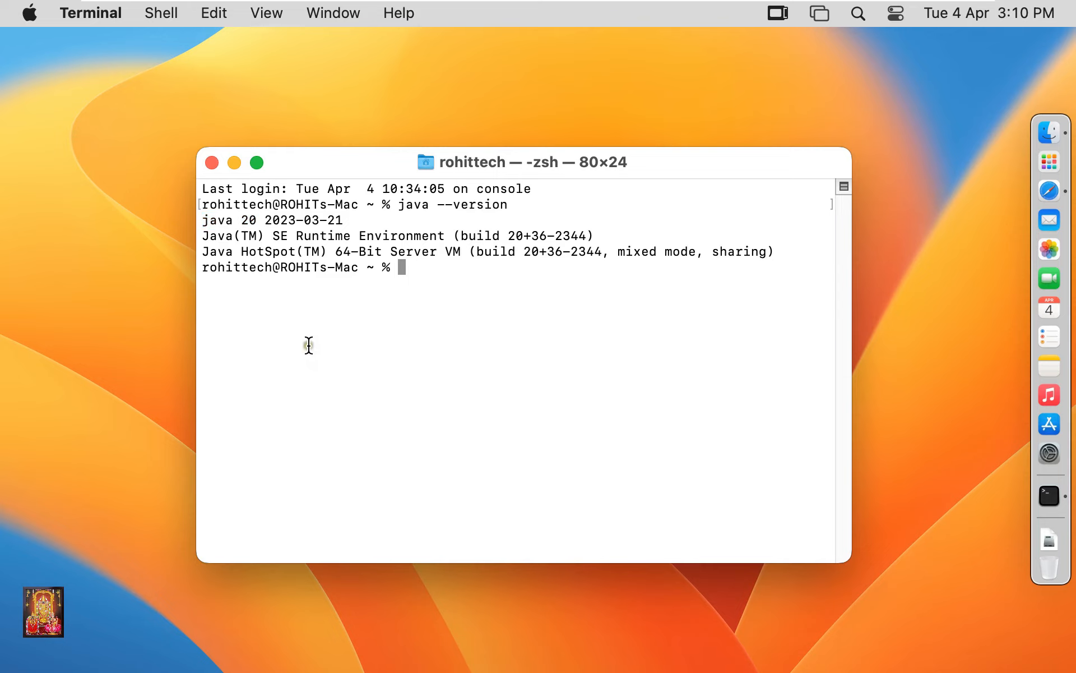
pyautogui.moveTo(213, 163)
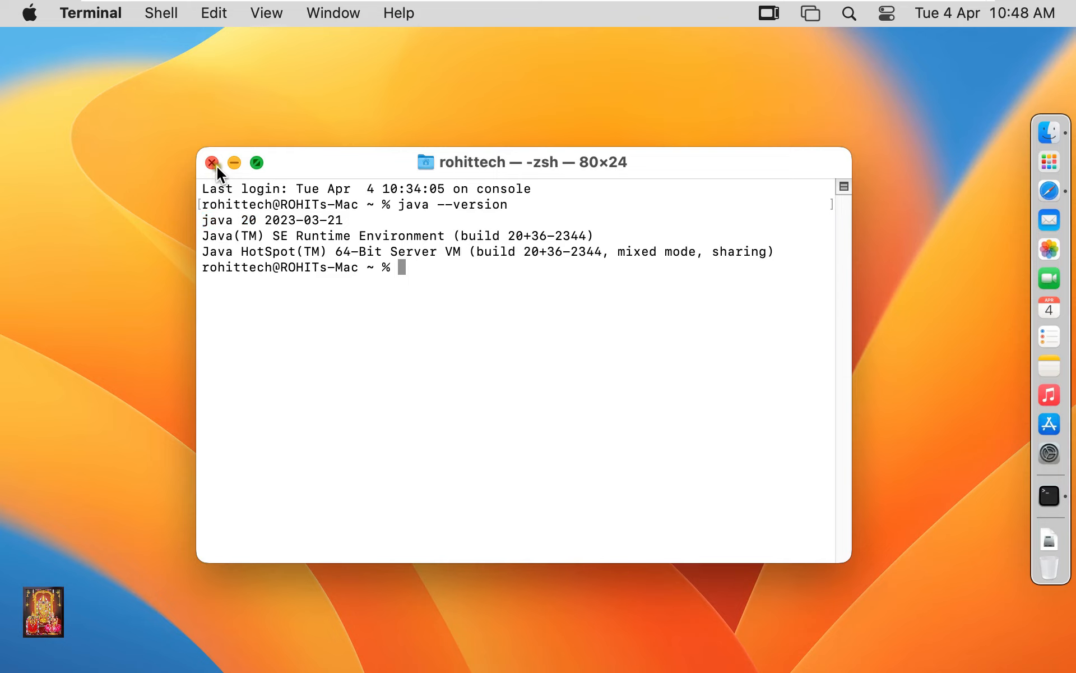
pyautogui.click(212, 163)
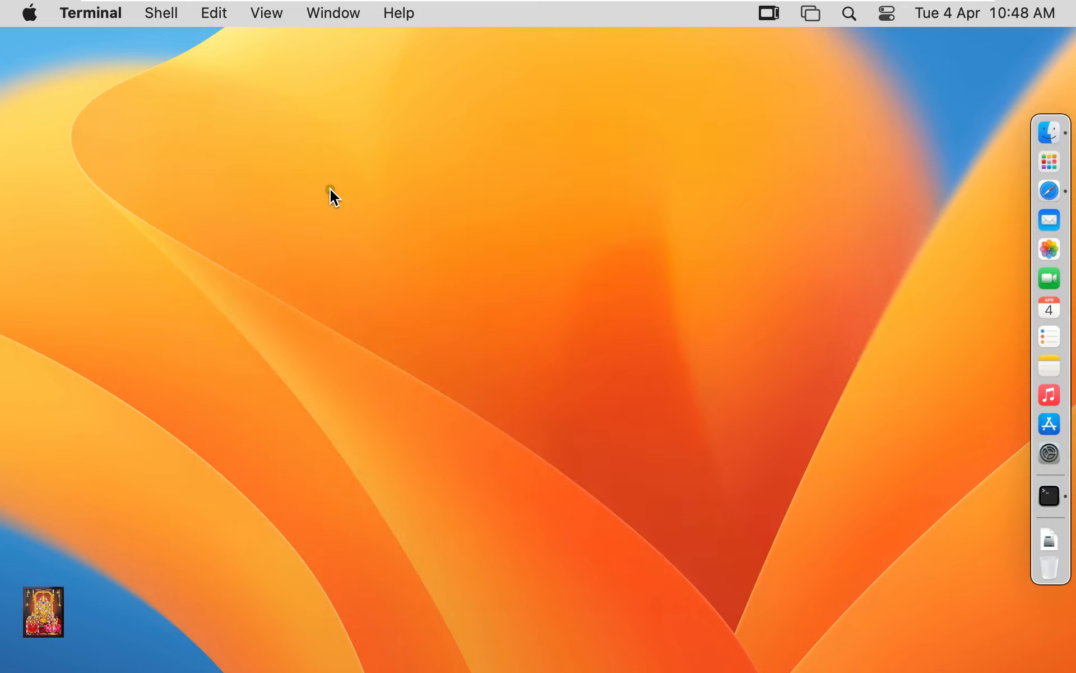
pyautogui.moveTo(676, 343)
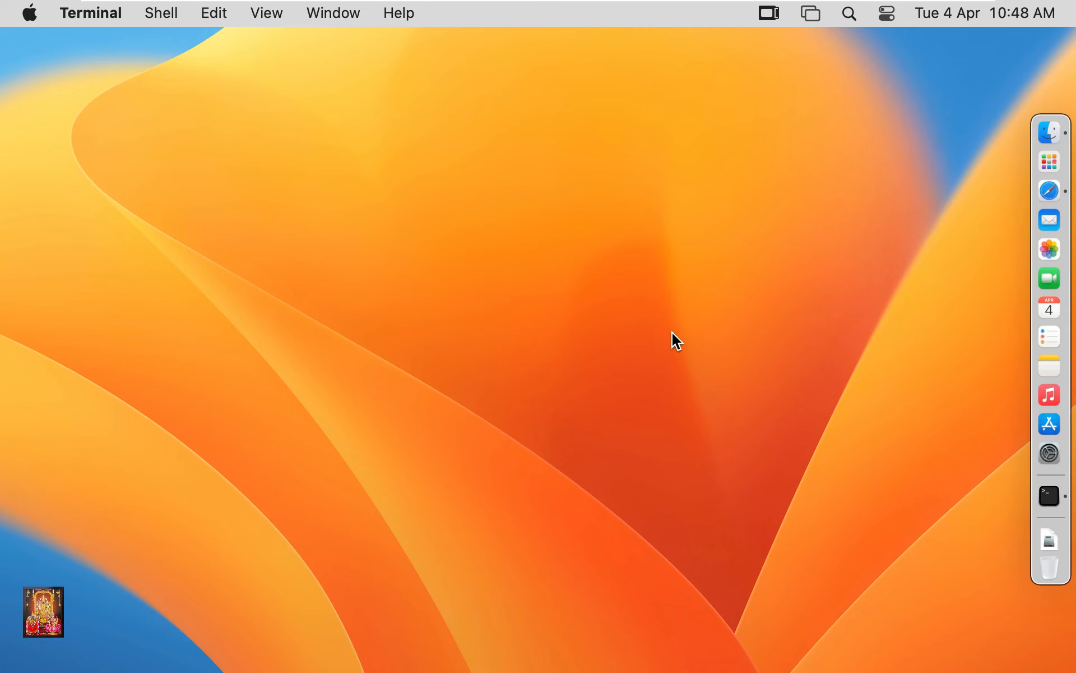
pyautogui.moveTo(1049, 190)
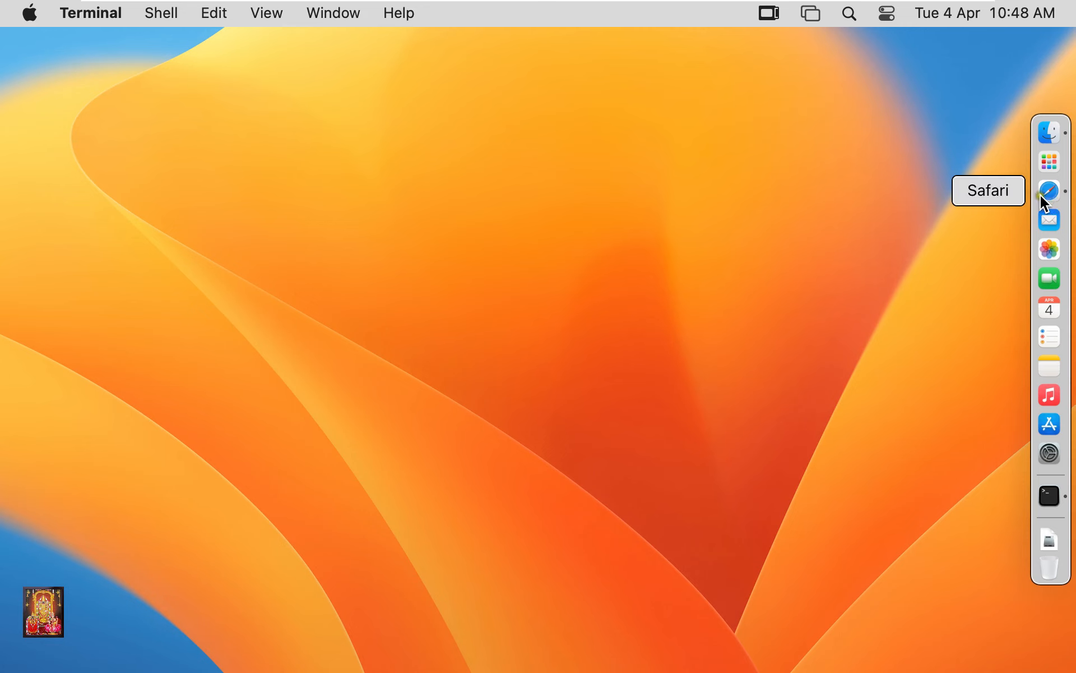
# Launch Safari from the Dock.
pyautogui.click(1048, 190)
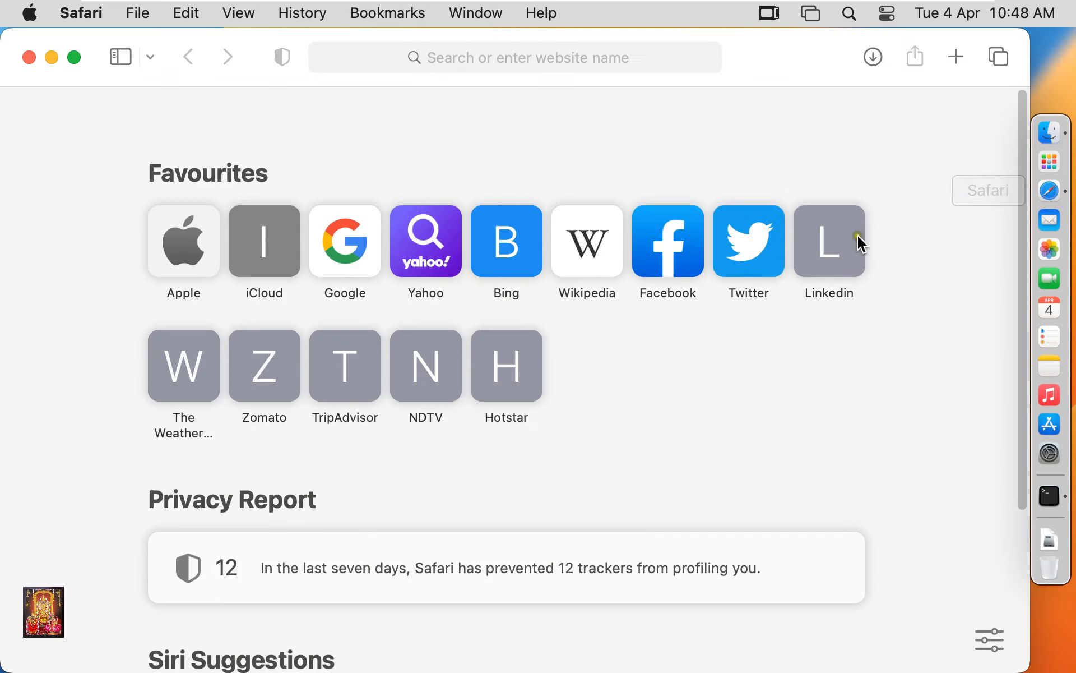
# Search Google for 'download sublime' and open the sublimetext.com 'Download - Sublime Text' page.
pyautogui.click(345, 241)
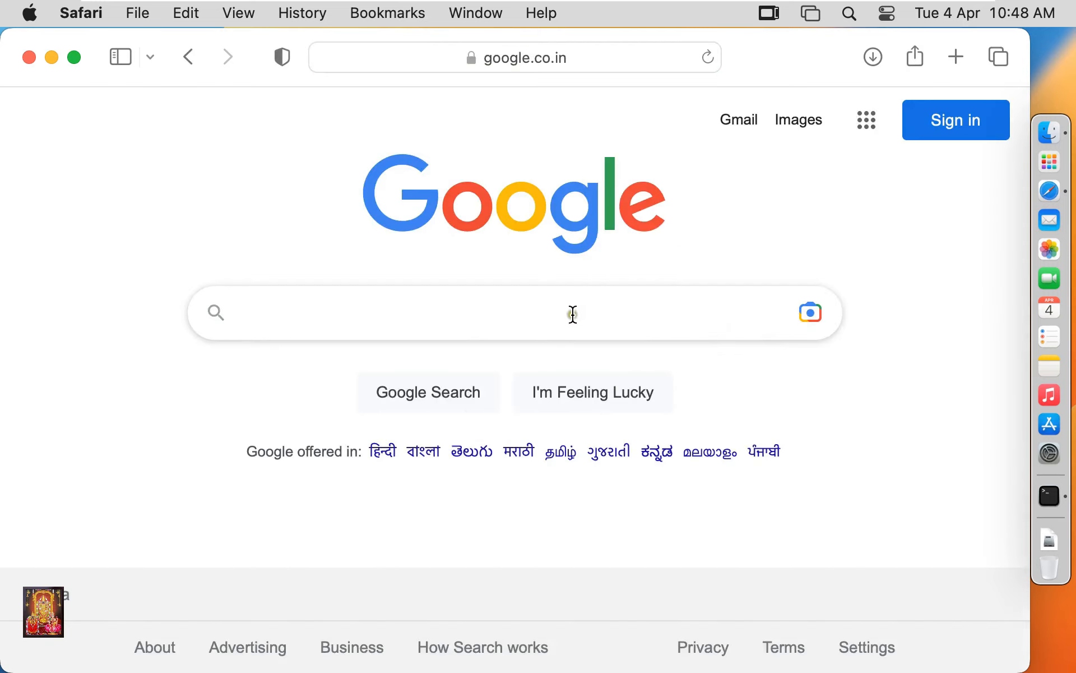
pyautogui.write('do')
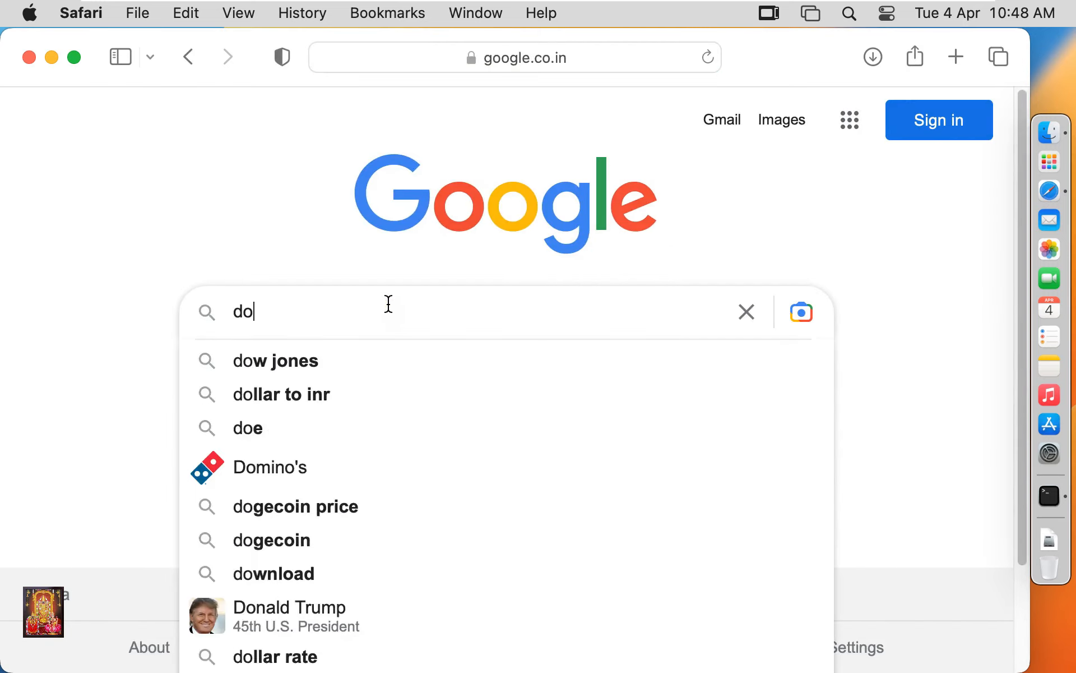
pyautogui.write('wnload')
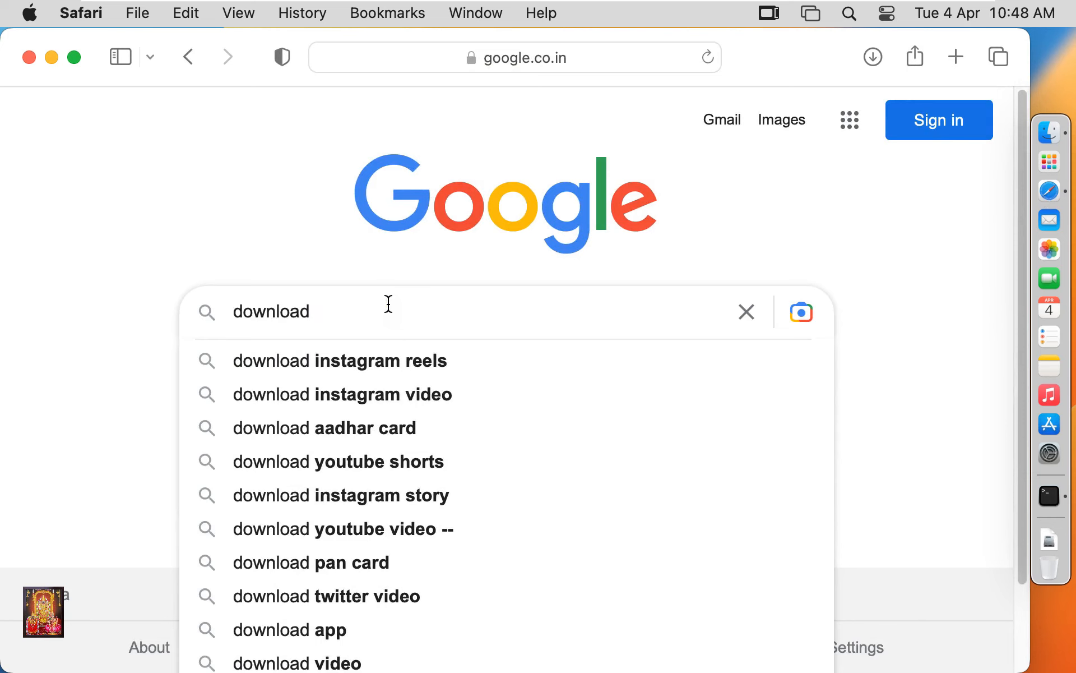
pyautogui.write('s')
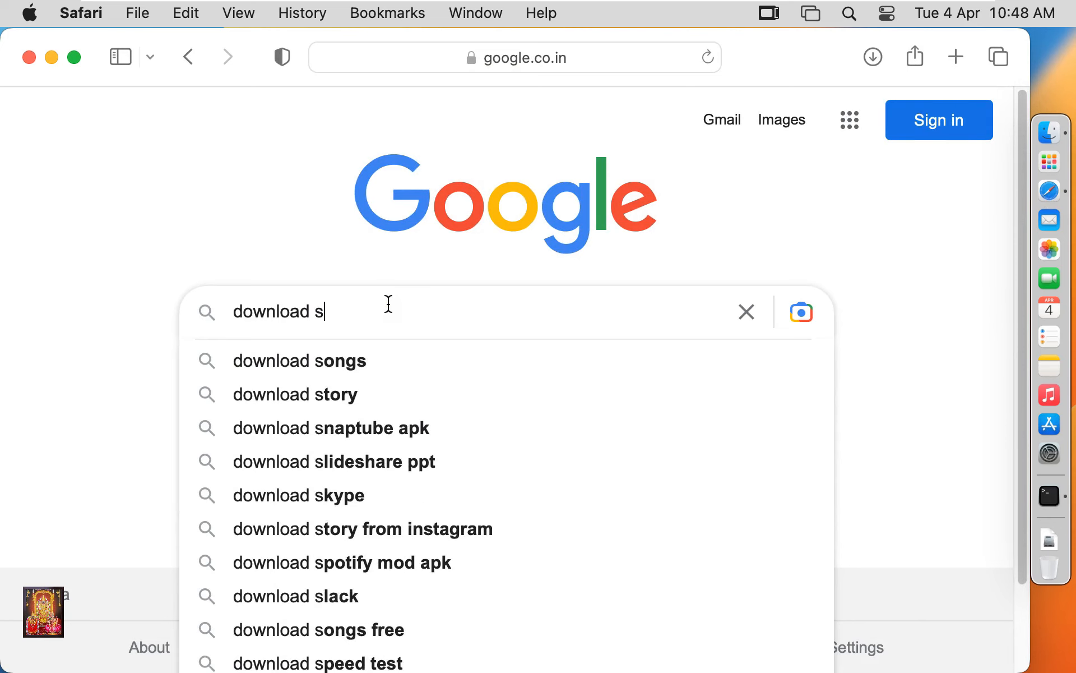
pyautogui.write('ublime')
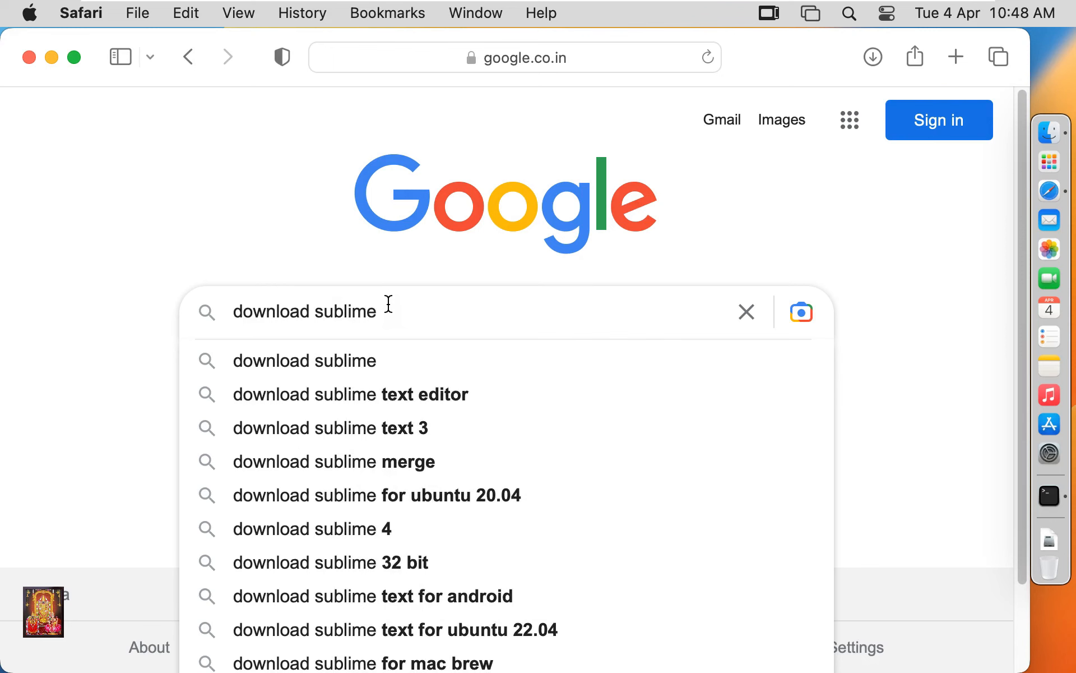
pyautogui.press('Return')
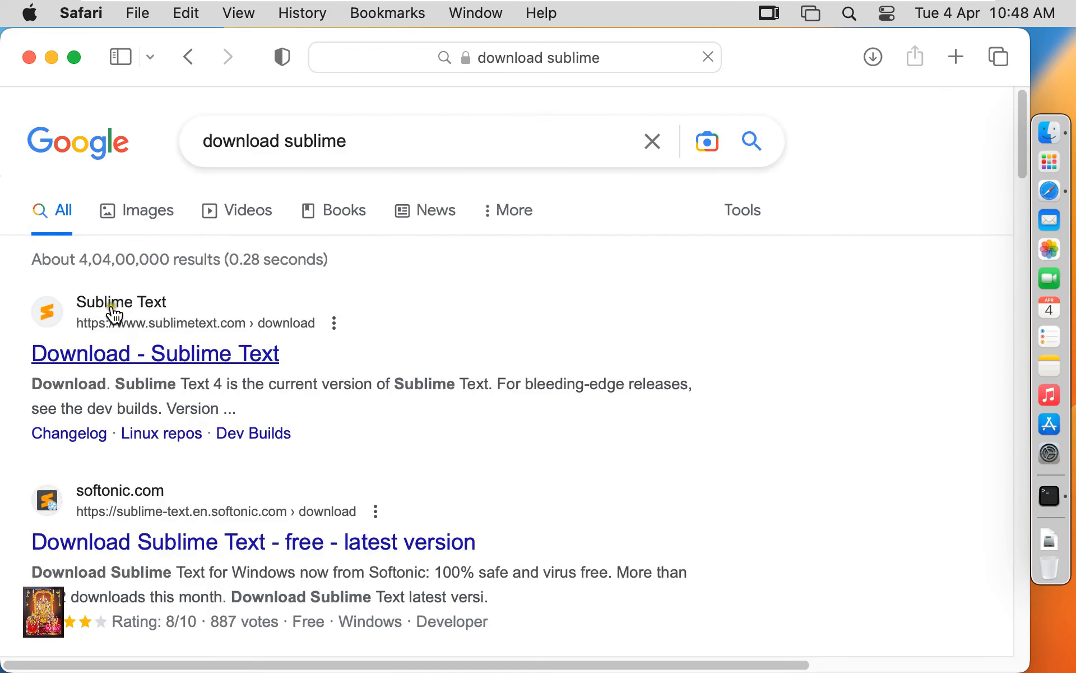
pyautogui.click(155, 352)
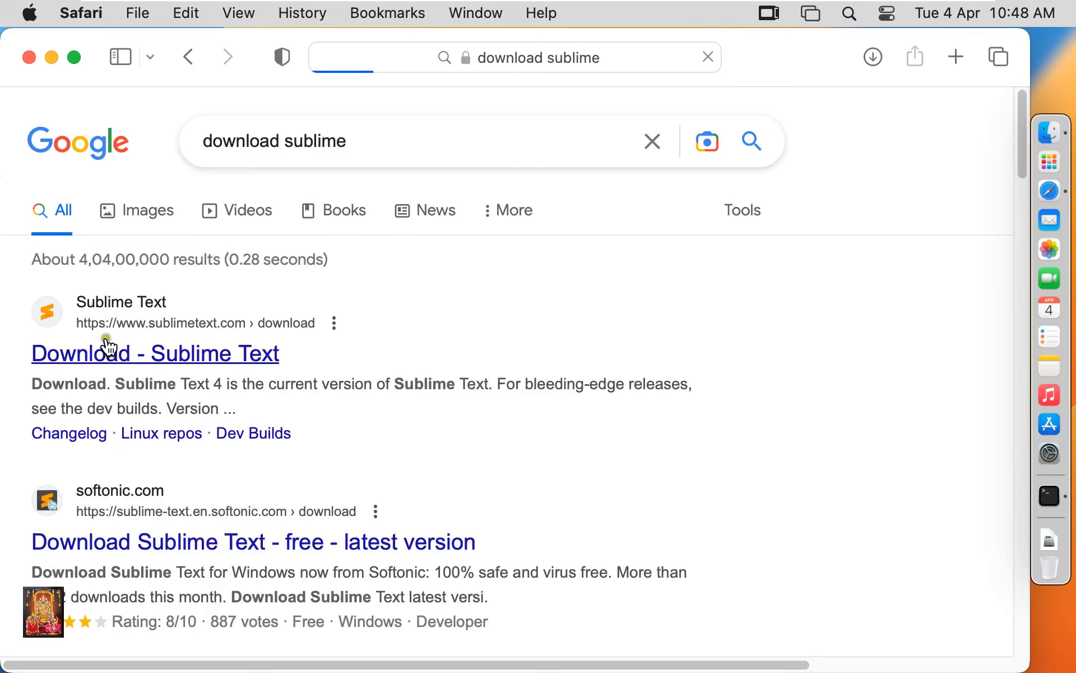
pyautogui.click(156, 353)
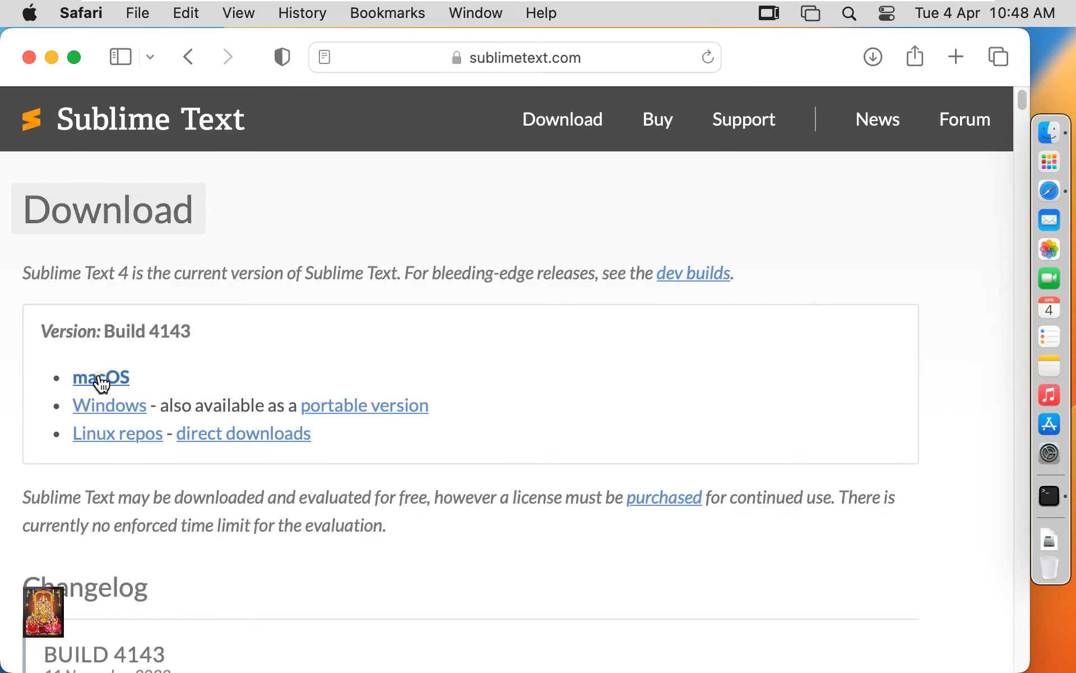
# Download the Sublime Text Build 4143 macOS zip, allowing sublimetext.com downloads, then close Safari.
pyautogui.click(100, 376)
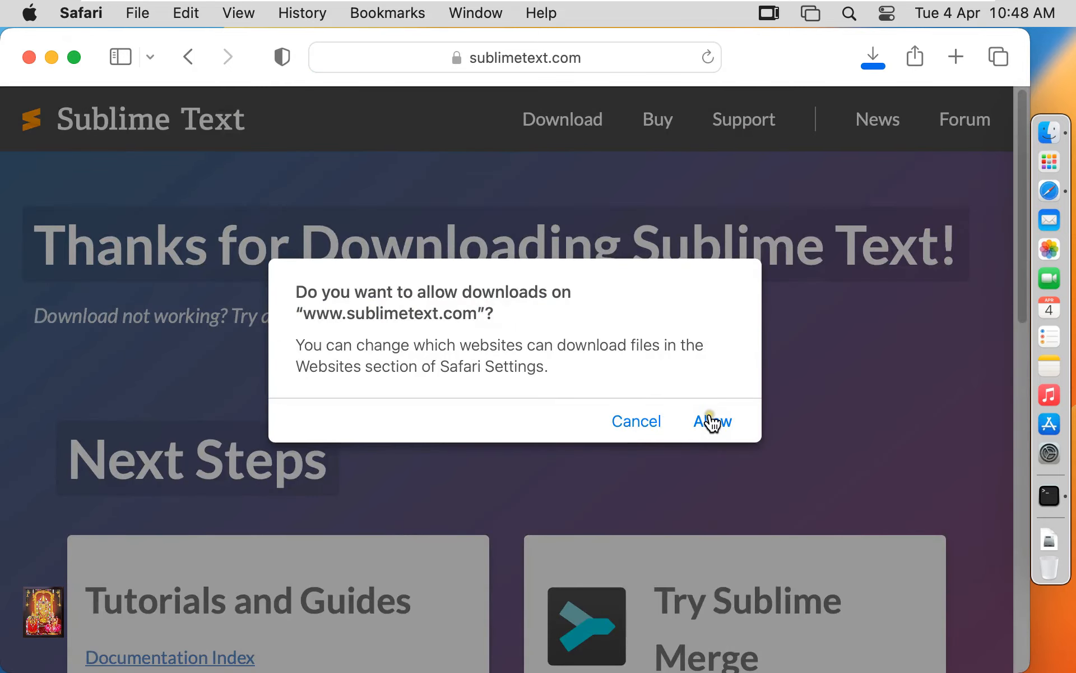
pyautogui.click(712, 421)
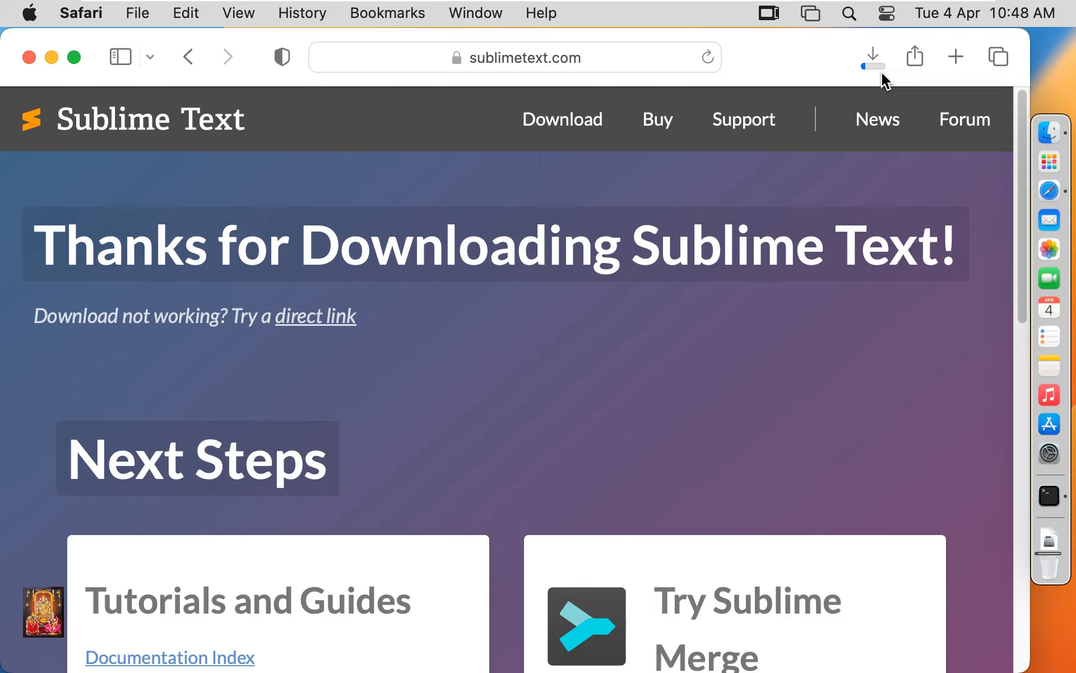
pyautogui.moveTo(872, 56)
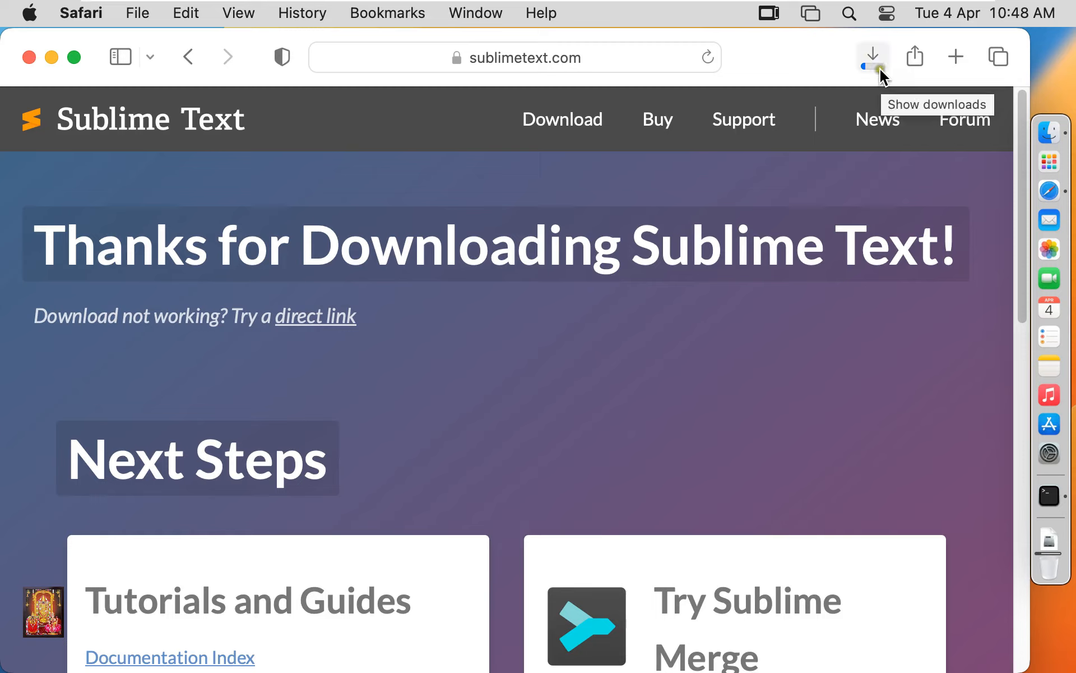
pyautogui.click(872, 56)
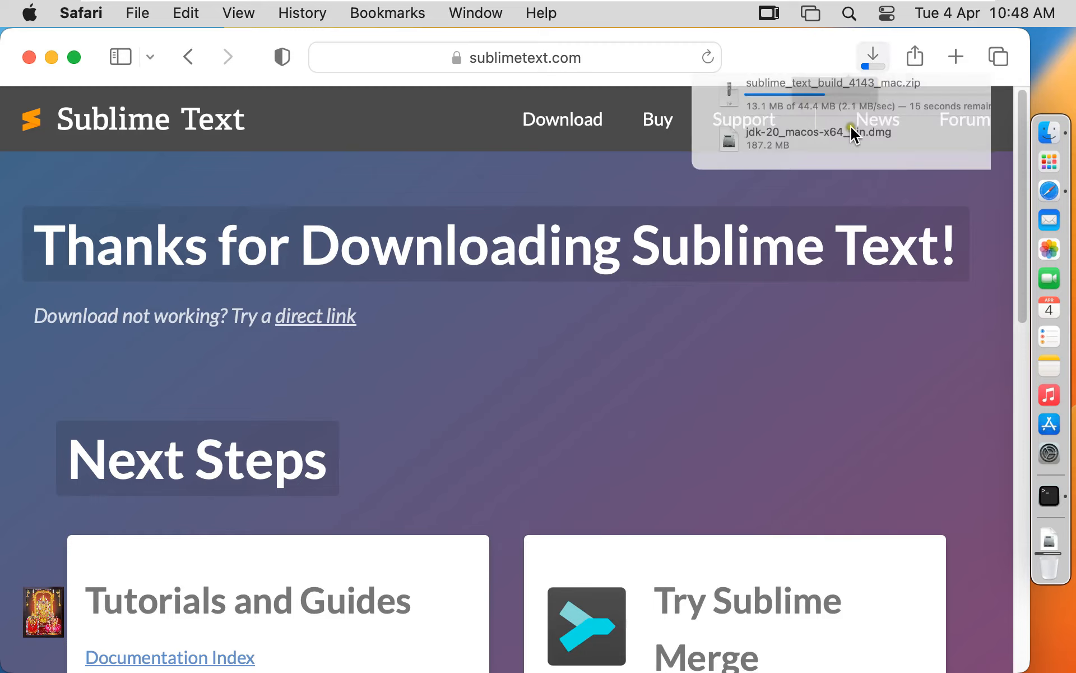
pyautogui.click(872, 56)
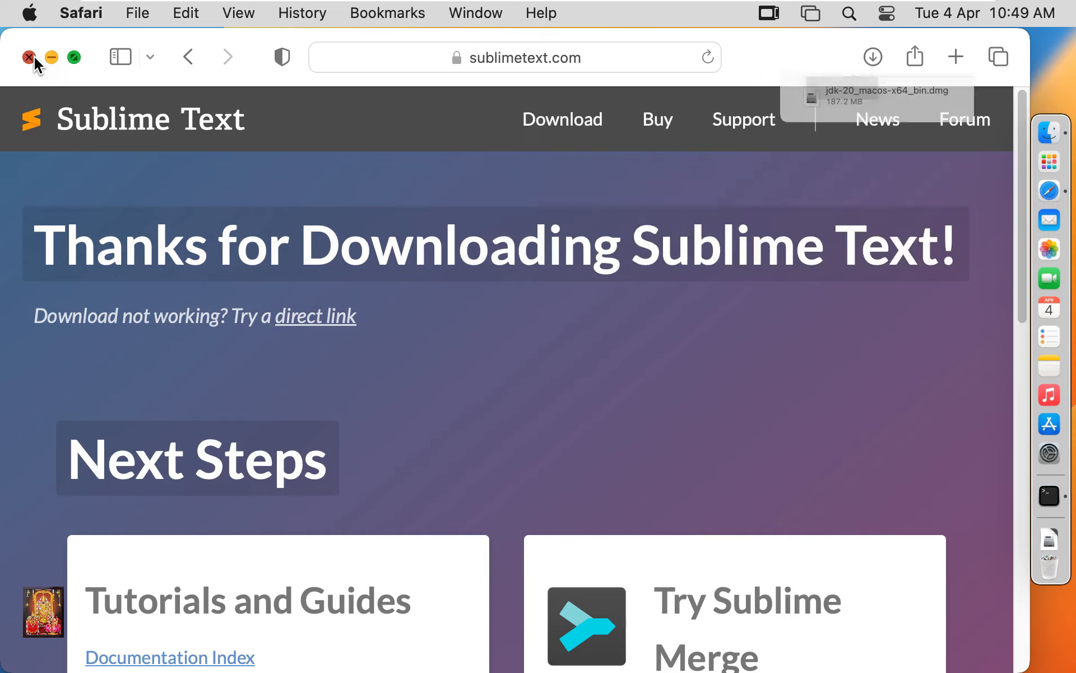
pyautogui.click(28, 57)
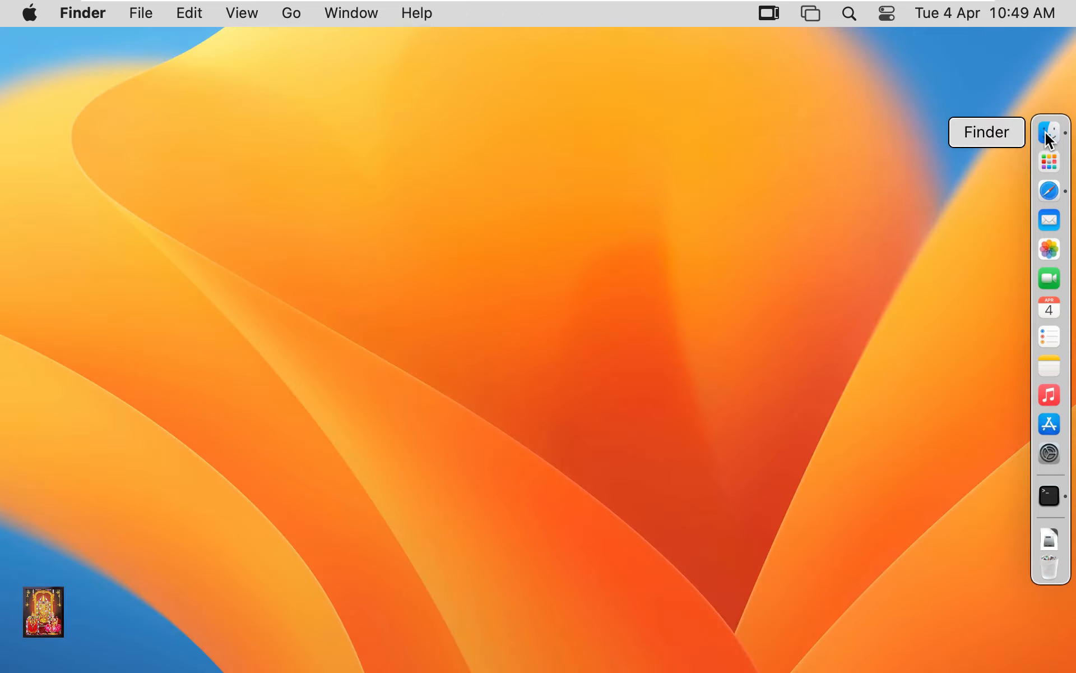
# Launch Sublime Text from Finder's Downloads folder and confirm the internet-download warning.
pyautogui.click(1050, 131)
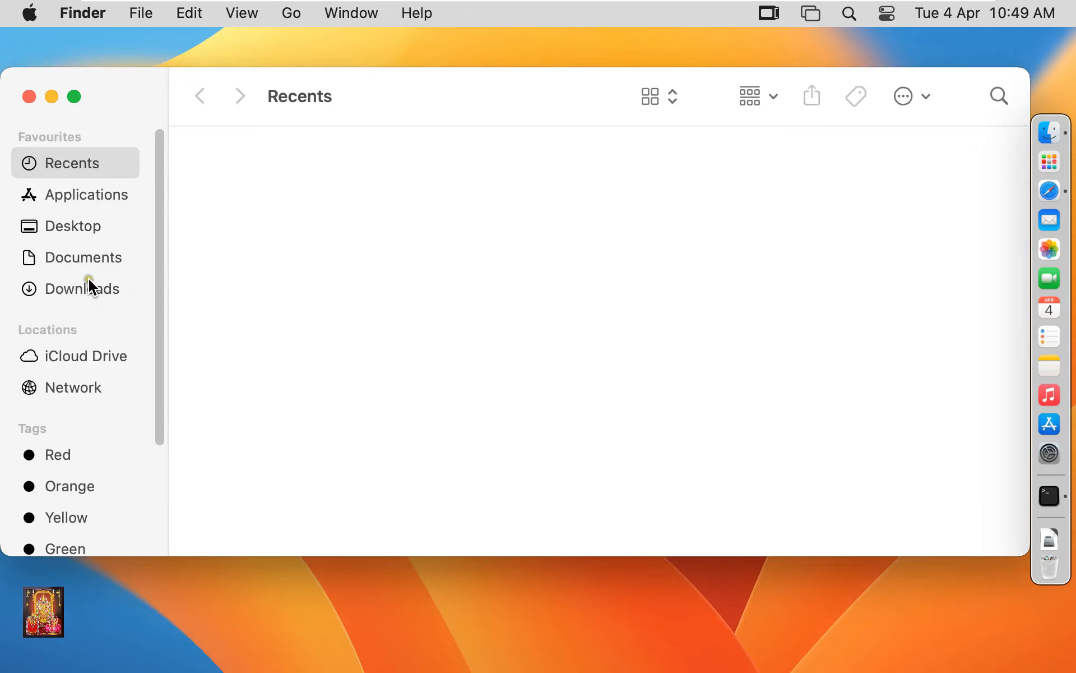
pyautogui.click(83, 287)
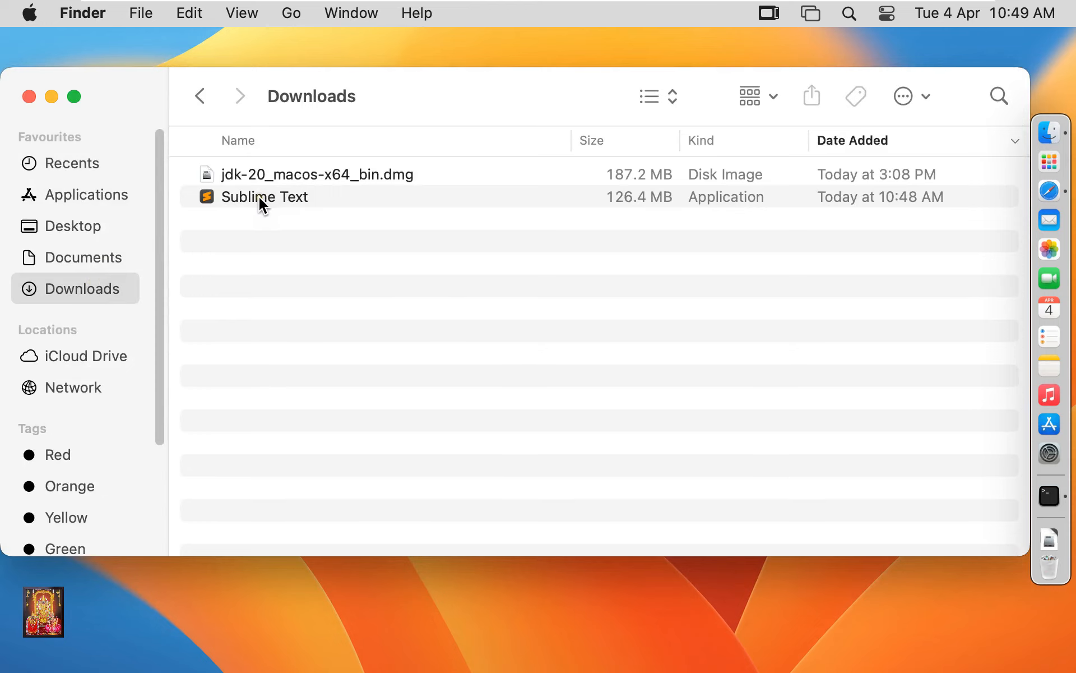
pyautogui.click(264, 197)
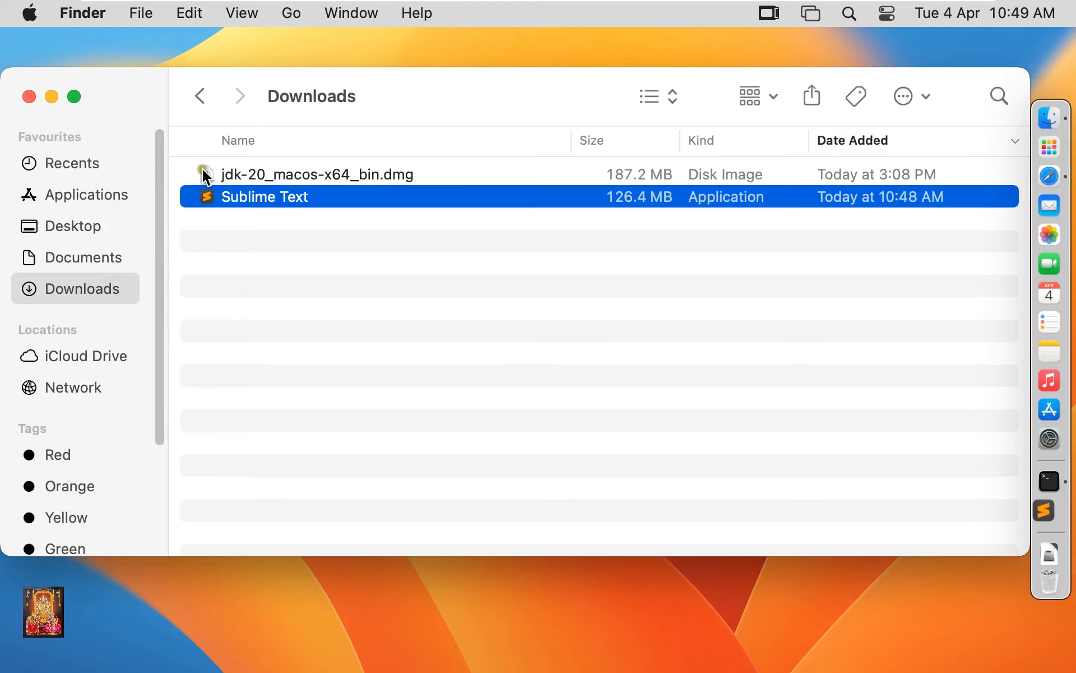
pyautogui.doubleClick(263, 197)
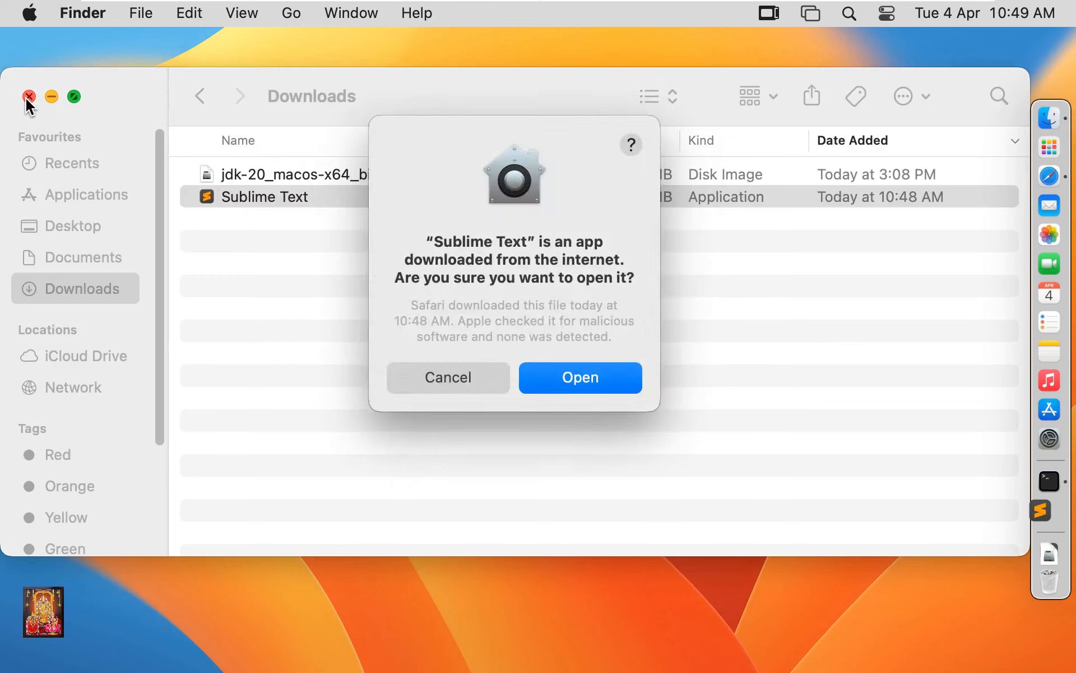
pyautogui.click(29, 96)
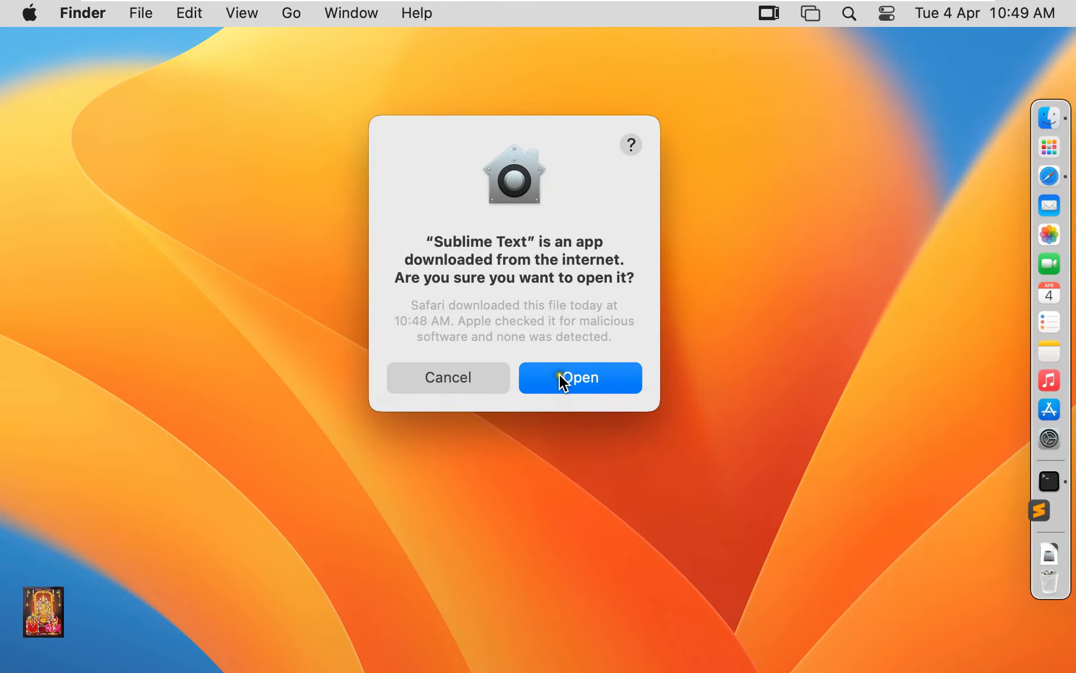
pyautogui.click(579, 377)
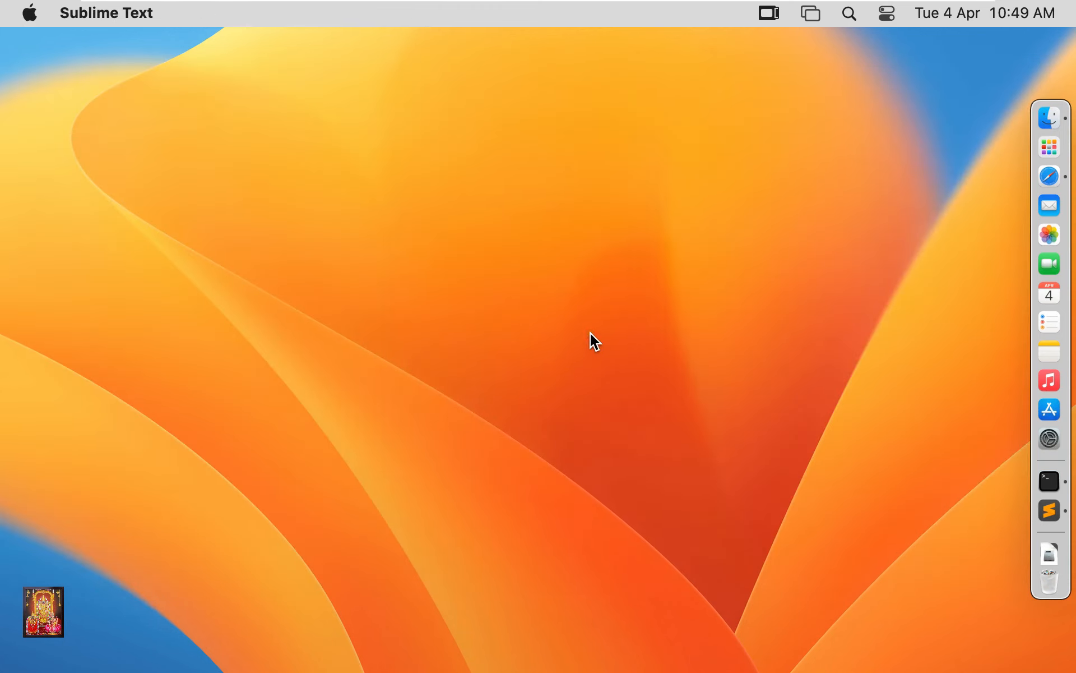
# Type public class rohit with a main method calling System.out.println("Hello World");.
pyautogui.click(1048, 509)
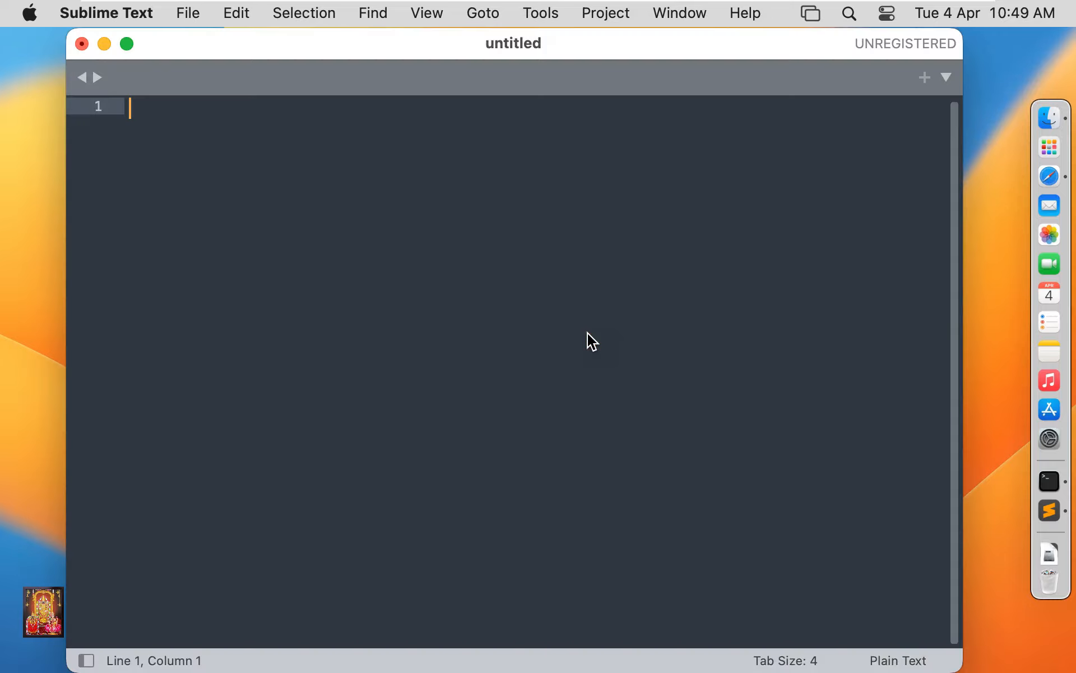
pyautogui.moveTo(195, 175)
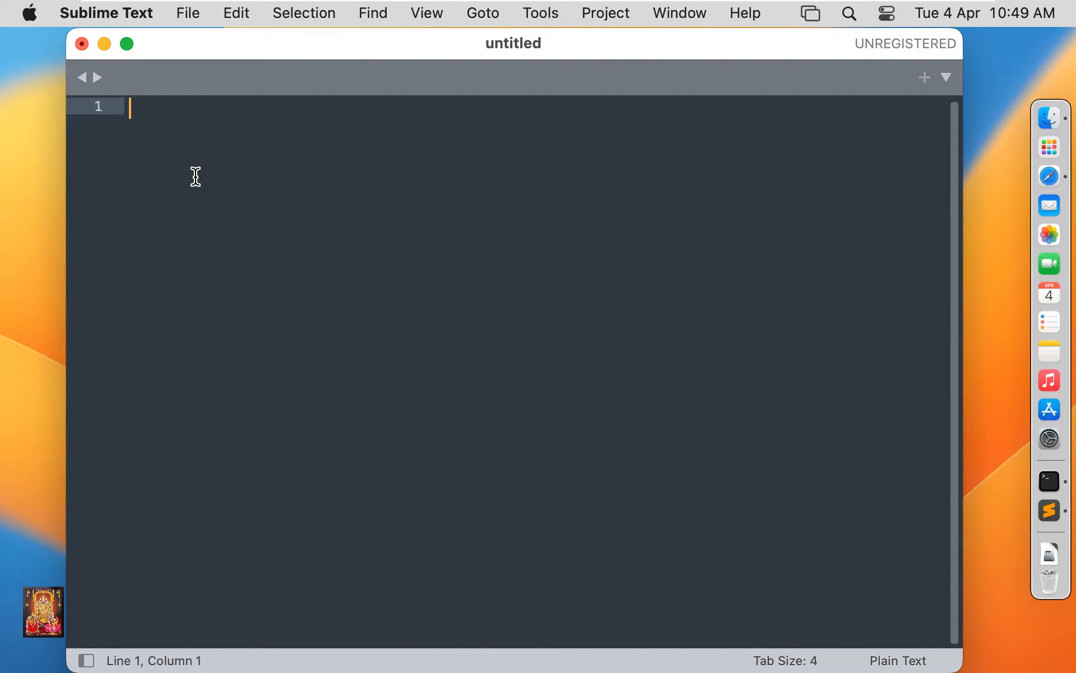
pyautogui.write('public class')
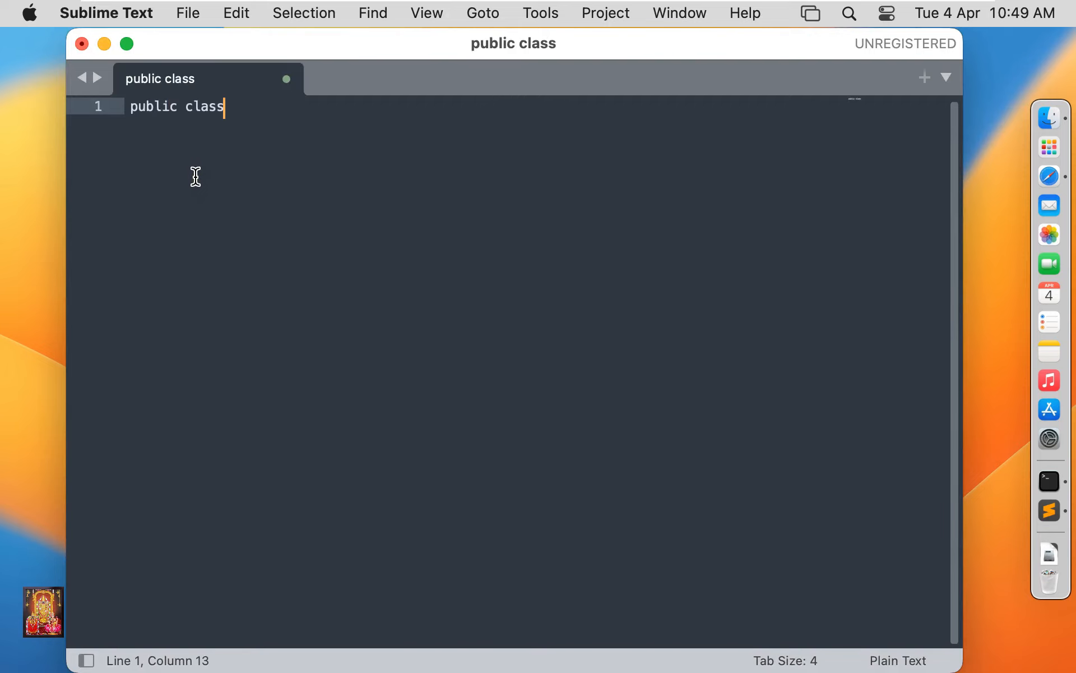
pyautogui.write('rohit{}')
pyautogui.write('public st')
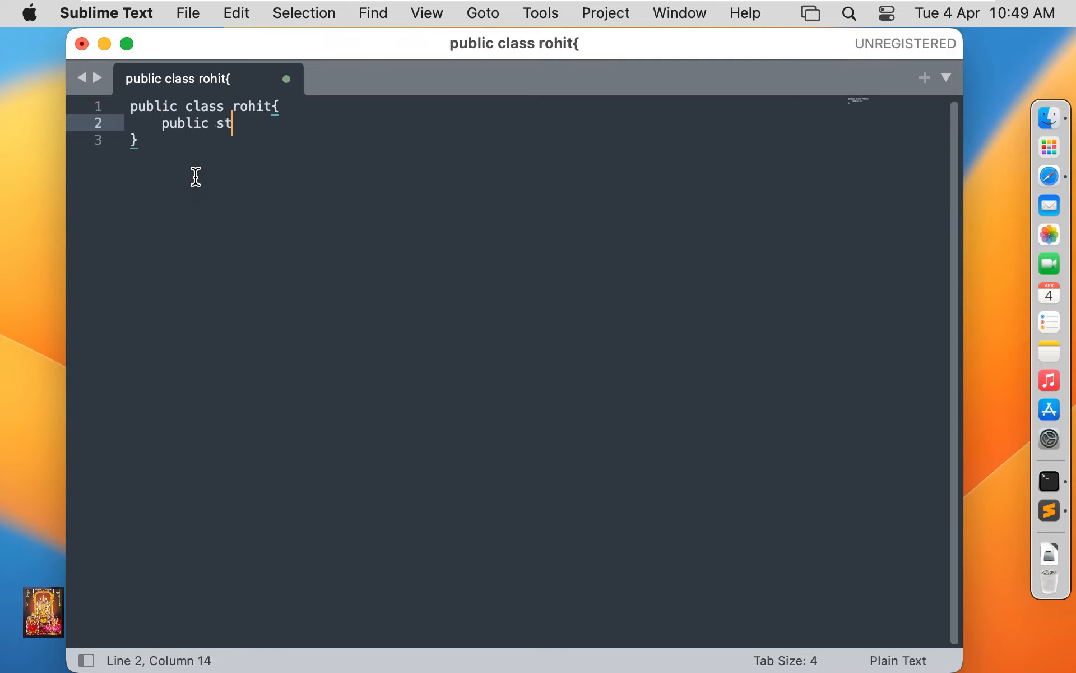
pyautogui.write('atic void main()')
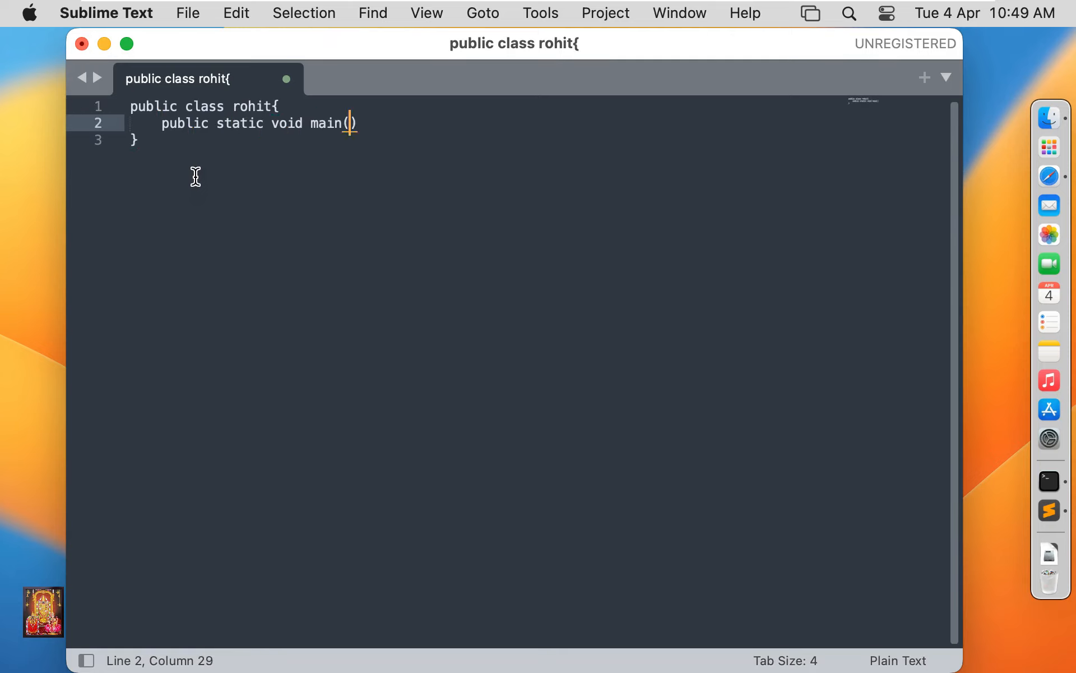
pyautogui.write('string a')
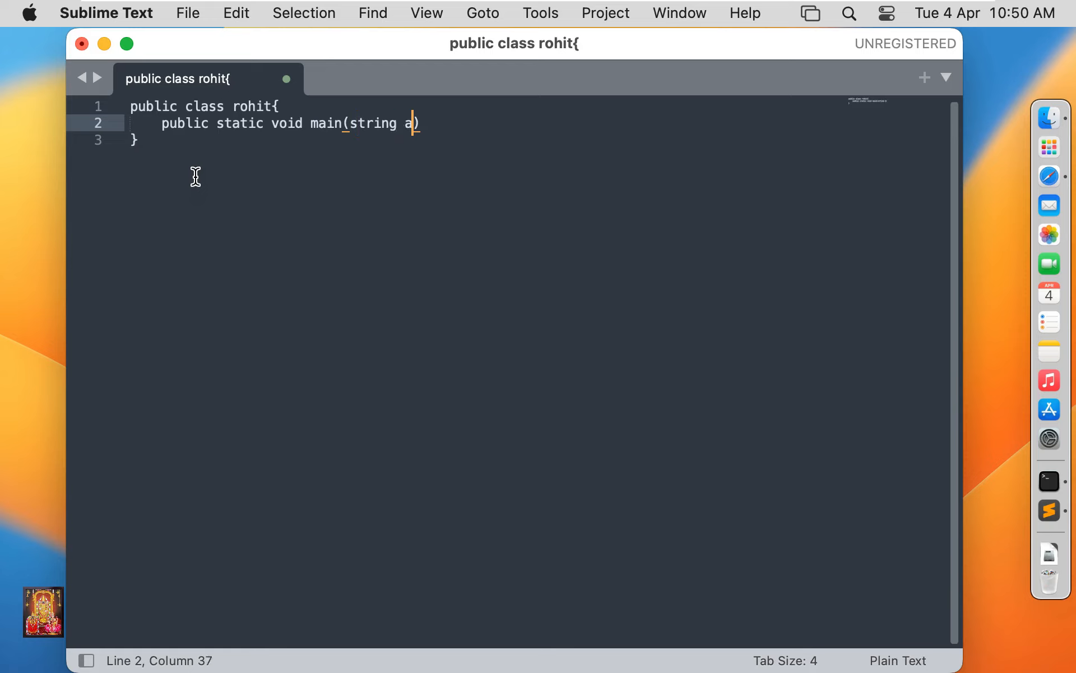
pyautogui.write('rgs[]')
pyautogui.write('System.')
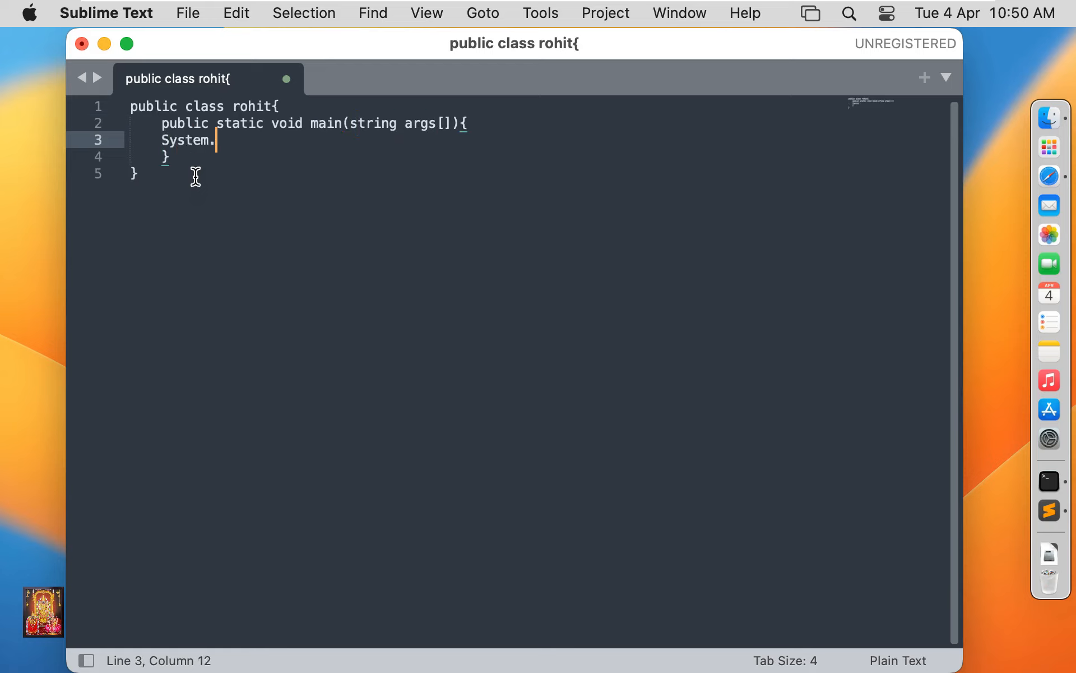
pyautogui.write('out.println()')
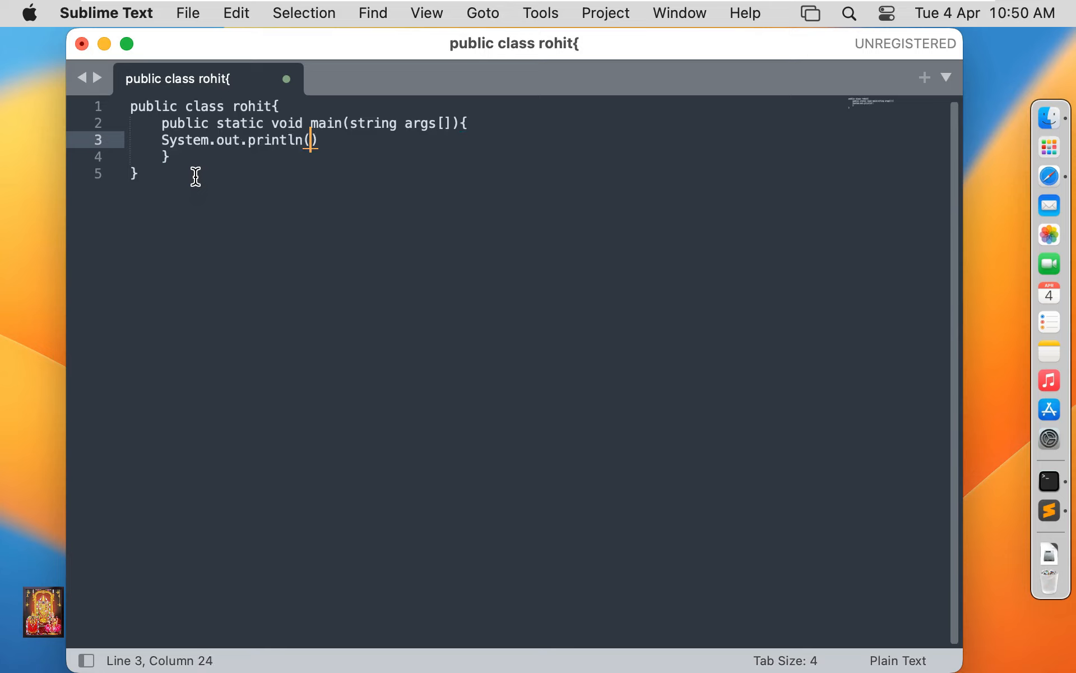
pyautogui.write('"H')
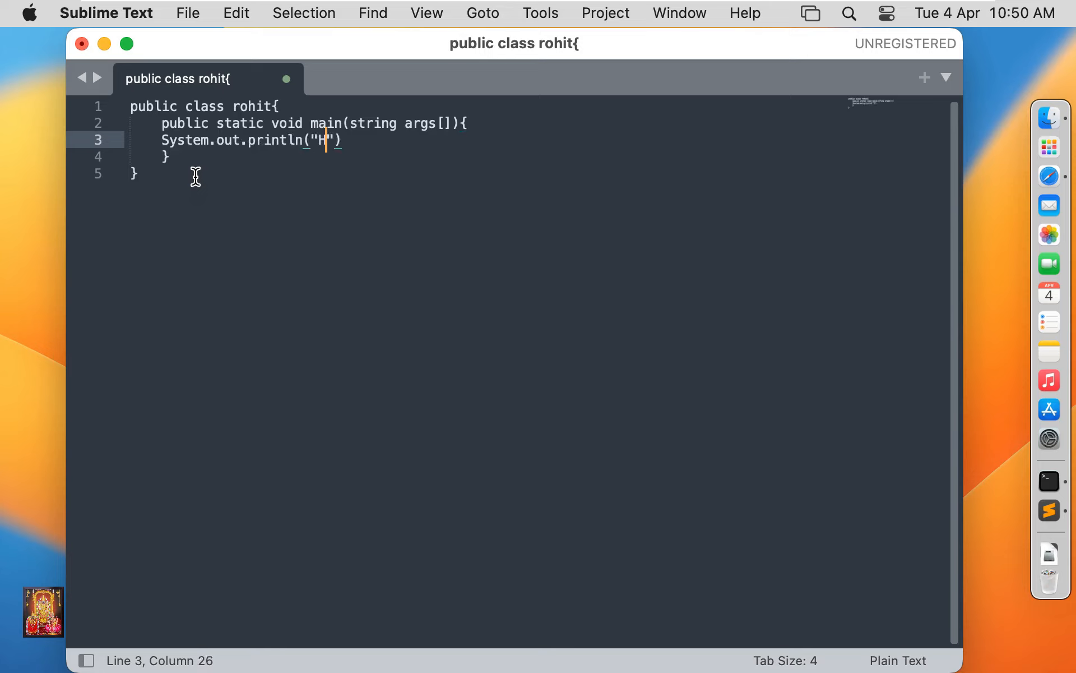
pyautogui.write('ello World')
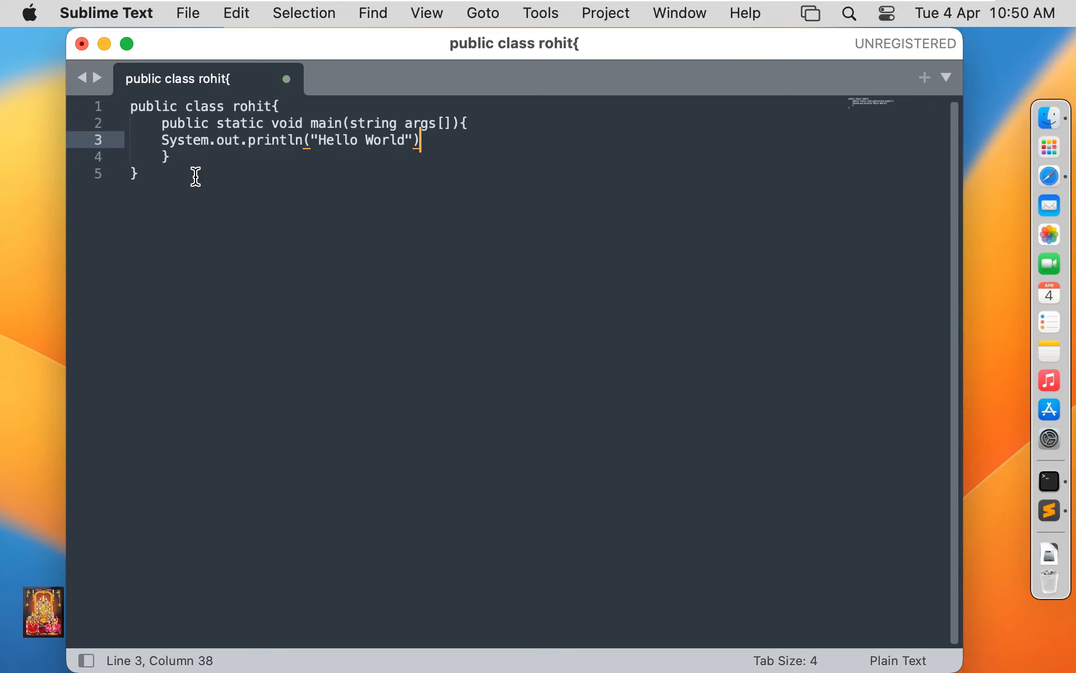
pyautogui.write(';')
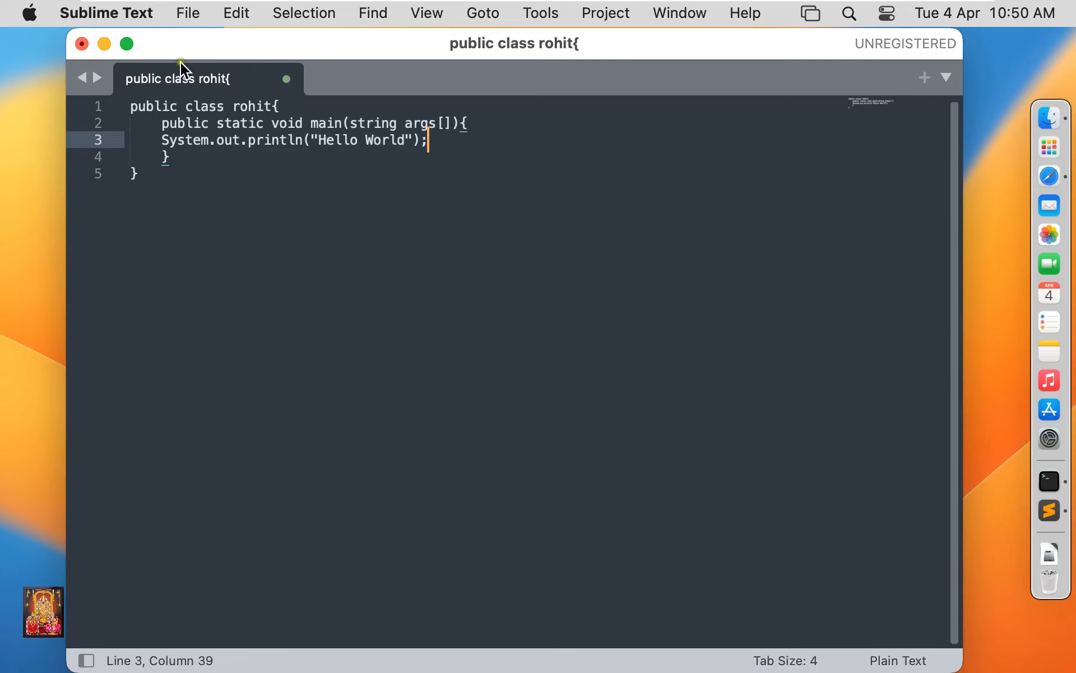
# Use Save As to store the code as rohit.java in the Desktop folder.
pyautogui.click(187, 13)
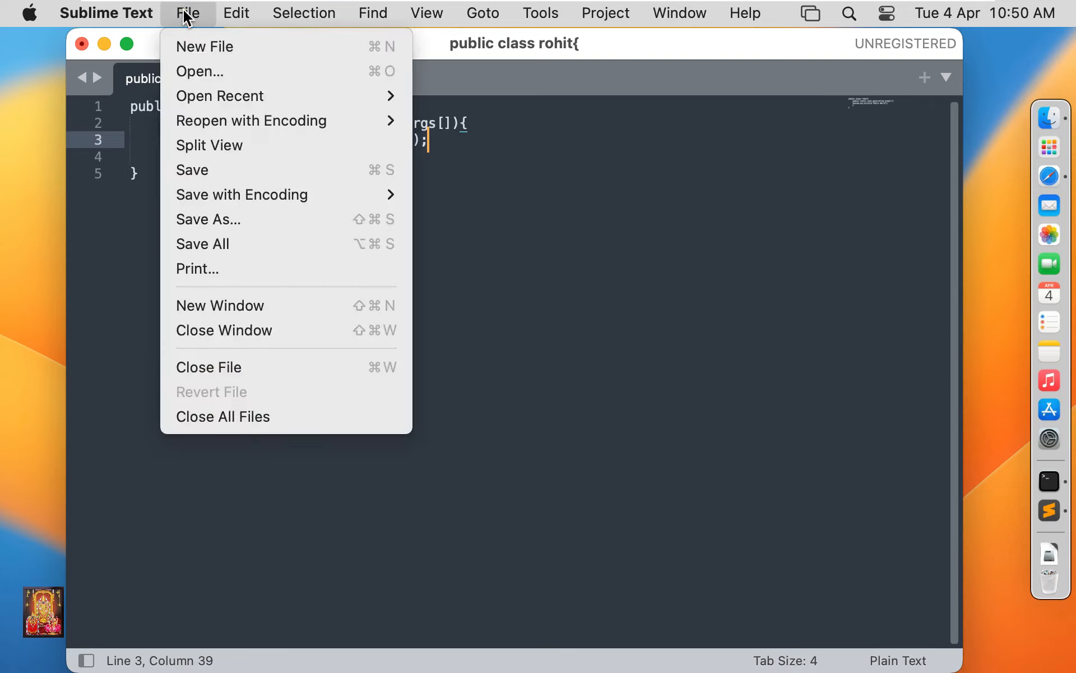
pyautogui.moveTo(207, 219)
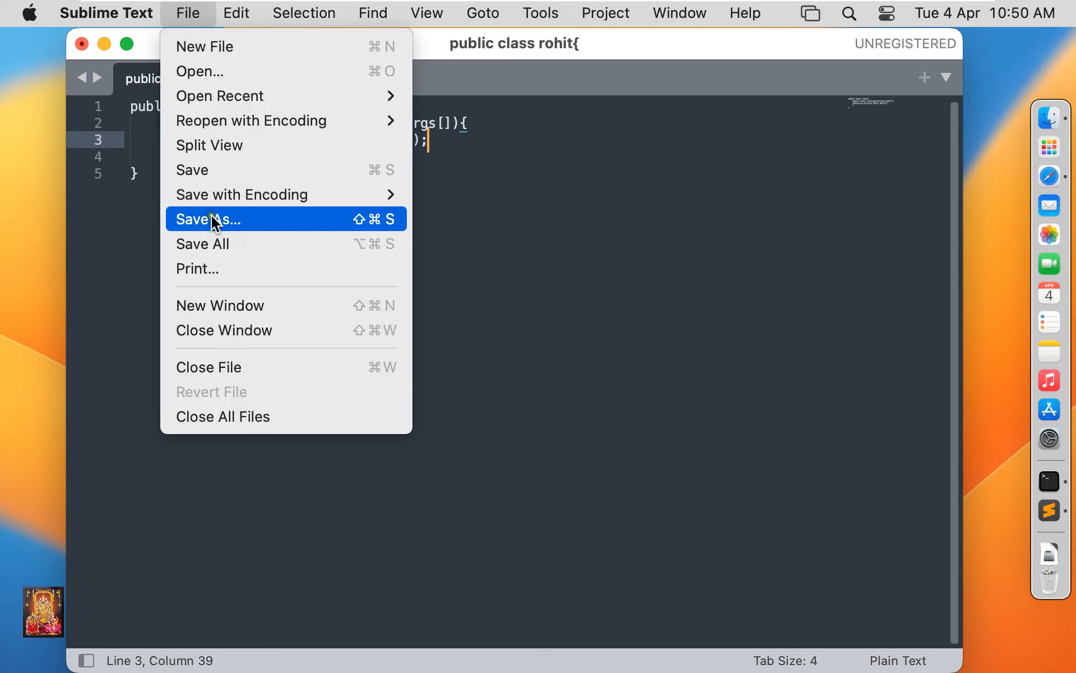
pyautogui.click(208, 219)
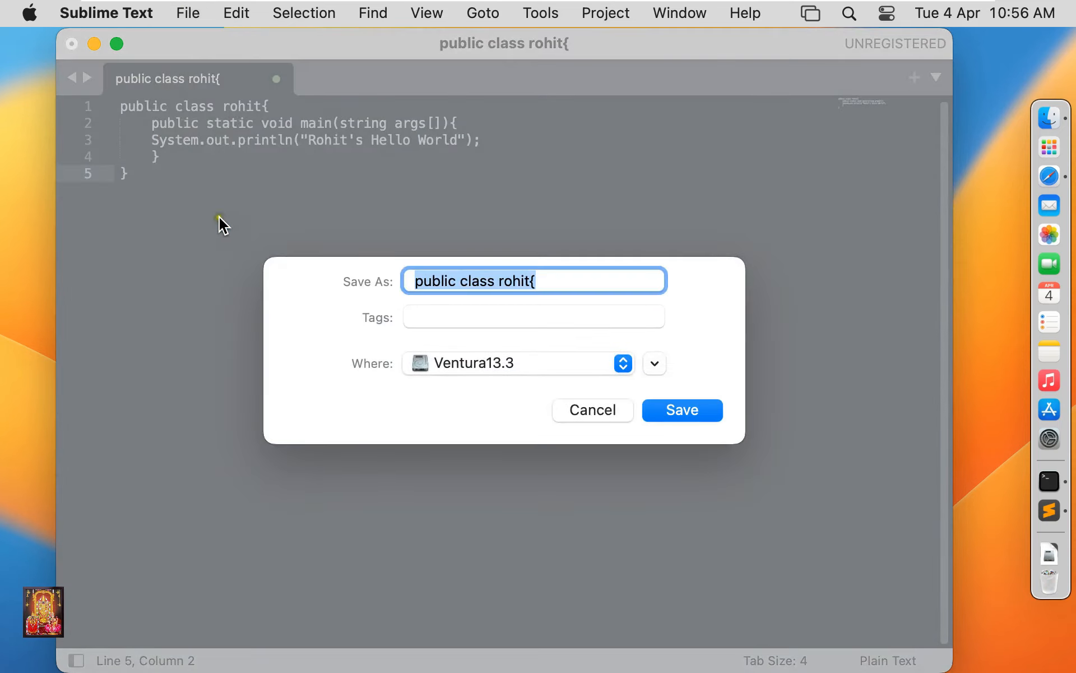
pyautogui.moveTo(644, 386)
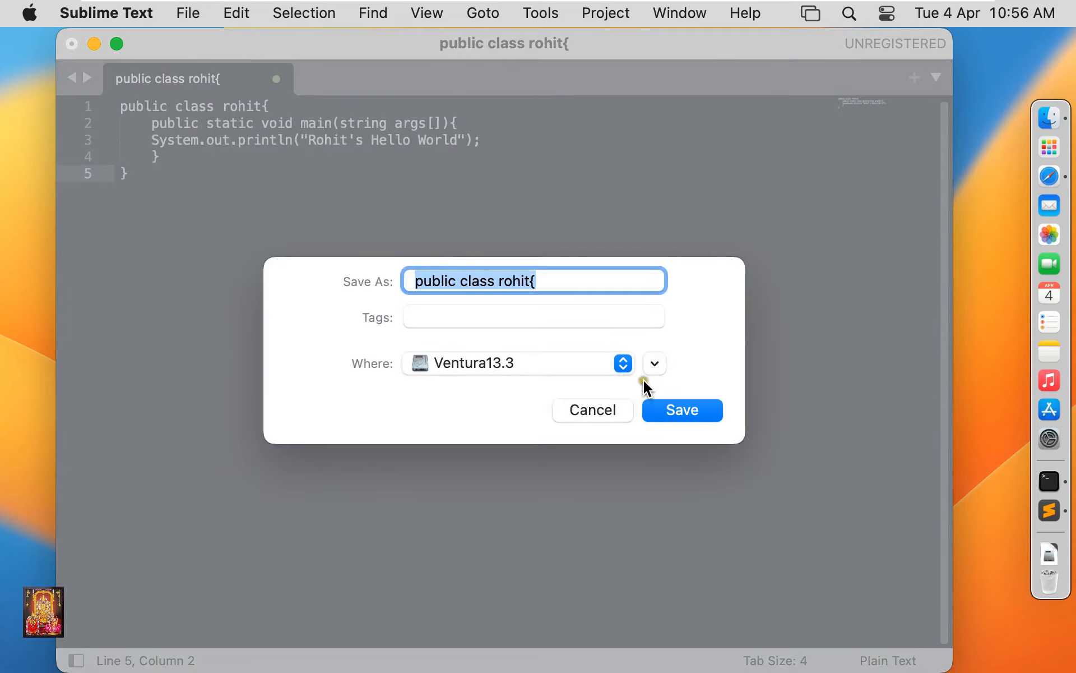
pyautogui.moveTo(523, 364)
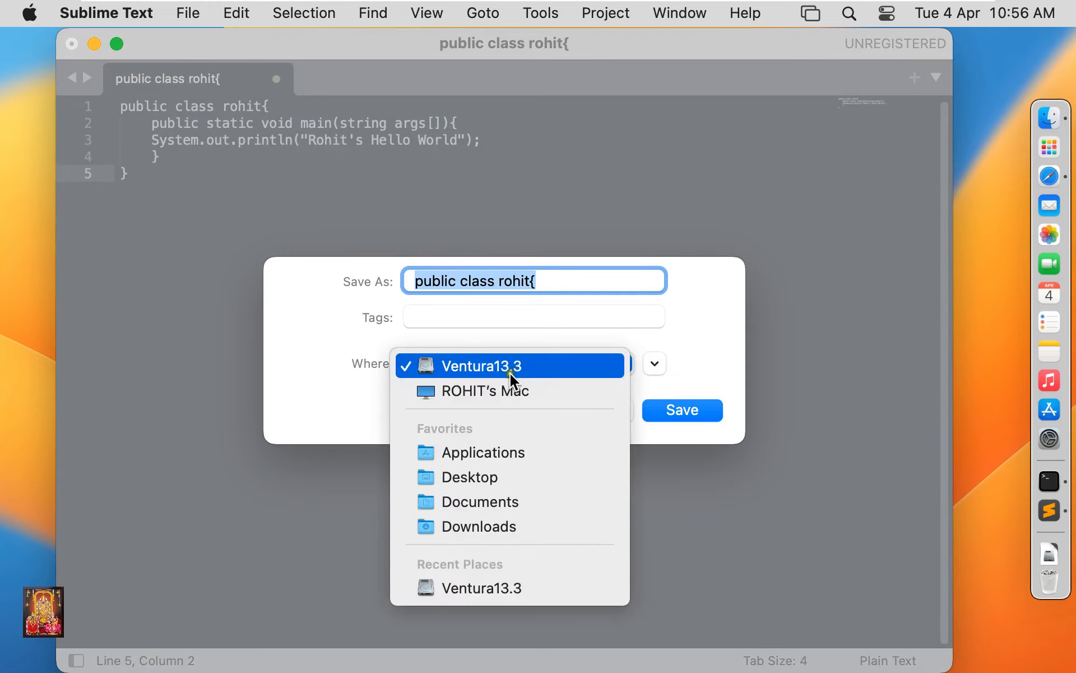
pyautogui.moveTo(470, 476)
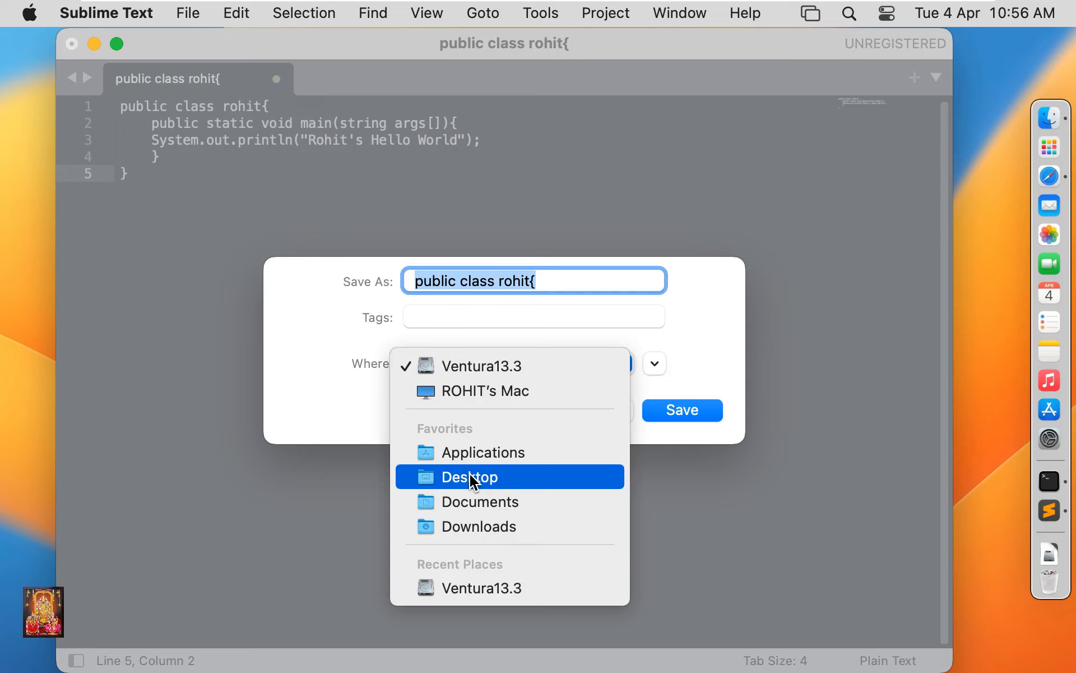
pyautogui.click(468, 477)
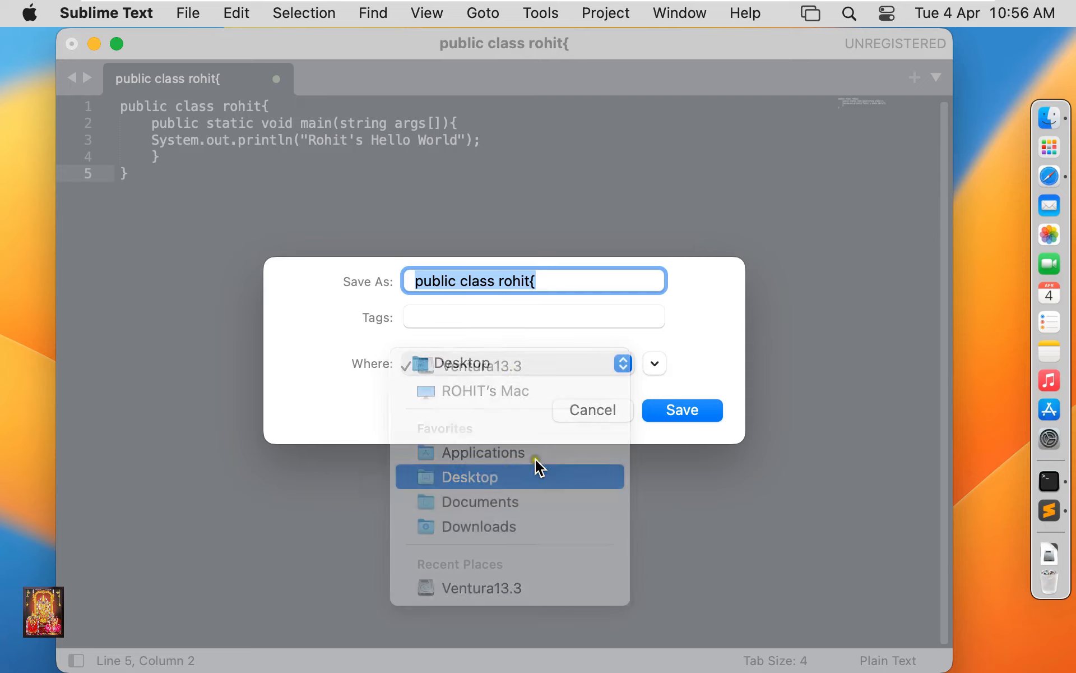
pyautogui.click(470, 476)
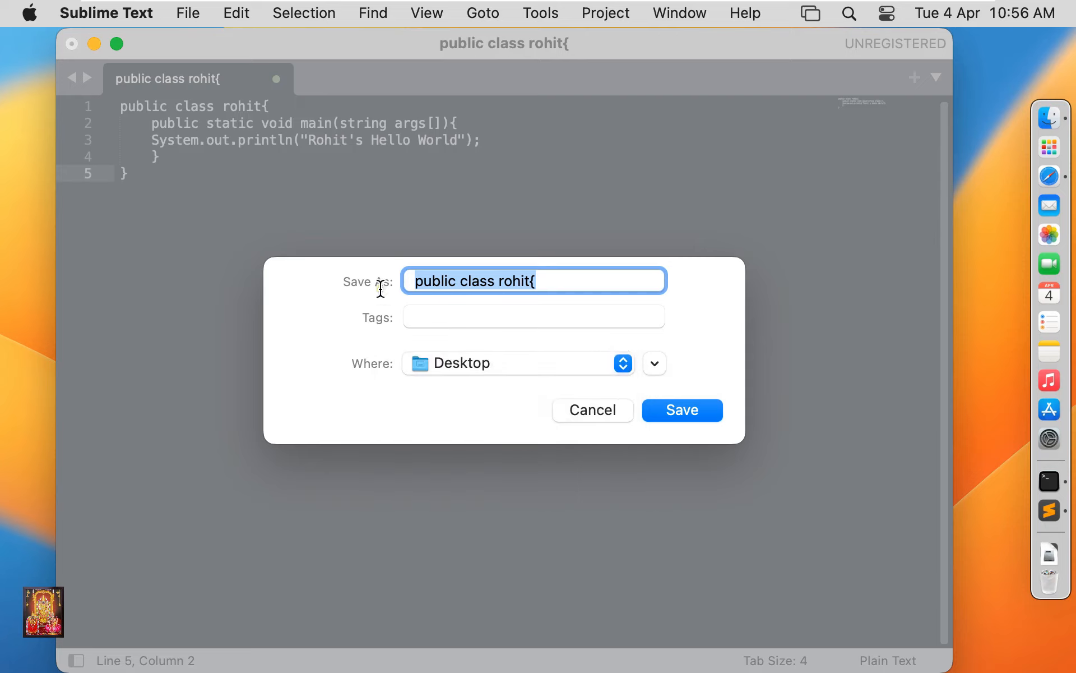
pyautogui.write('rohit.')
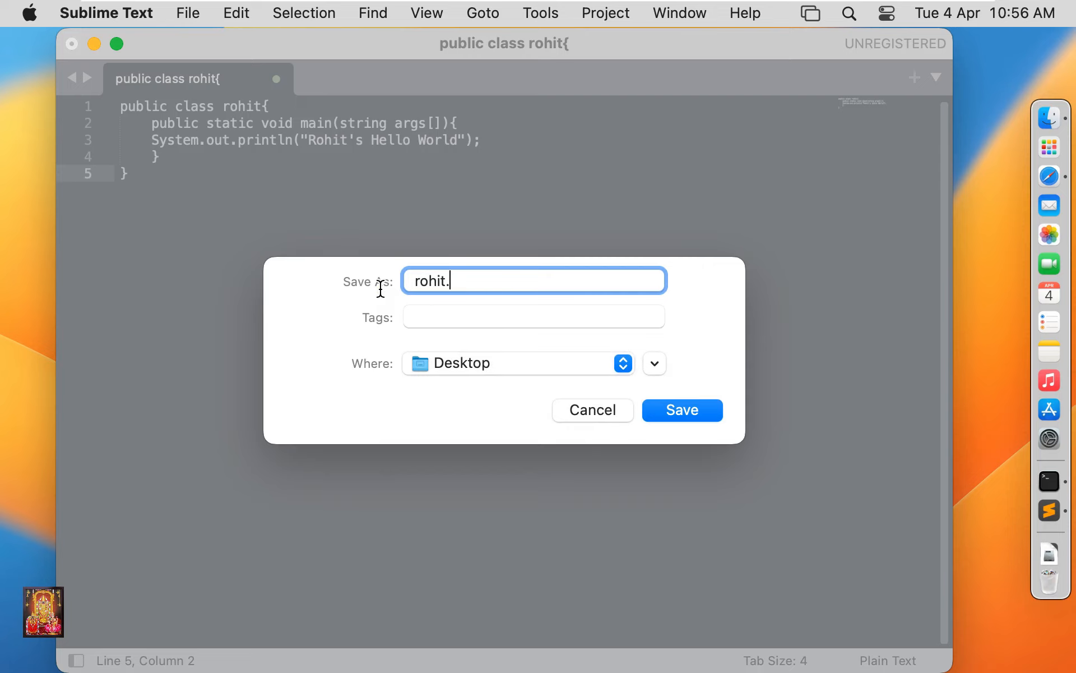
pyautogui.write('java')
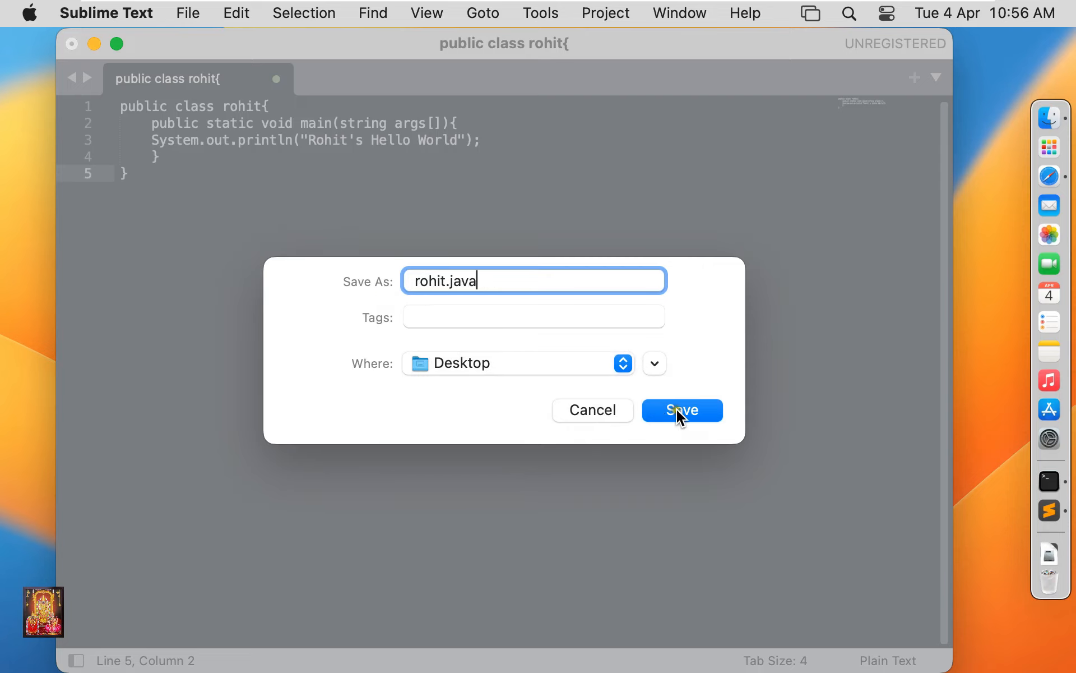
pyautogui.click(681, 409)
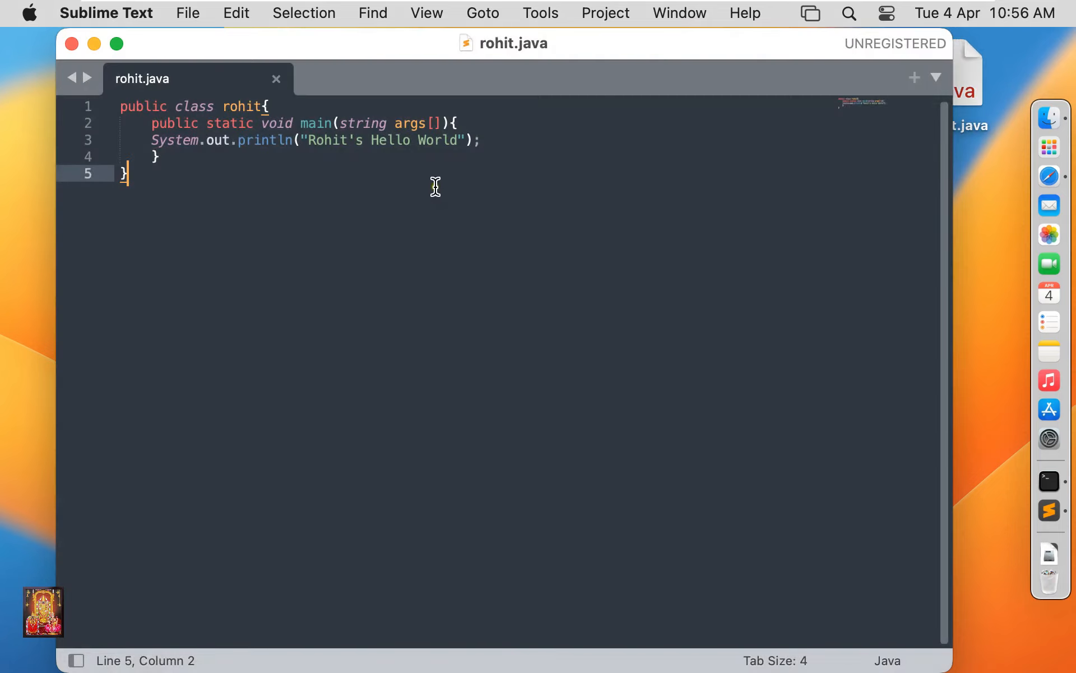
pyautogui.moveTo(408, 181)
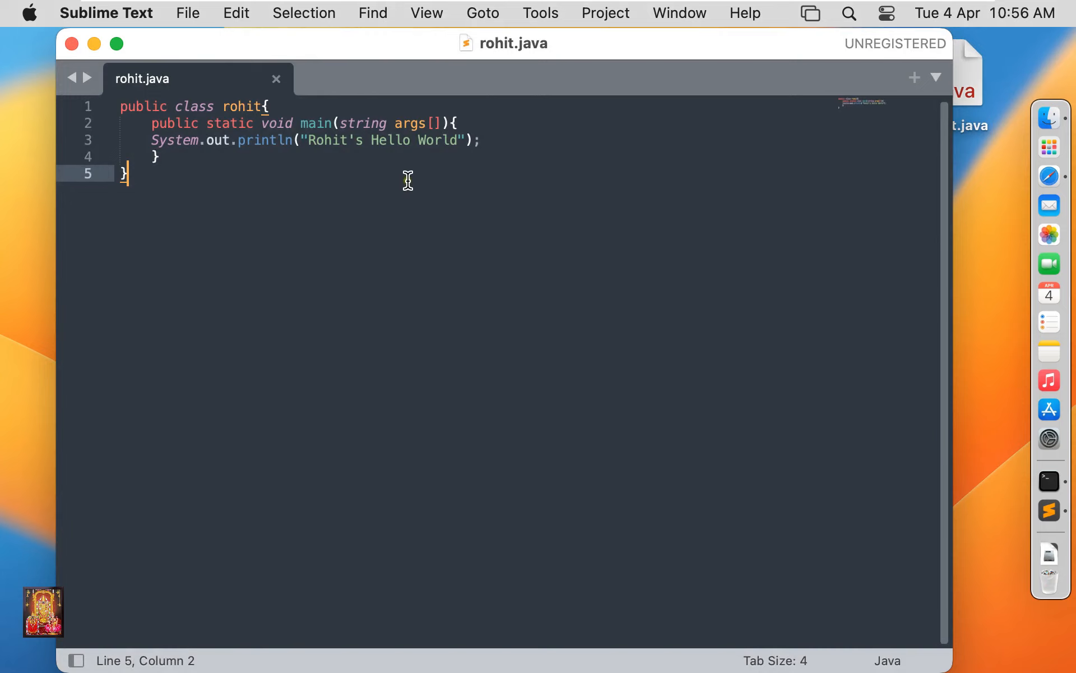
# Move the editor aside and launch Terminal from the Utilities folder.
pyautogui.click(71, 43)
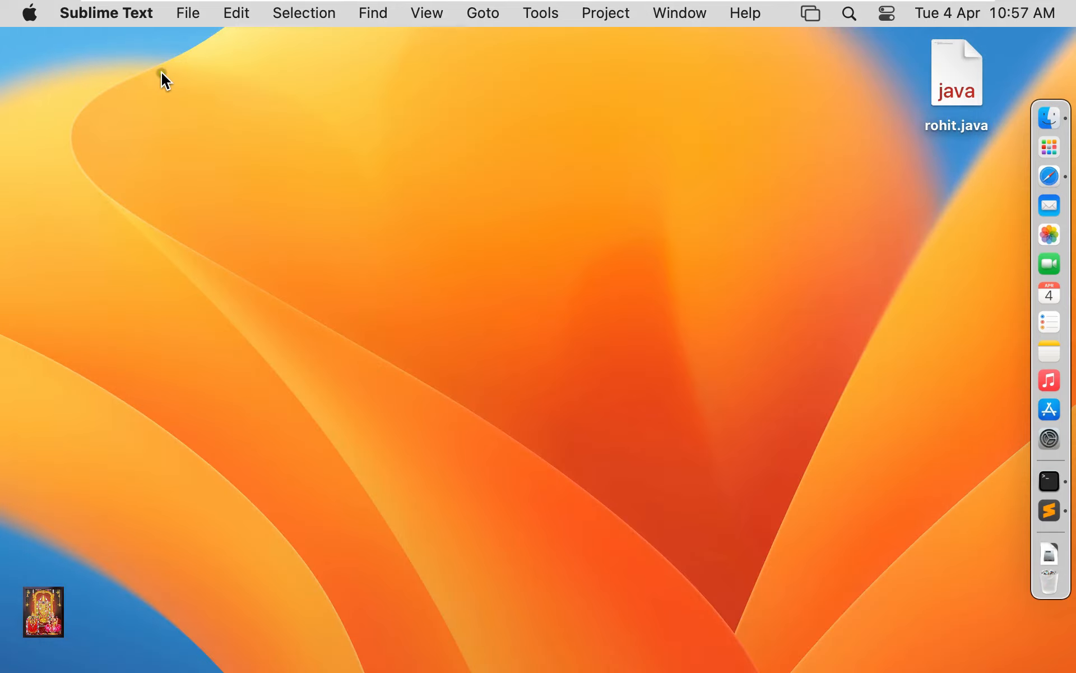
pyautogui.click(290, 13)
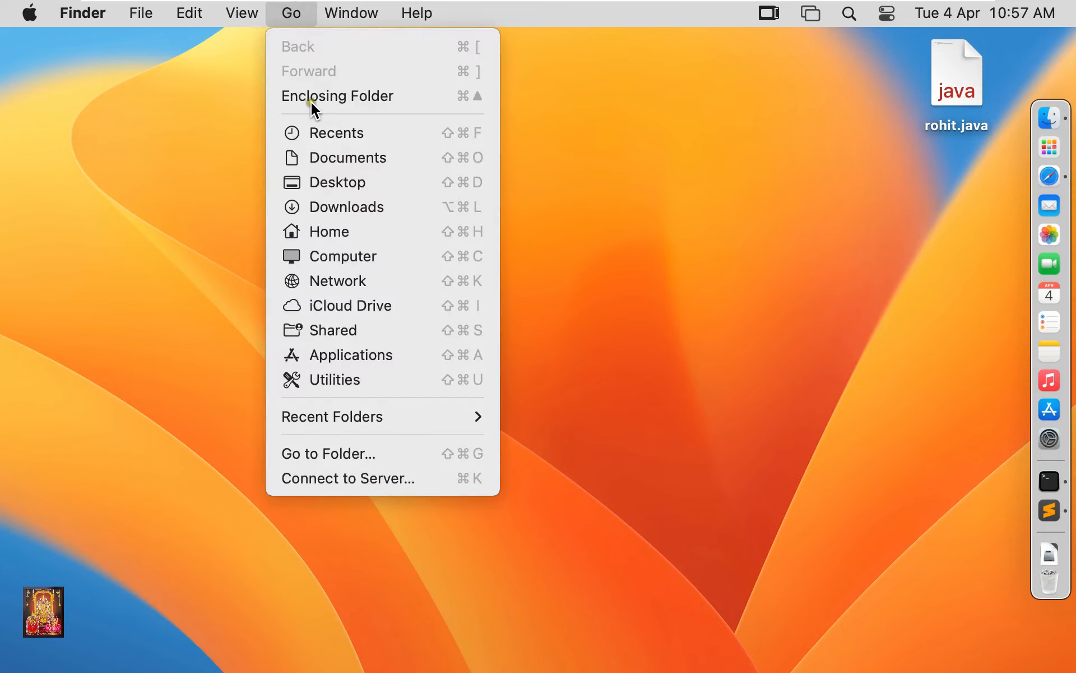
pyautogui.moveTo(343, 379)
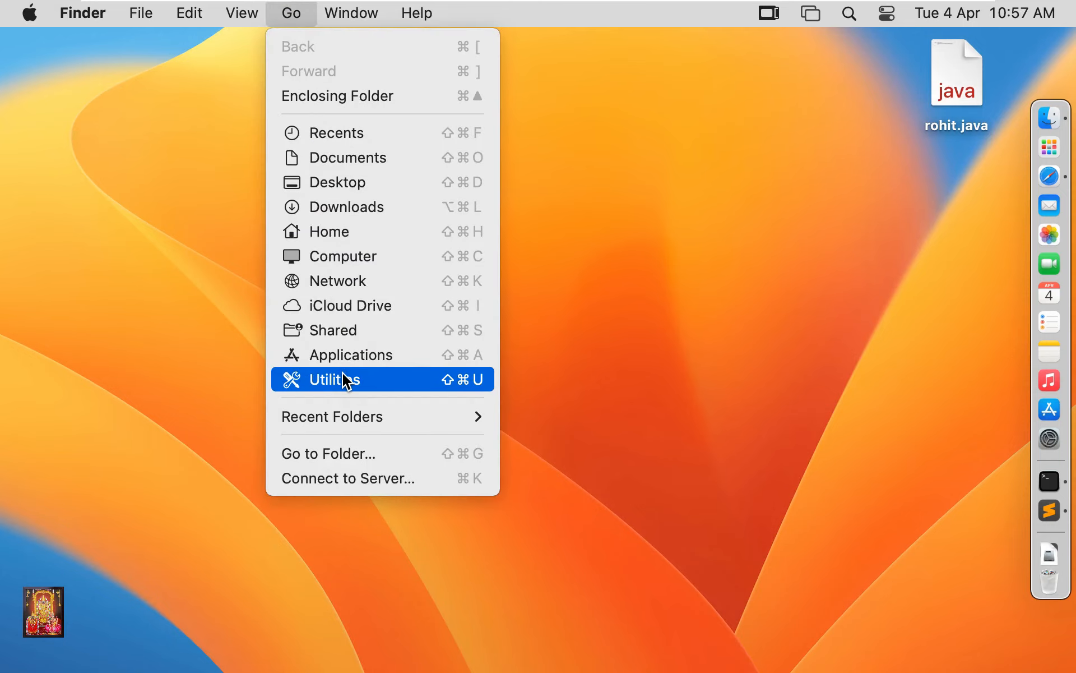
pyautogui.click(342, 378)
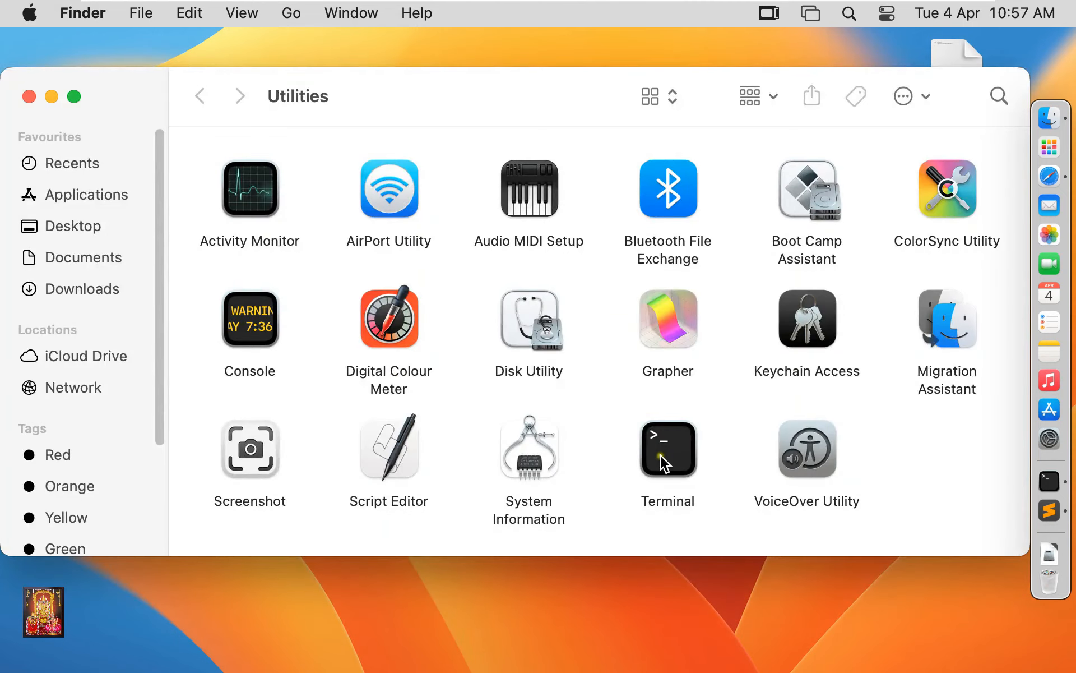
pyautogui.doubleClick(667, 449)
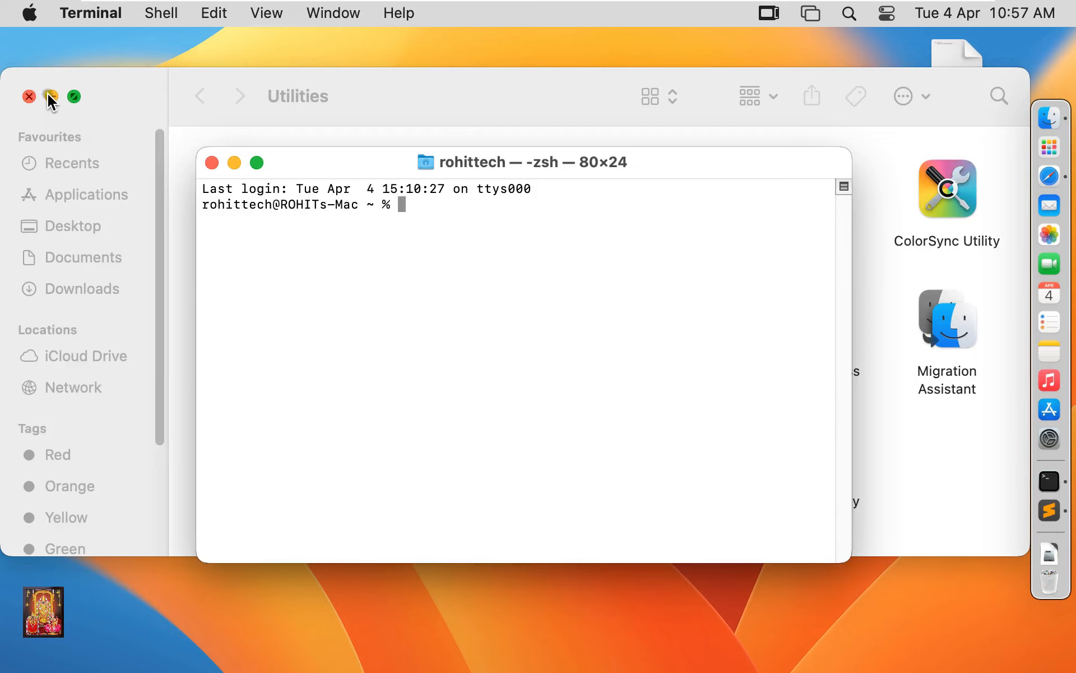
pyautogui.click(52, 96)
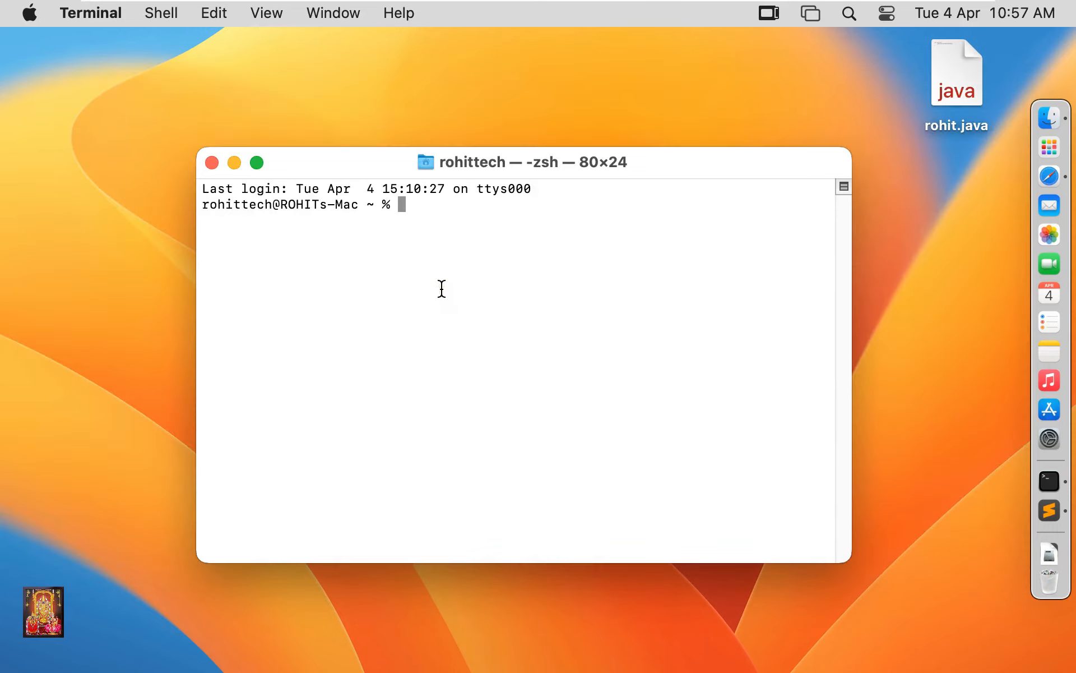
# Run cd desktop and ls, allow Desktop access, then compile rohit.java.
pyautogui.write('cd desk')
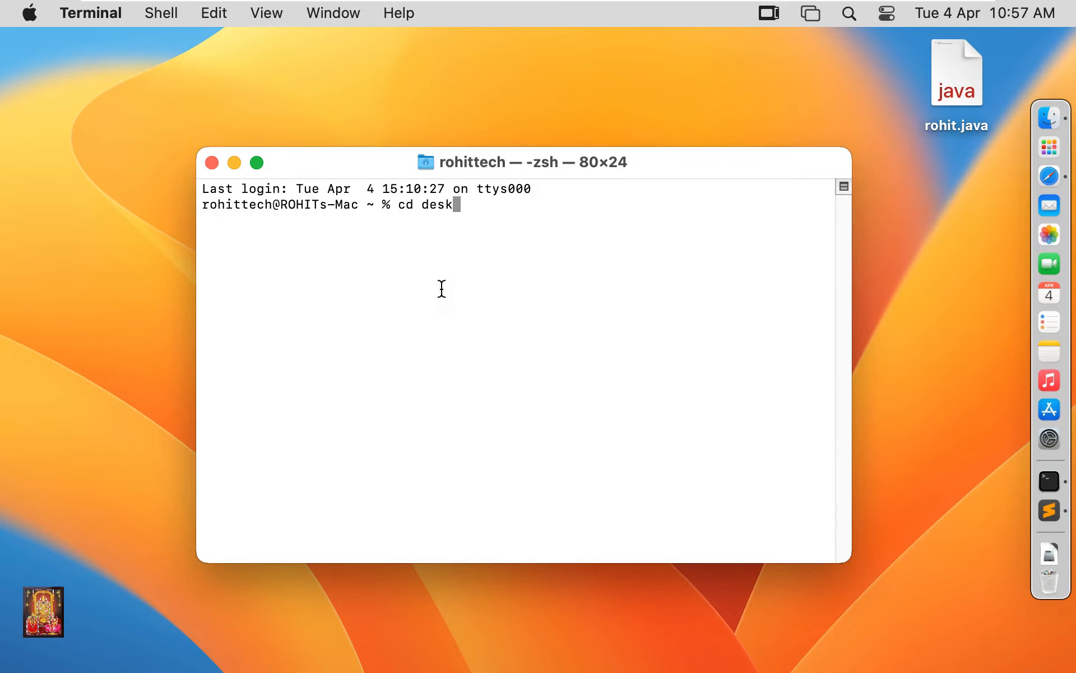
pyautogui.press('Return')
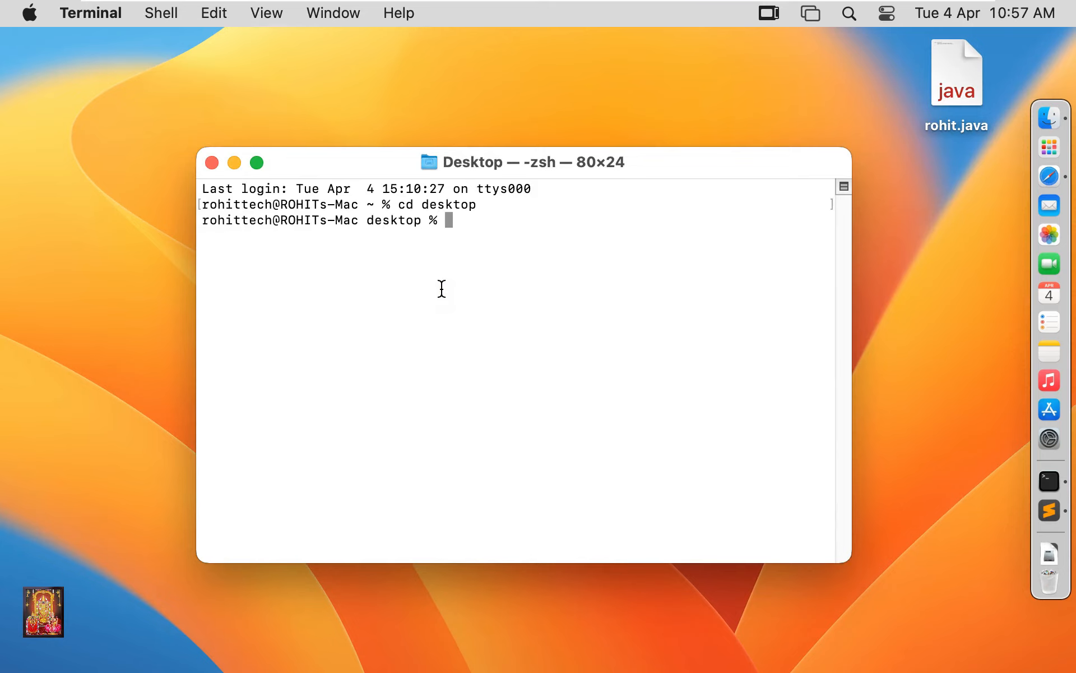
pyautogui.press('Return')
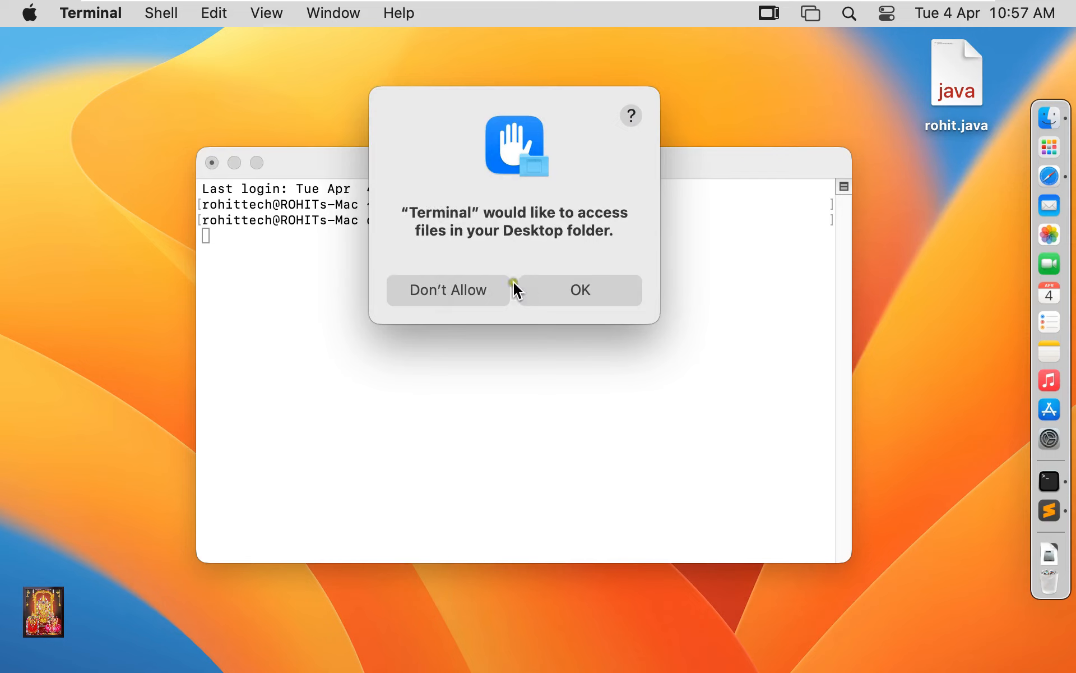
pyautogui.click(578, 290)
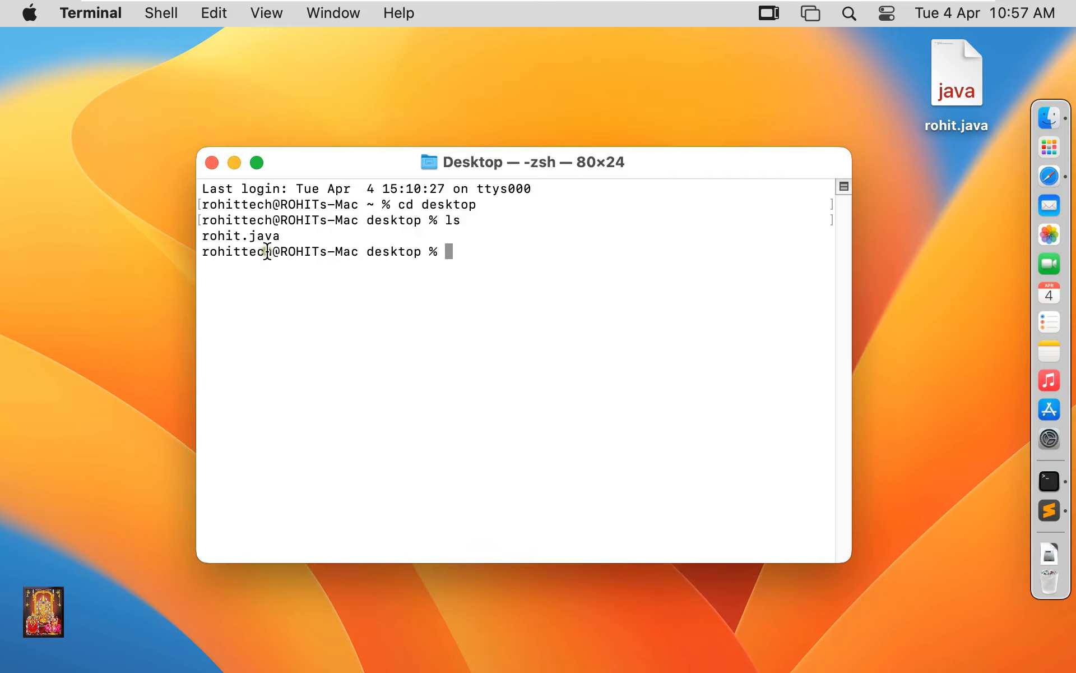
pyautogui.write('jav')
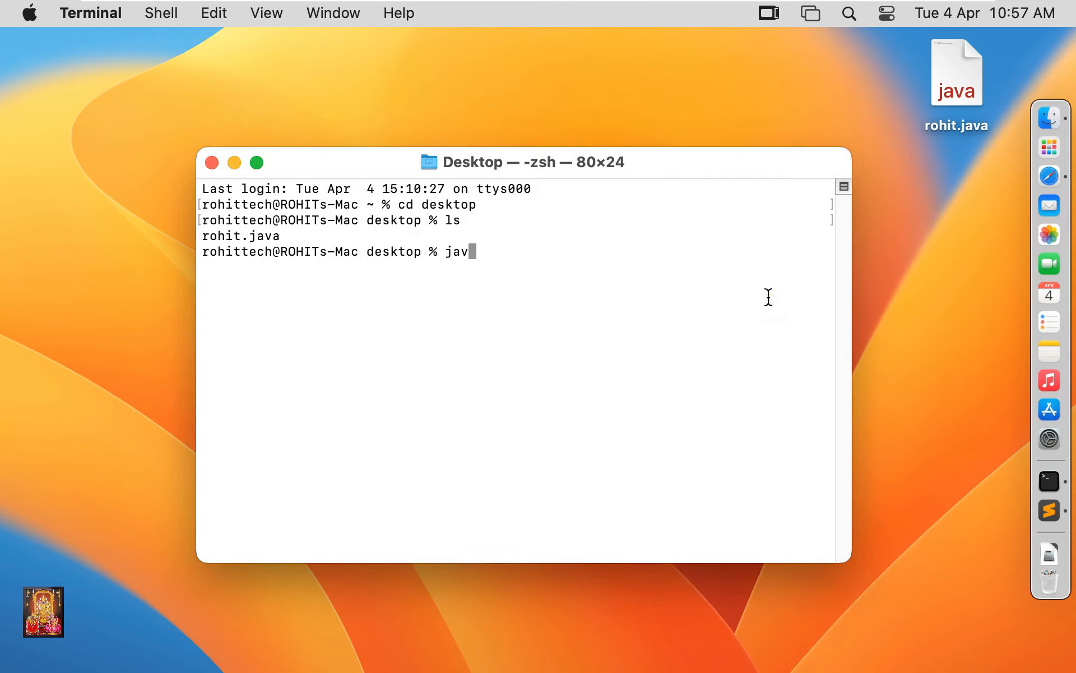
pyautogui.write('ac rohit.jab')
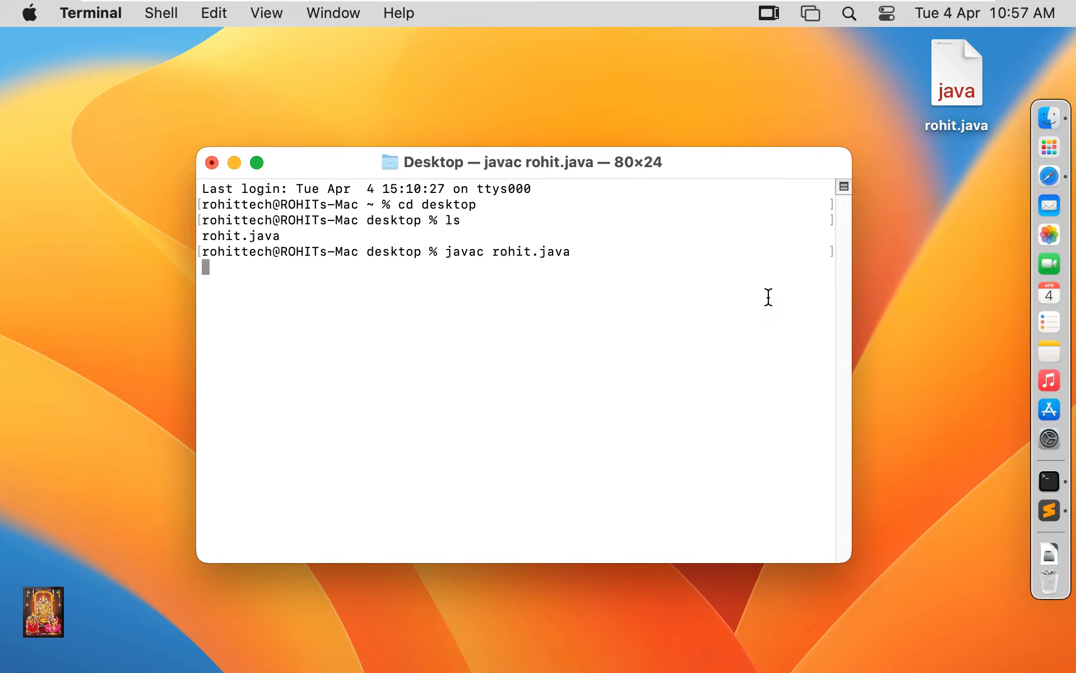
pyautogui.press('Return')
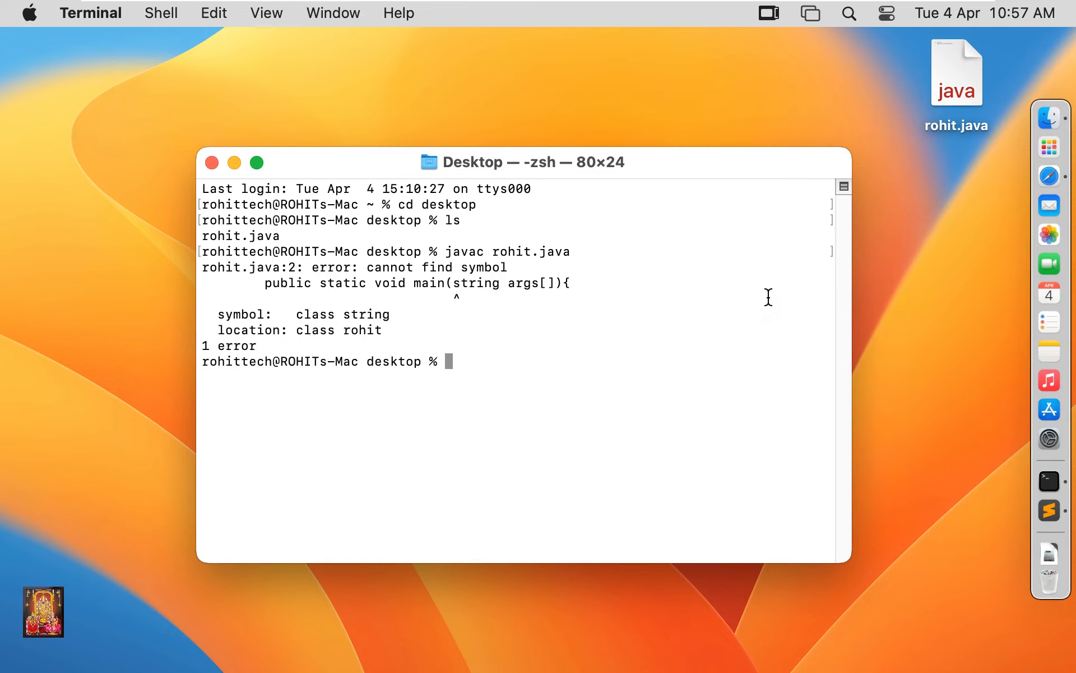
pyautogui.moveTo(337, 339)
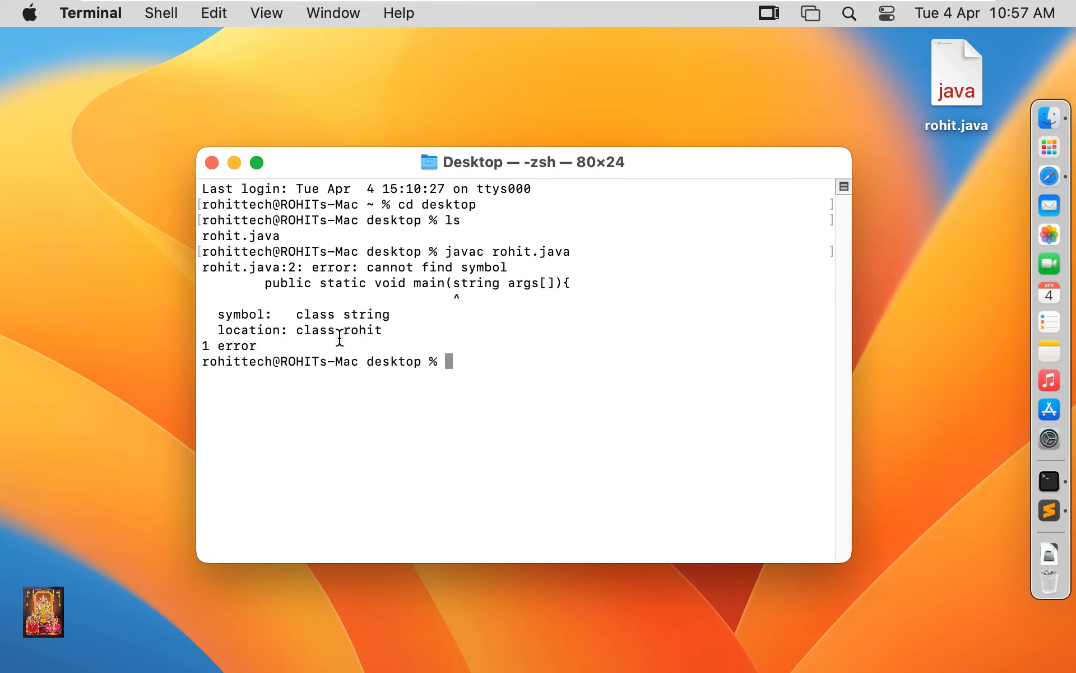
pyautogui.moveTo(519, 345)
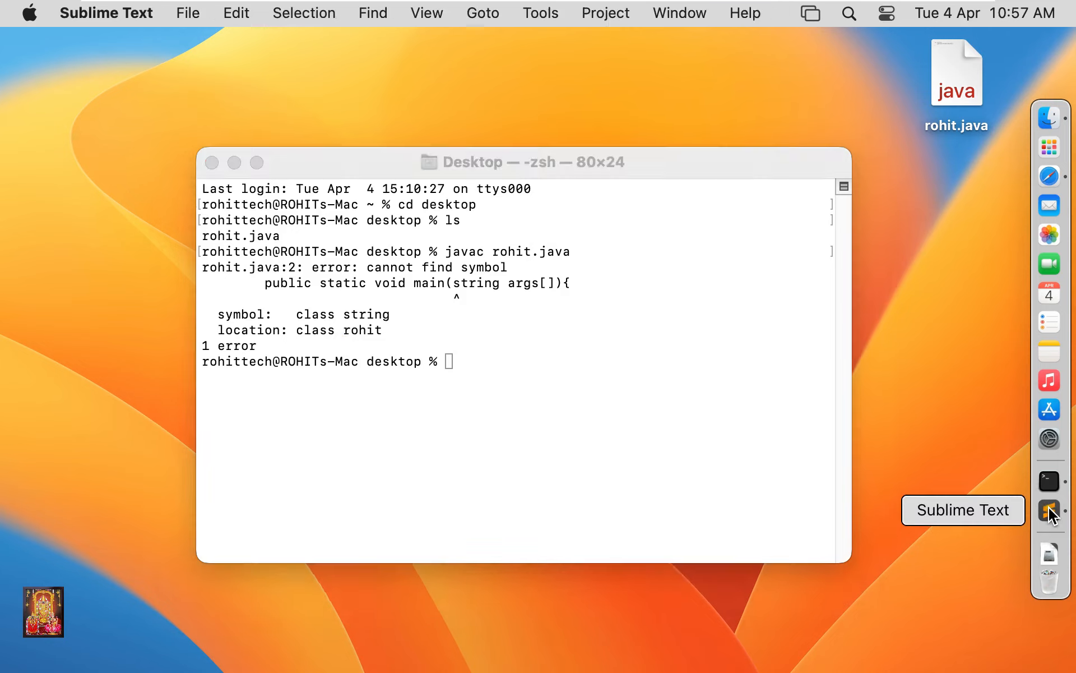
# Reopen rohit.java from the Desktop, change string to String, and save it.
pyautogui.click(186, 12)
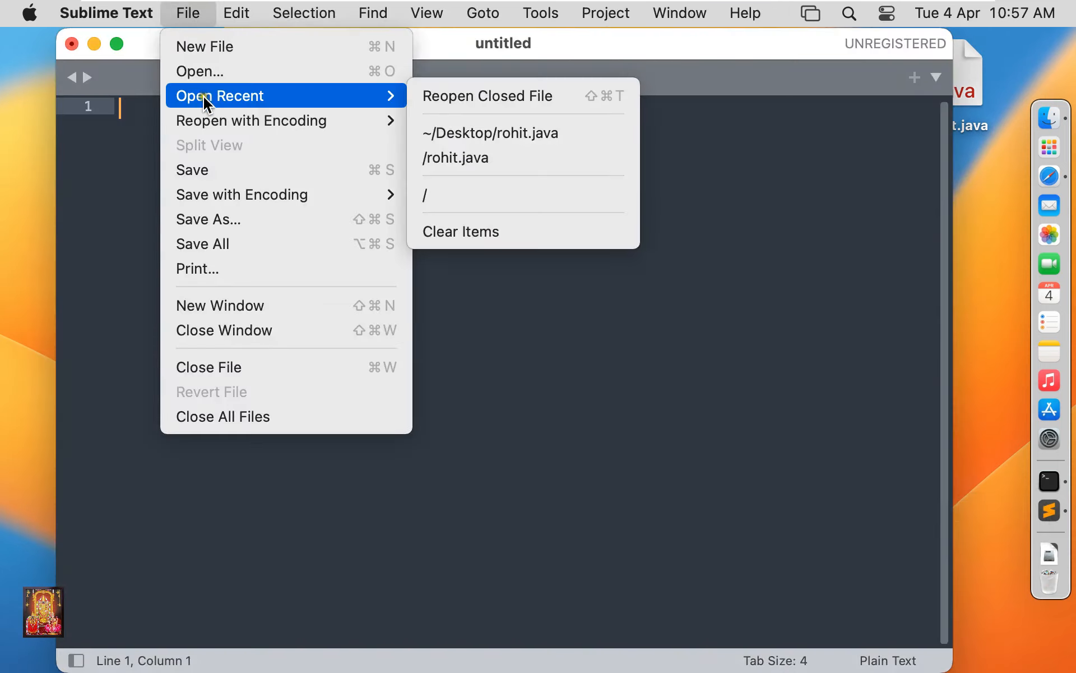
pyautogui.moveTo(200, 70)
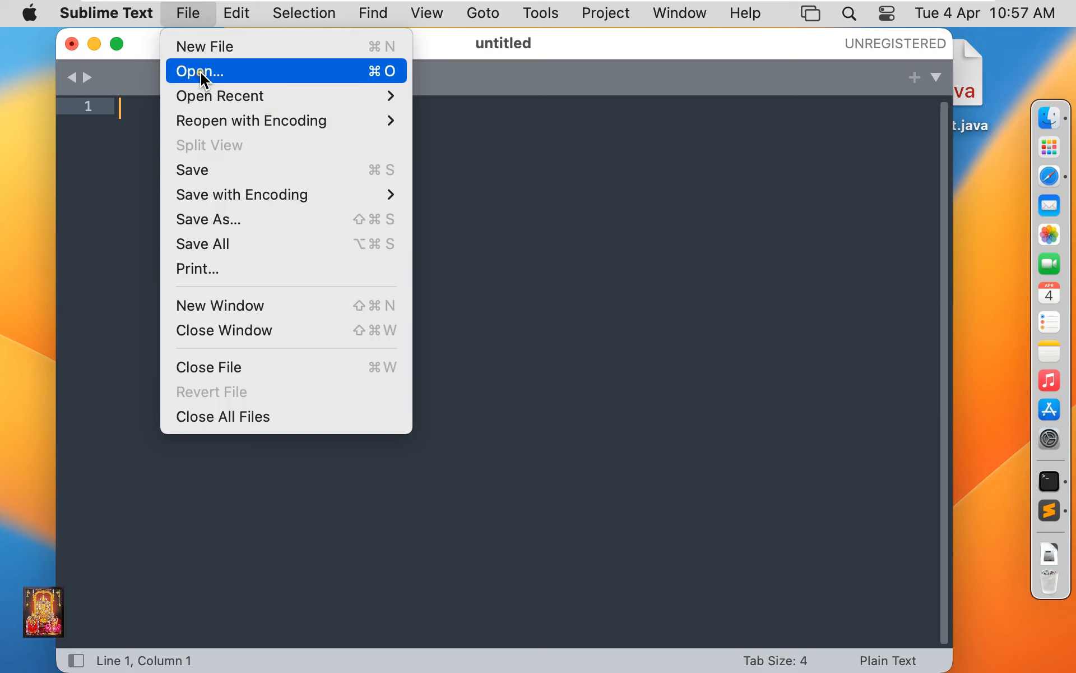
pyautogui.click(199, 71)
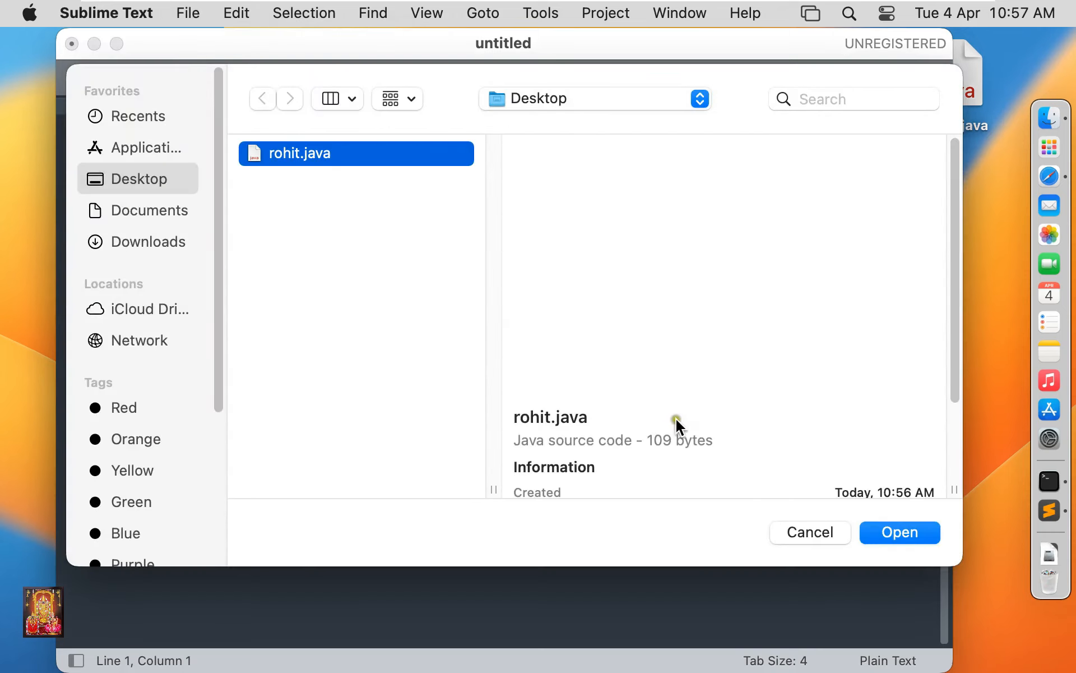
pyautogui.click(898, 532)
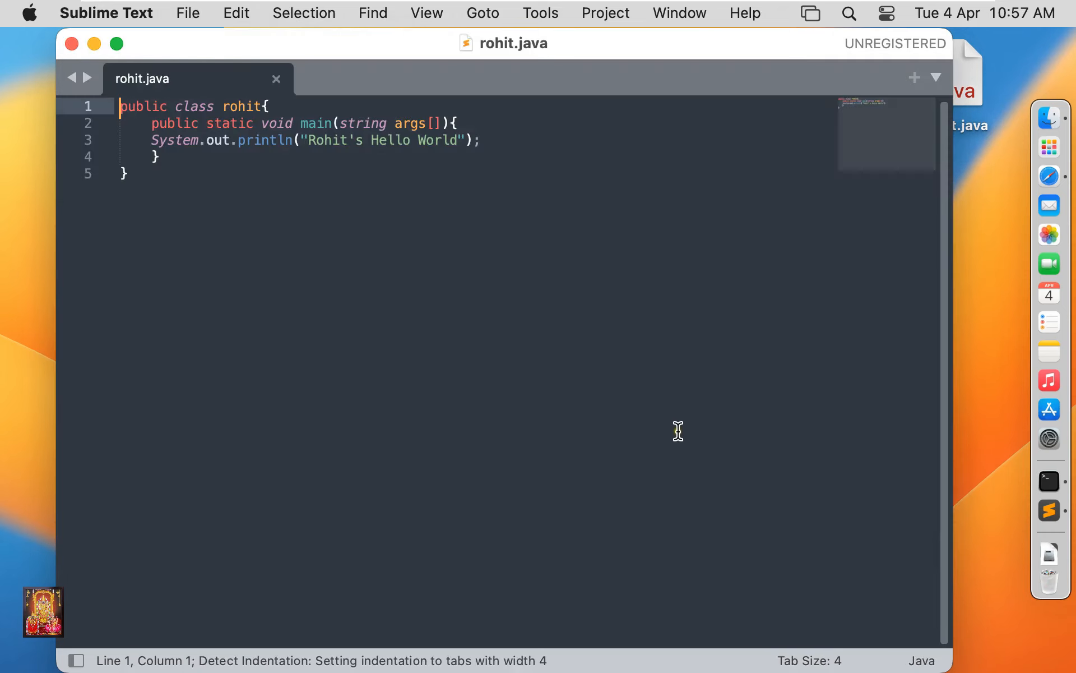
pyautogui.moveTo(252, 199)
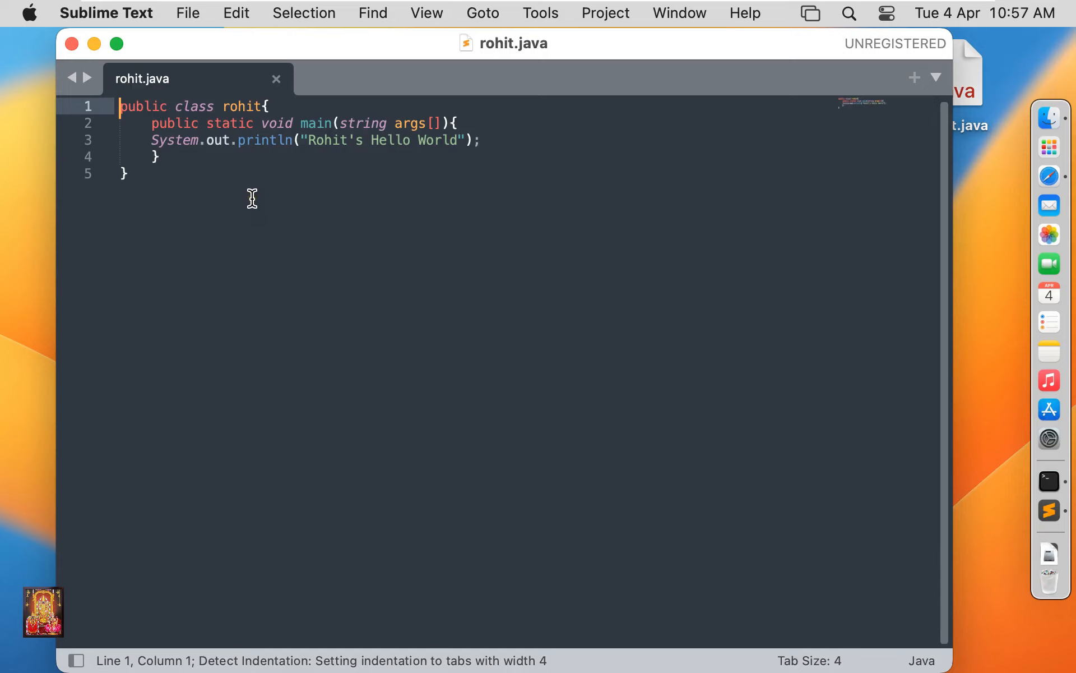
pyautogui.moveTo(349, 124)
pyautogui.write('S')
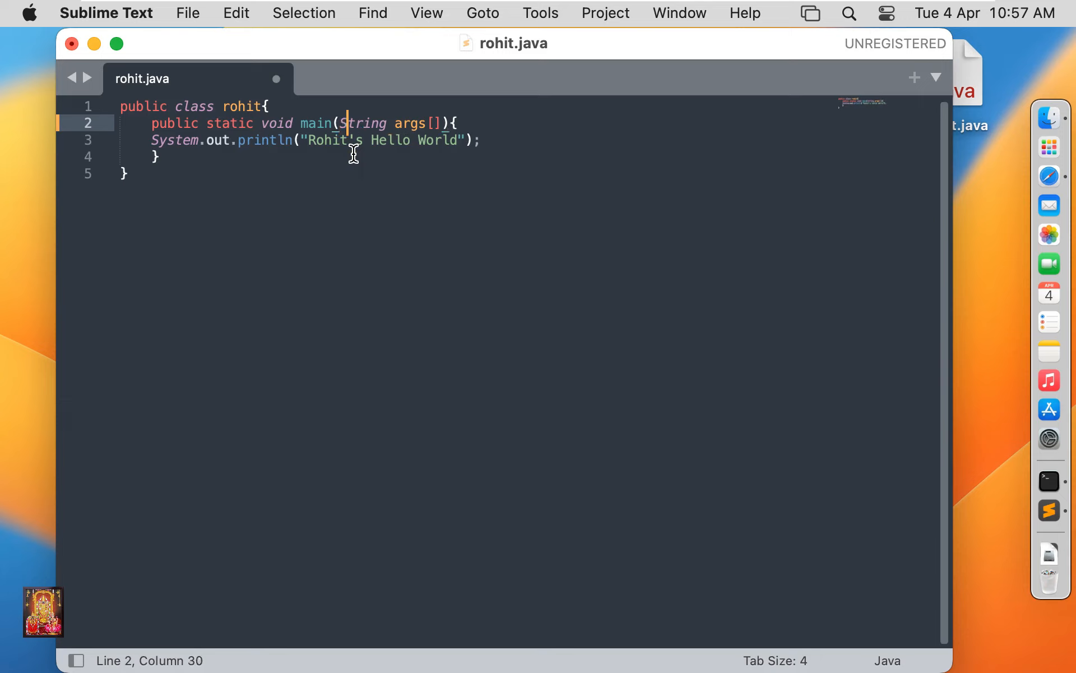
pyautogui.moveTo(296, 143)
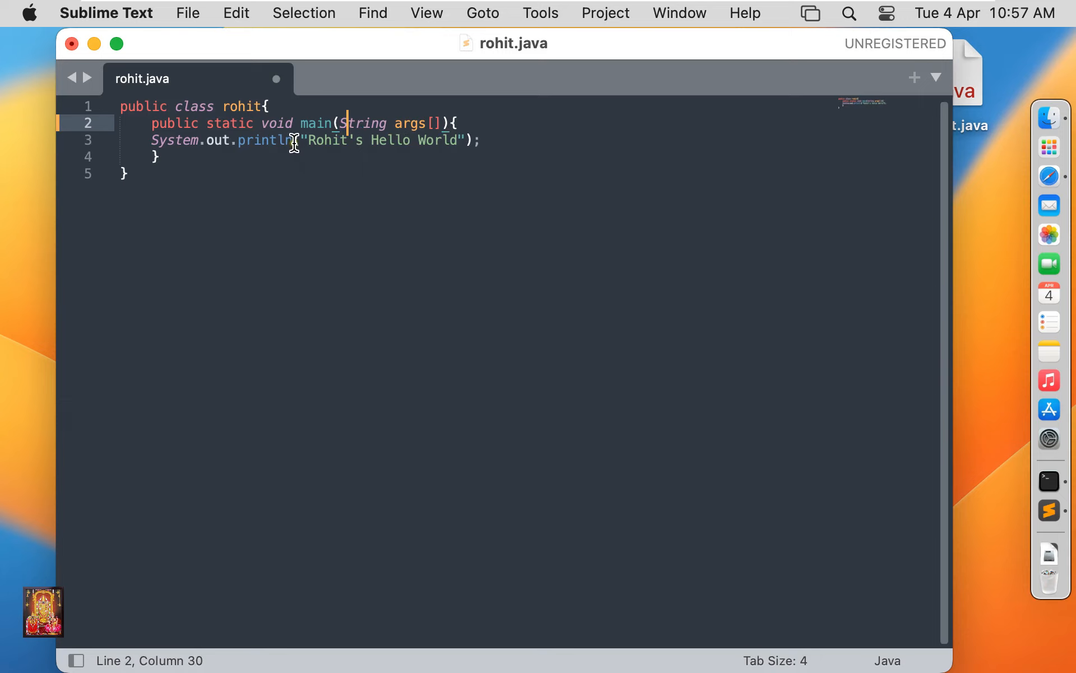
pyautogui.click(187, 13)
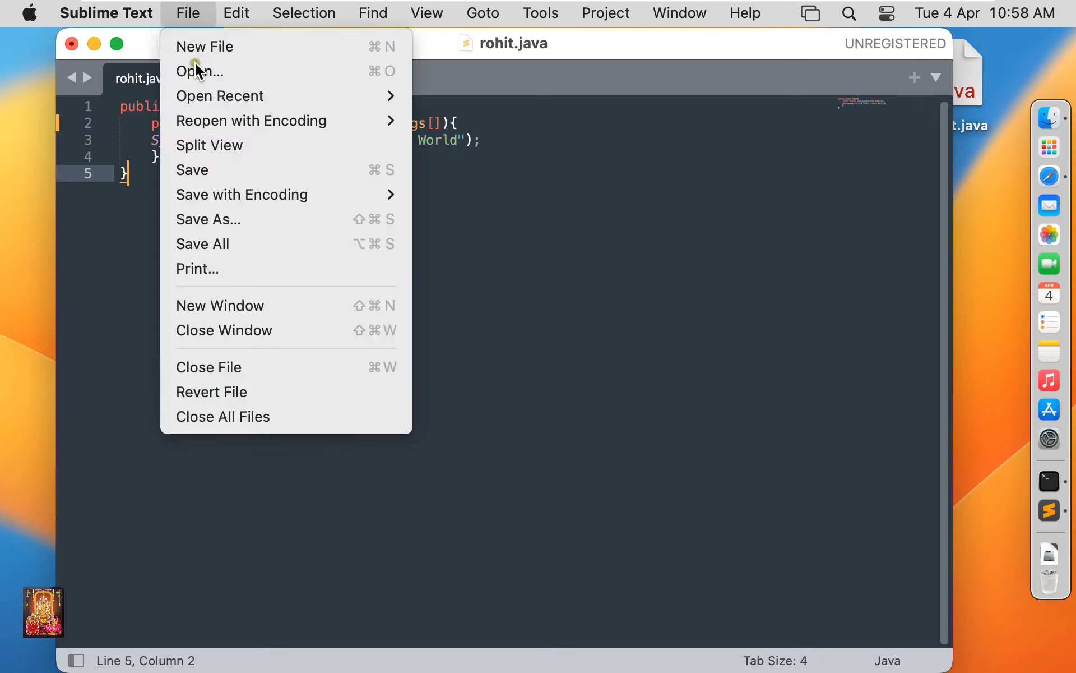
pyautogui.click(192, 169)
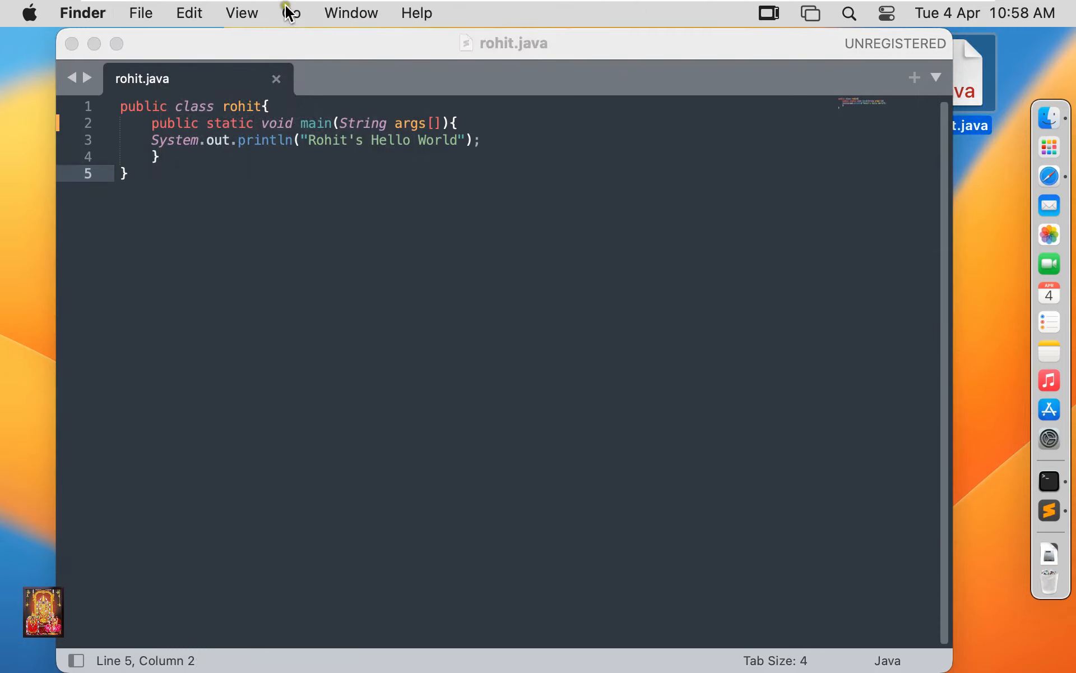
# Launch Terminal again from Go > Utilities.
pyautogui.click(290, 12)
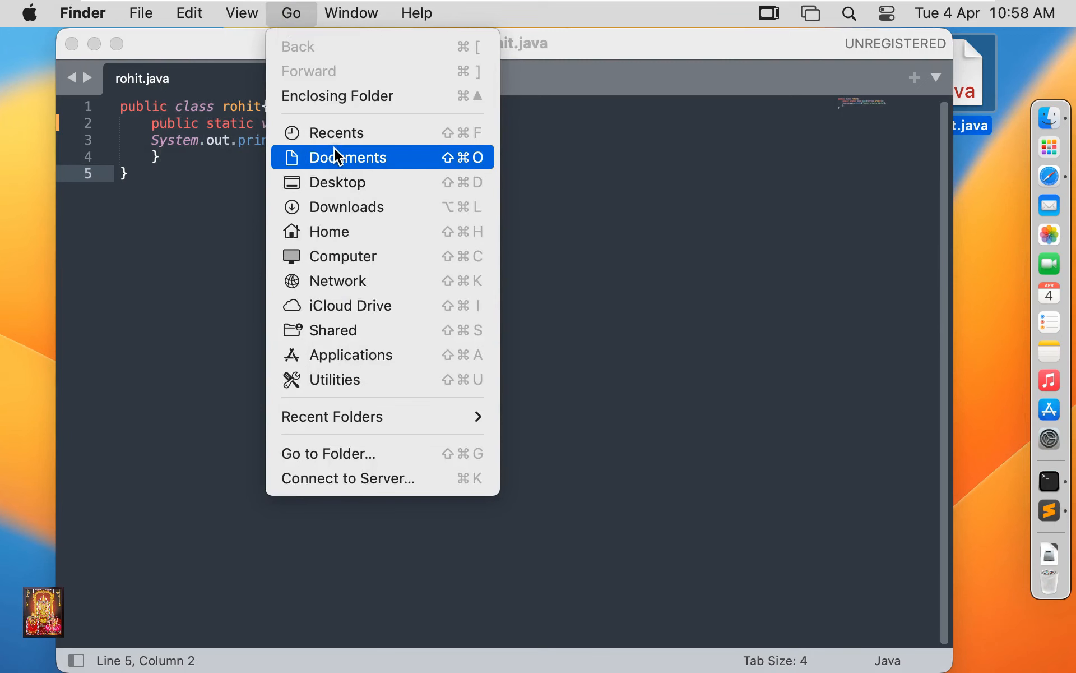
pyautogui.click(337, 379)
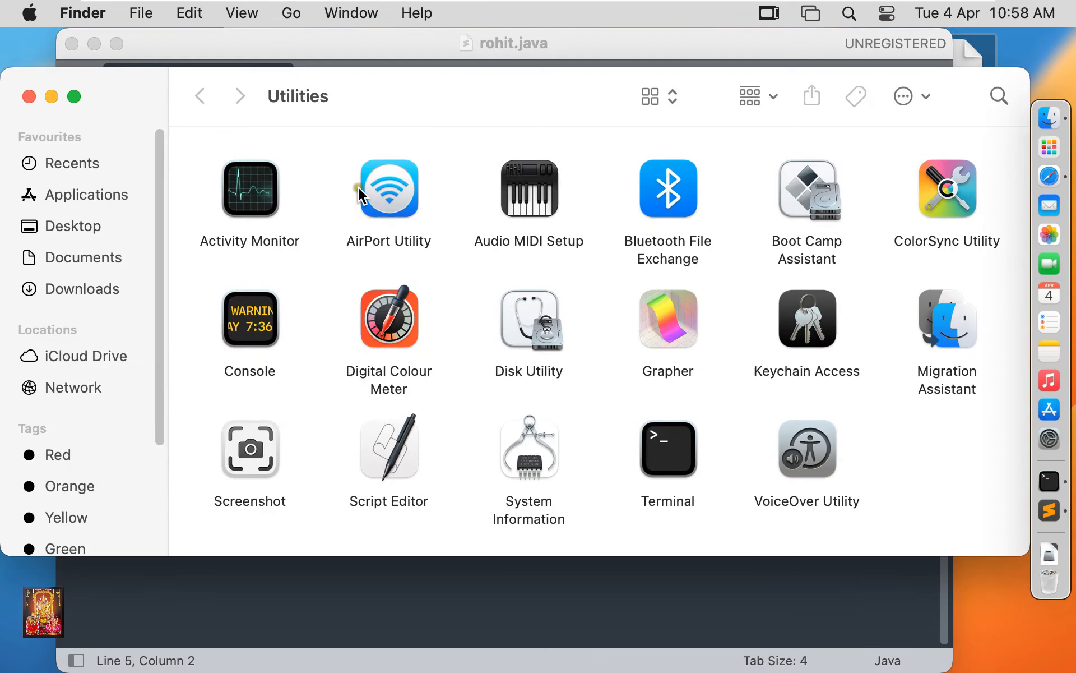
pyautogui.click(667, 449)
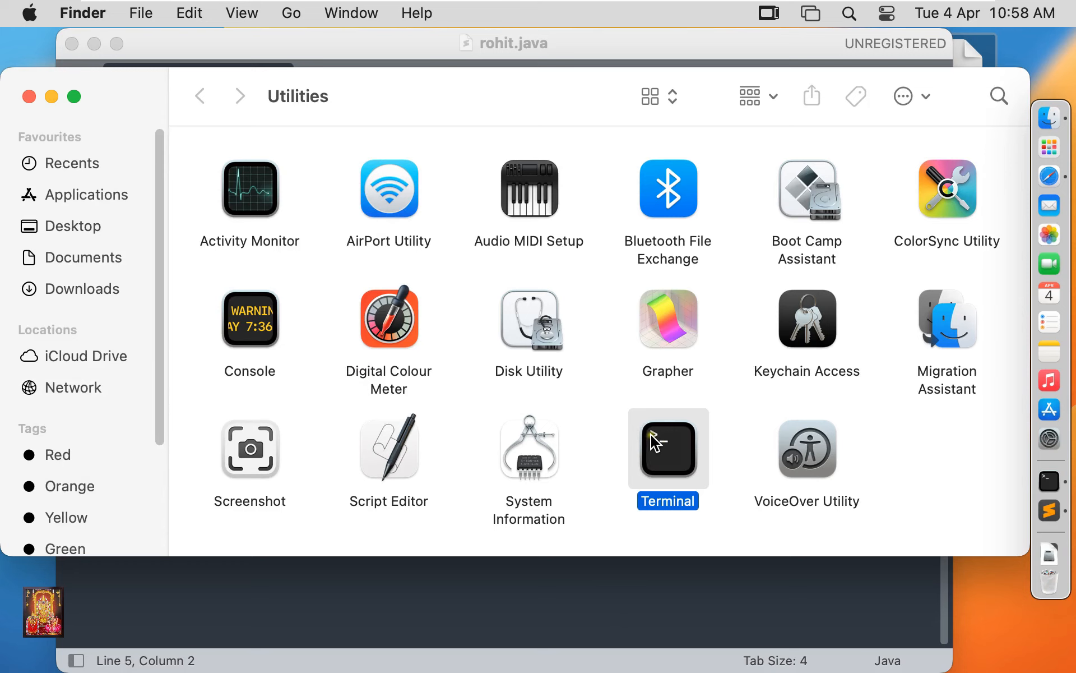
pyautogui.doubleClick(667, 449)
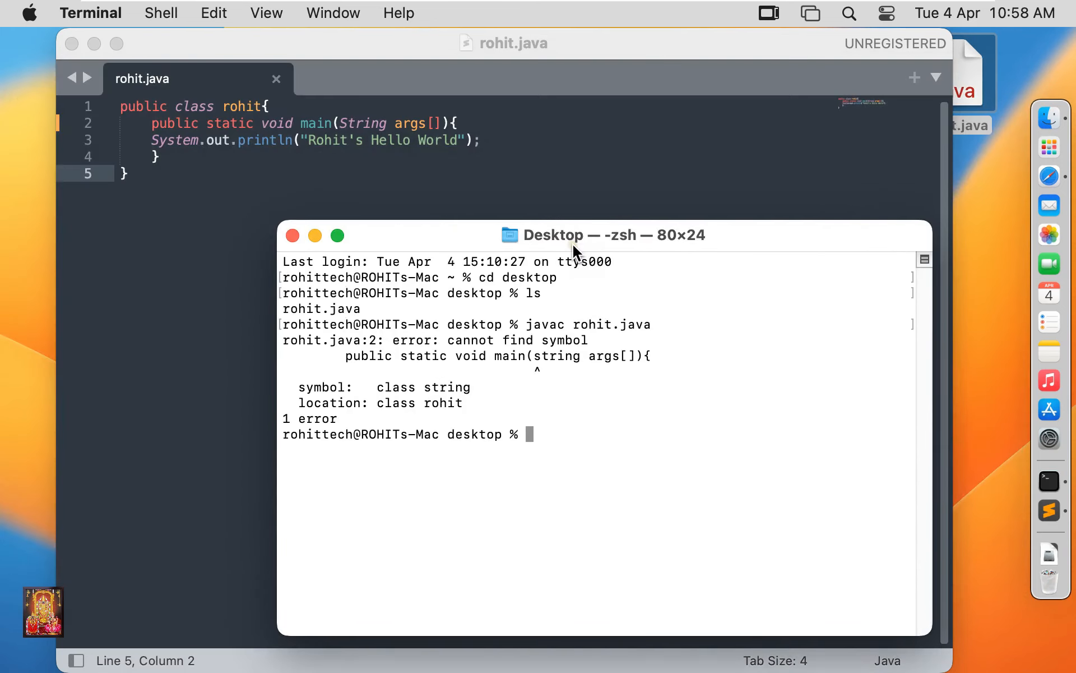
# Compile rohit.java, run java rohit, then close the Terminal and rohit.java windows.
pyautogui.write('javac rohit.java')
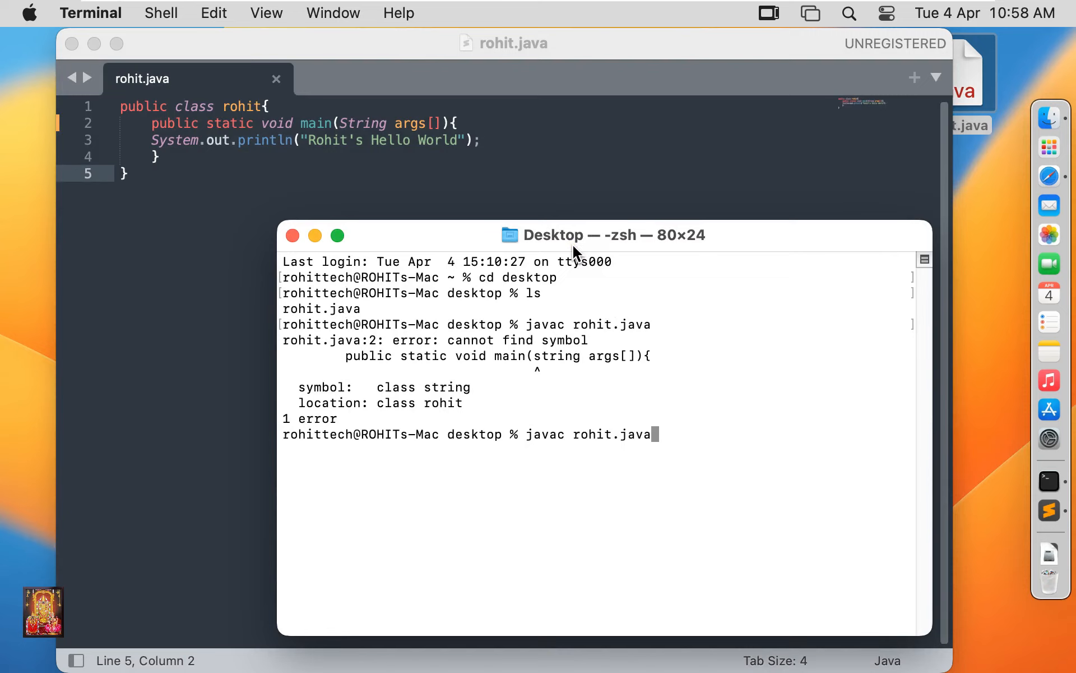
pyautogui.press('Return')
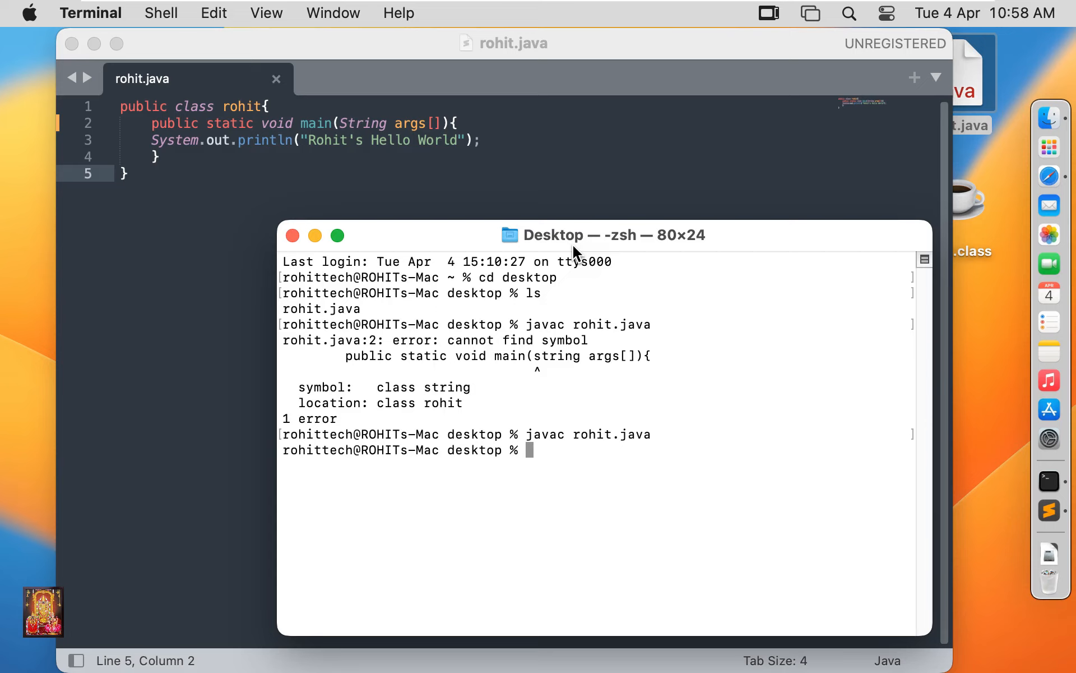
pyautogui.write('java rohit')
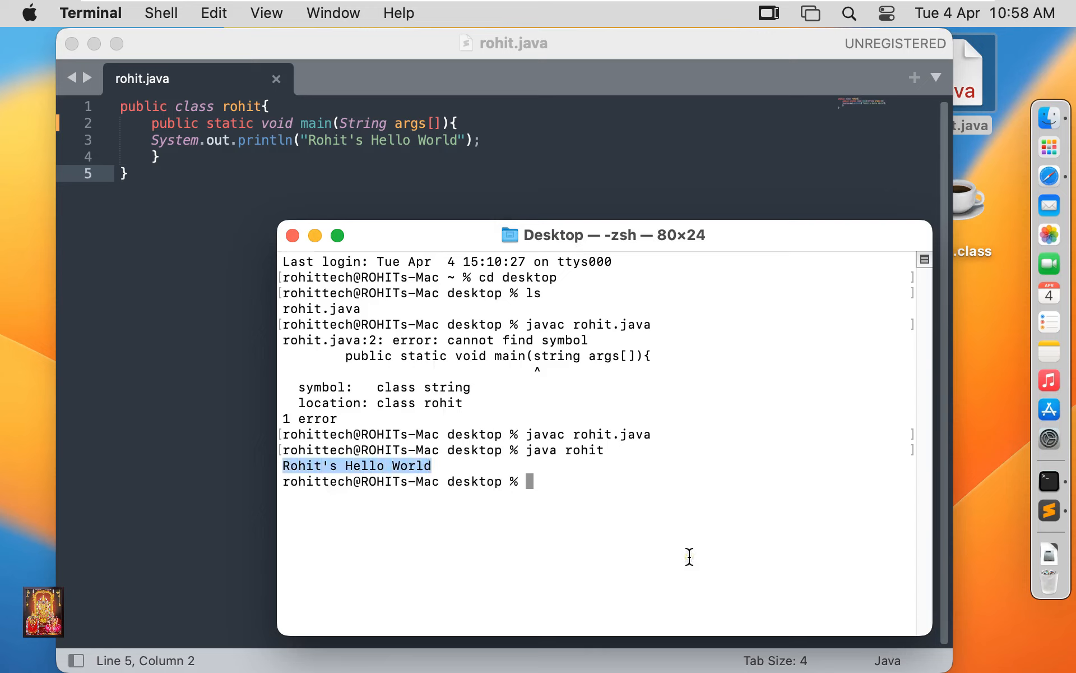
pyautogui.moveTo(492, 398)
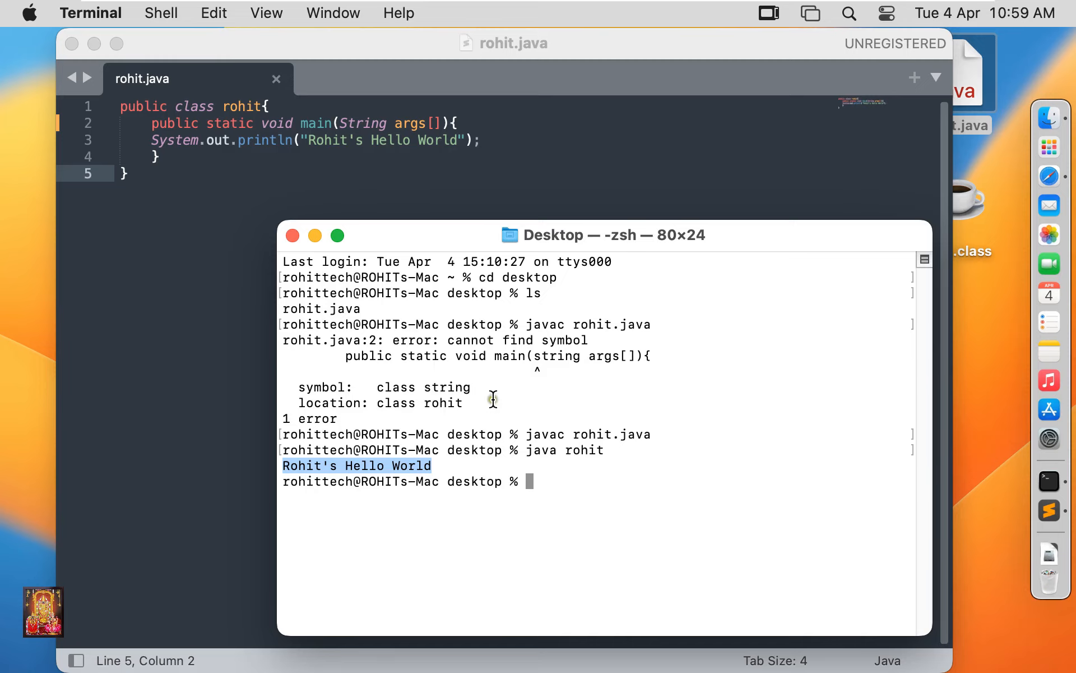
pyautogui.click(70, 43)
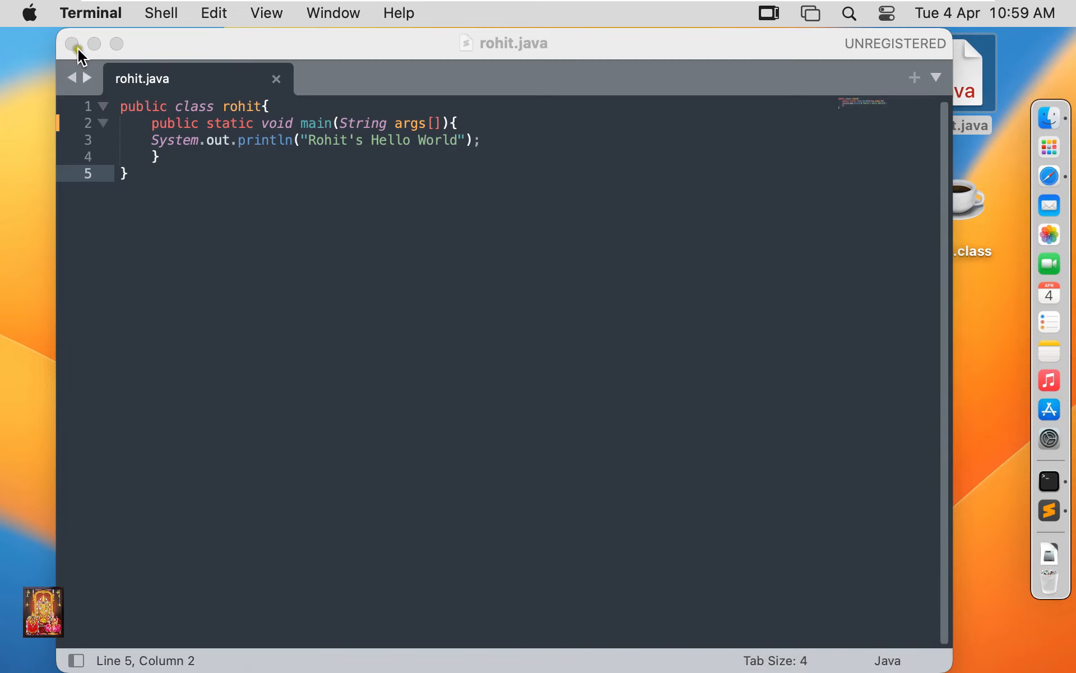
pyautogui.click(74, 44)
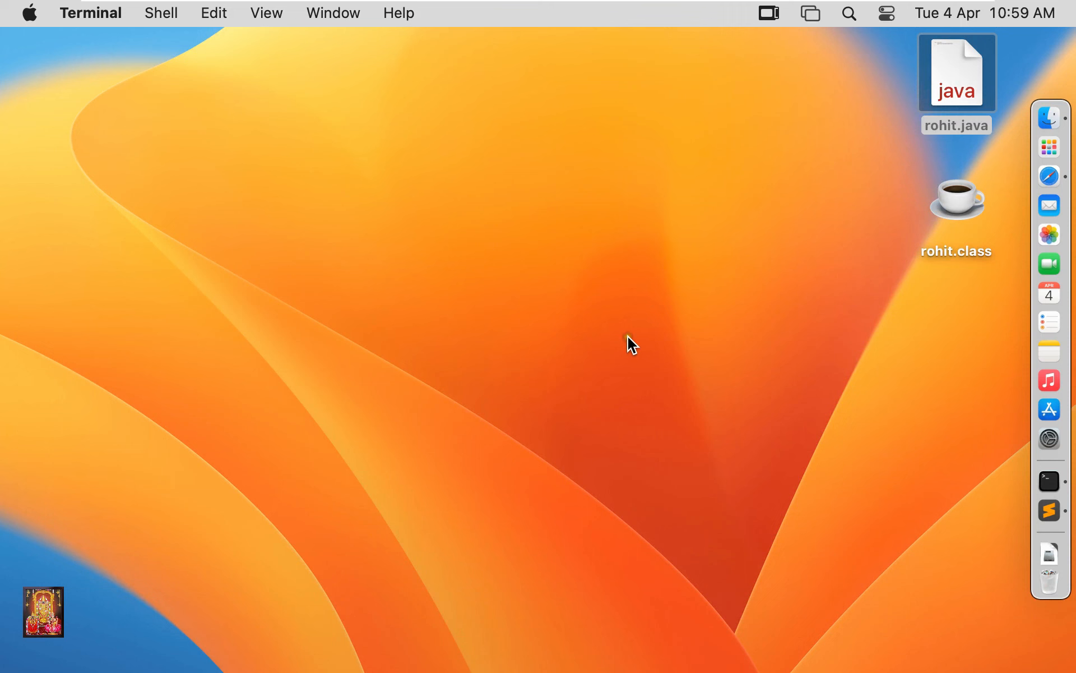